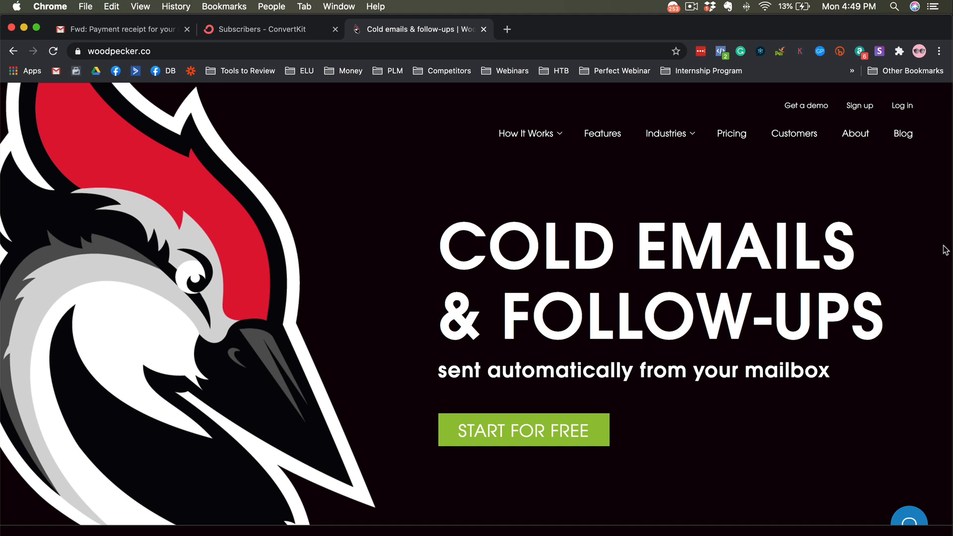
pyautogui.moveTo(336, 176)
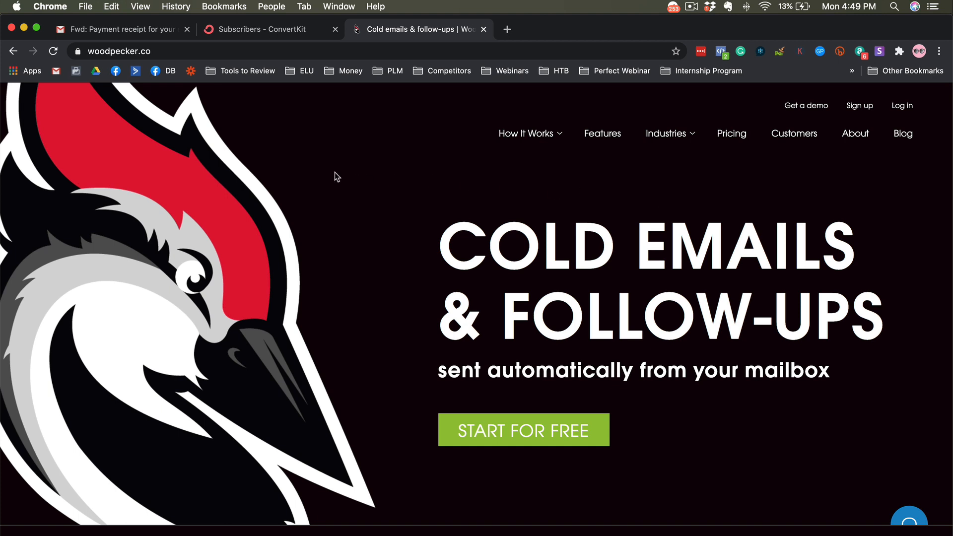
pyautogui.moveTo(348, 170)
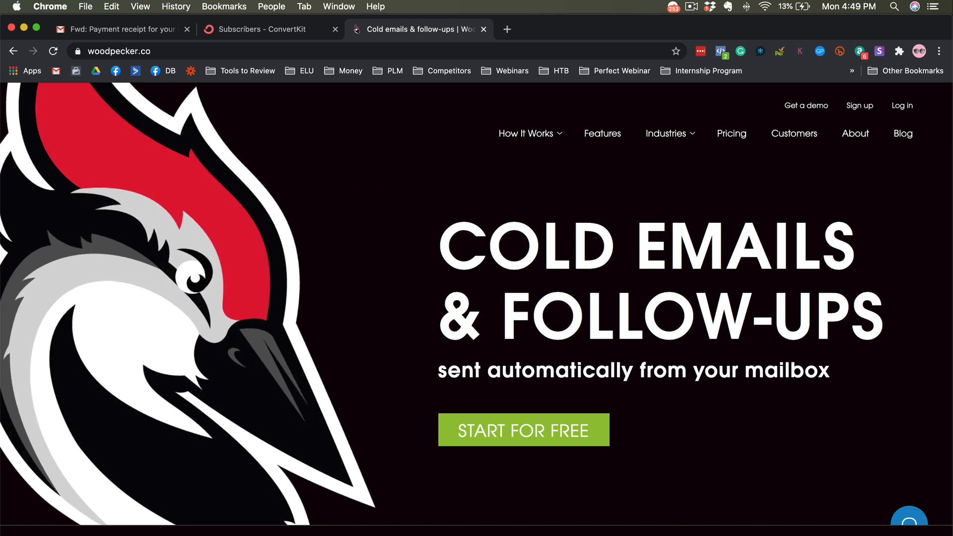
pyautogui.moveTo(661, 266)
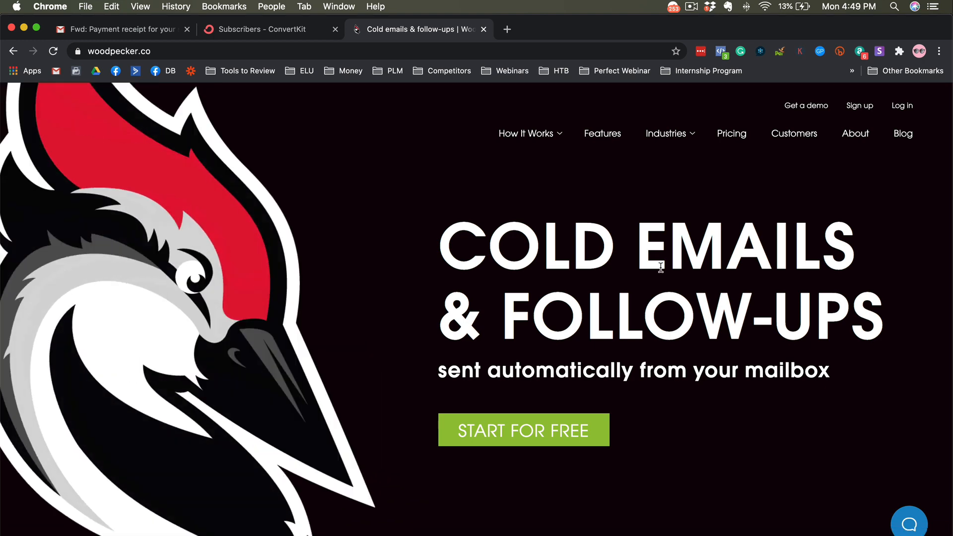
pyautogui.moveTo(745, 144)
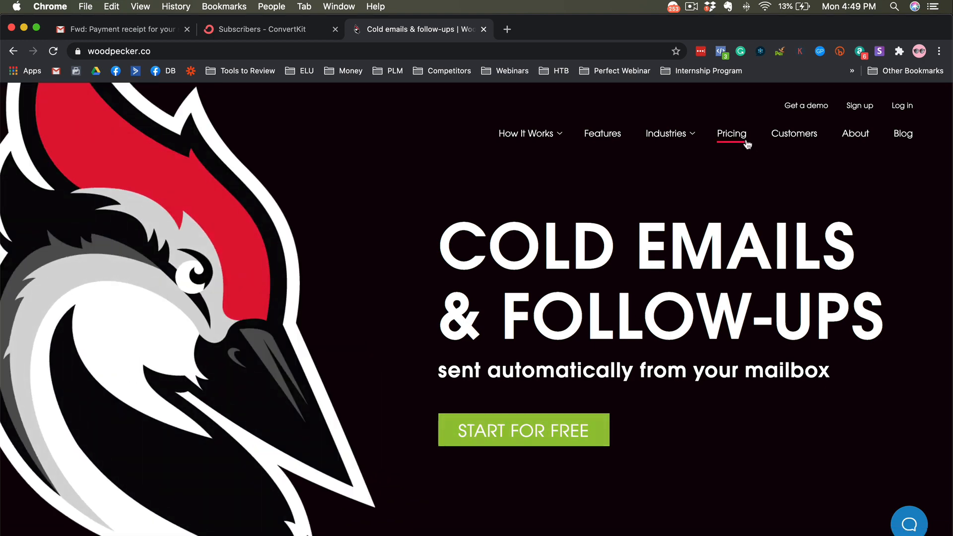
# Review the Start-up, Team Pro and Enterprise plan features: sending, follow-ups, prospects, teamwork, stats, integrations.
pyautogui.click(731, 133)
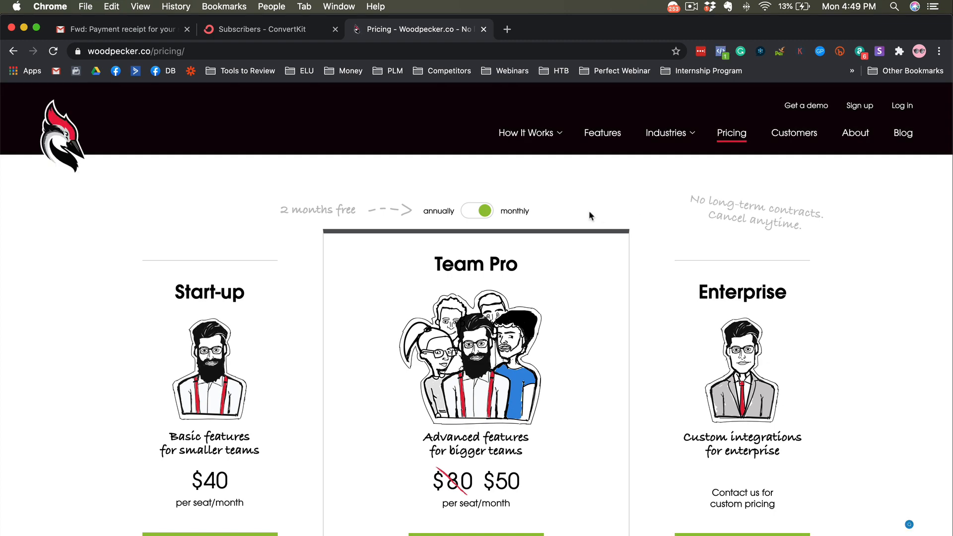
pyautogui.scroll(-3)
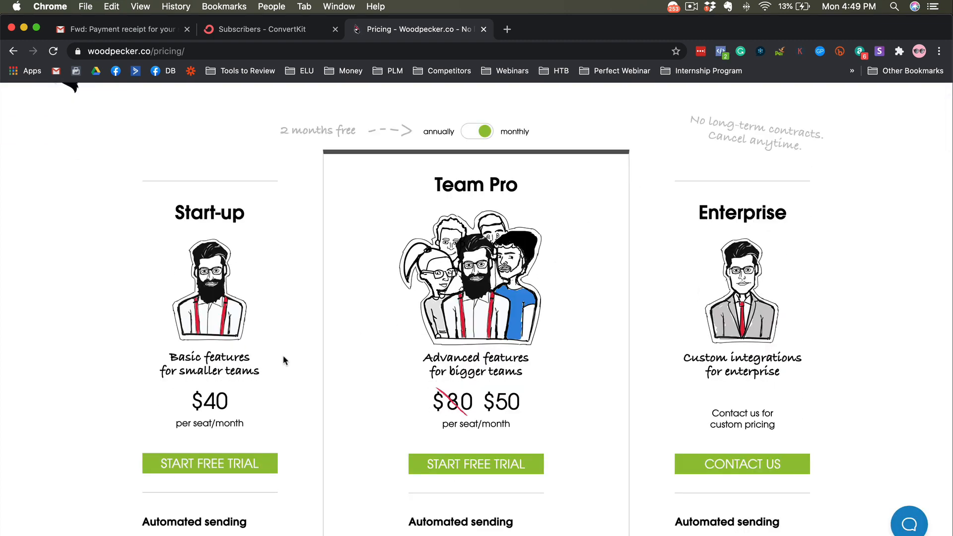
pyautogui.scroll(-3)
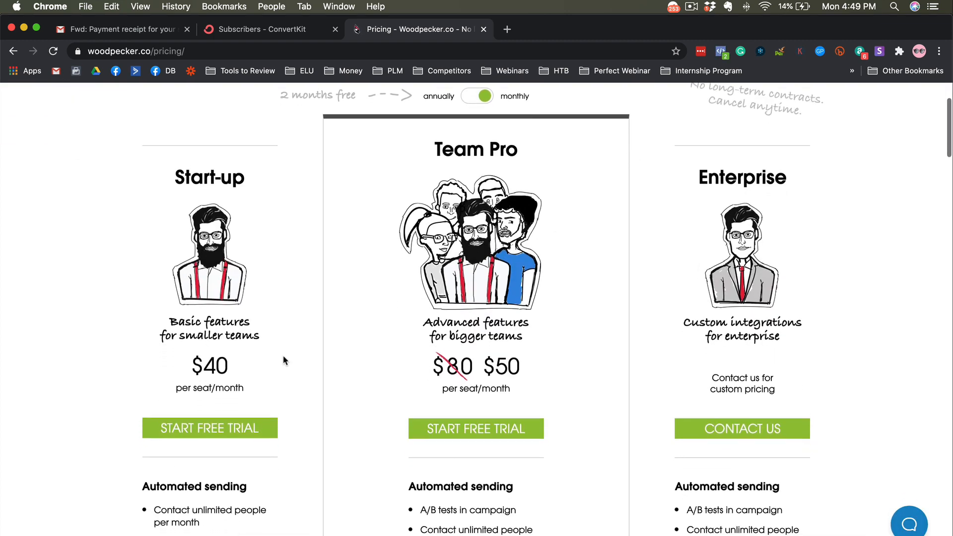
pyautogui.scroll(-3)
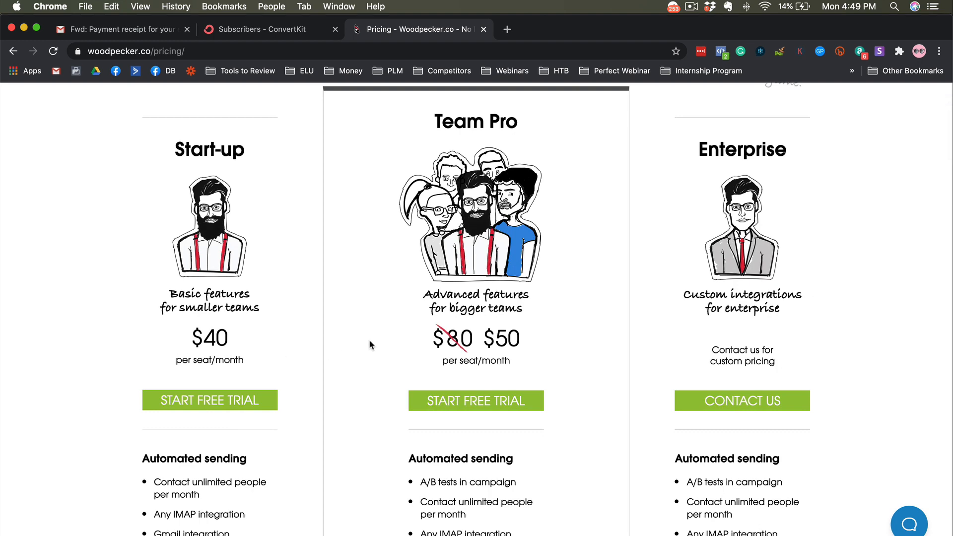
pyautogui.scroll(-3)
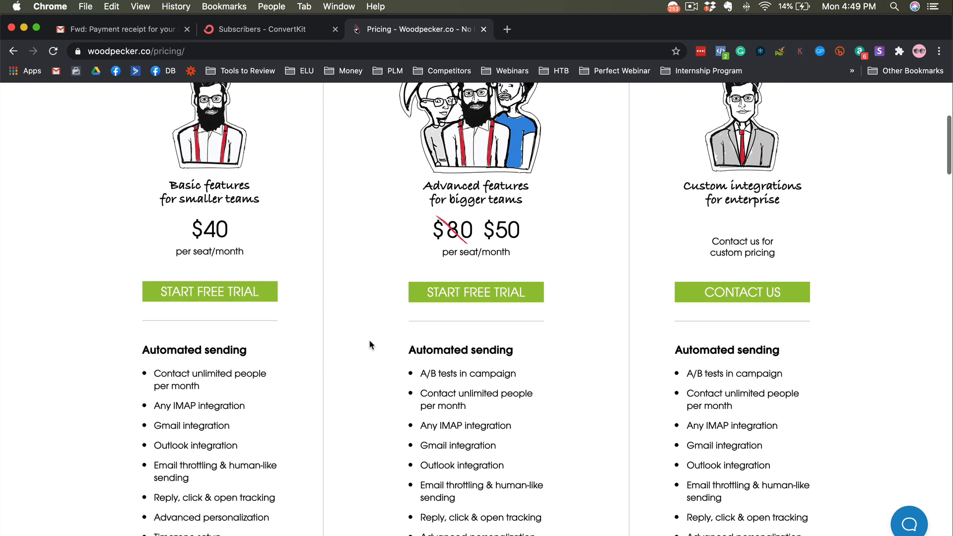
pyautogui.moveTo(453, 405)
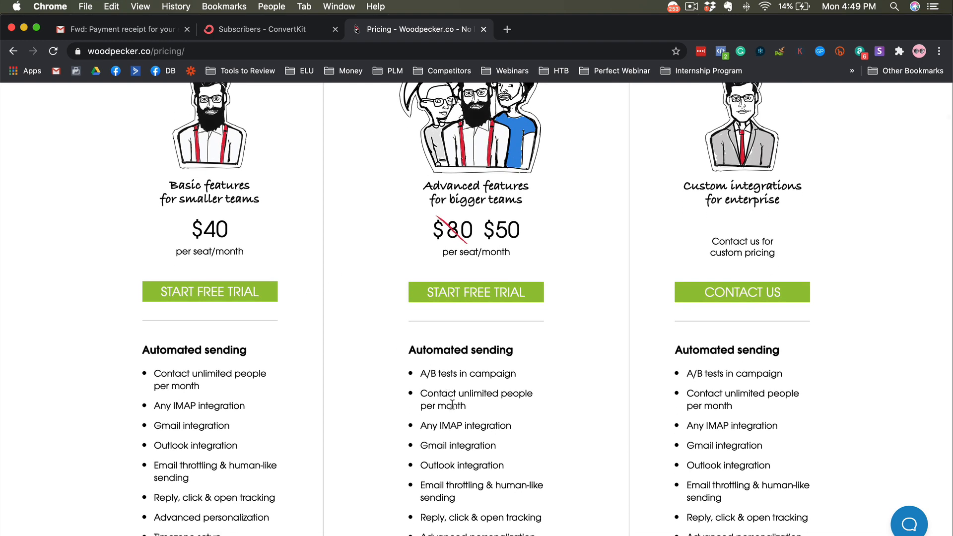
pyautogui.scroll(-3)
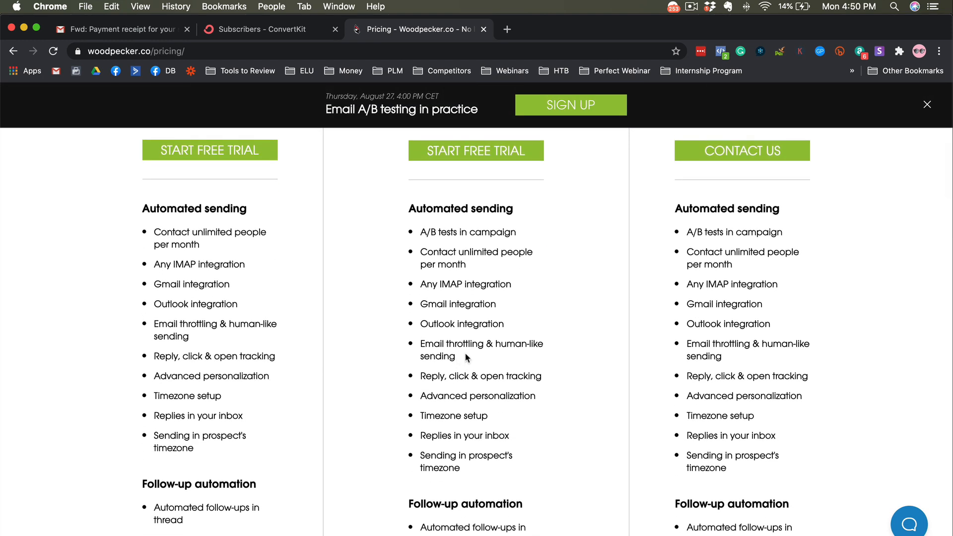
pyautogui.scroll(-3)
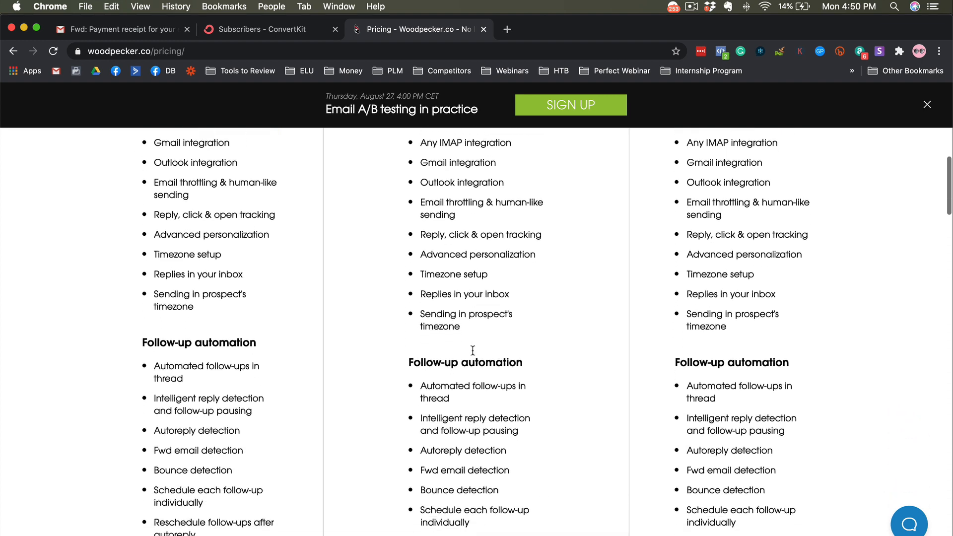
pyautogui.scroll(-3)
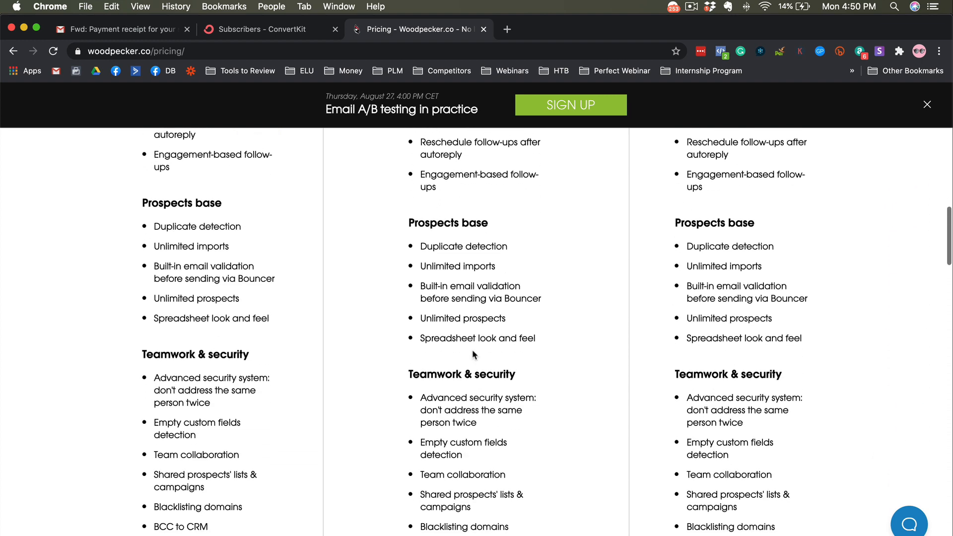
pyautogui.scroll(-3)
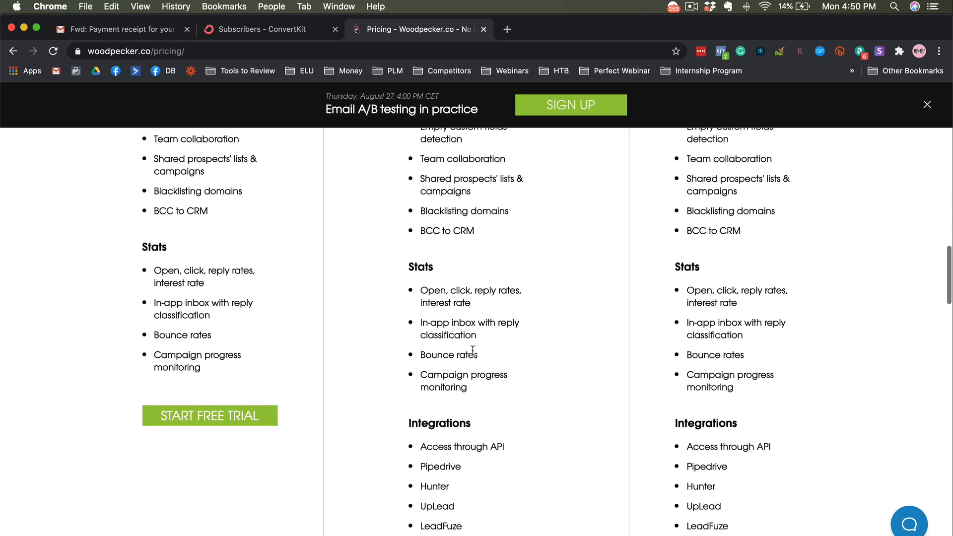
pyautogui.scroll(-3)
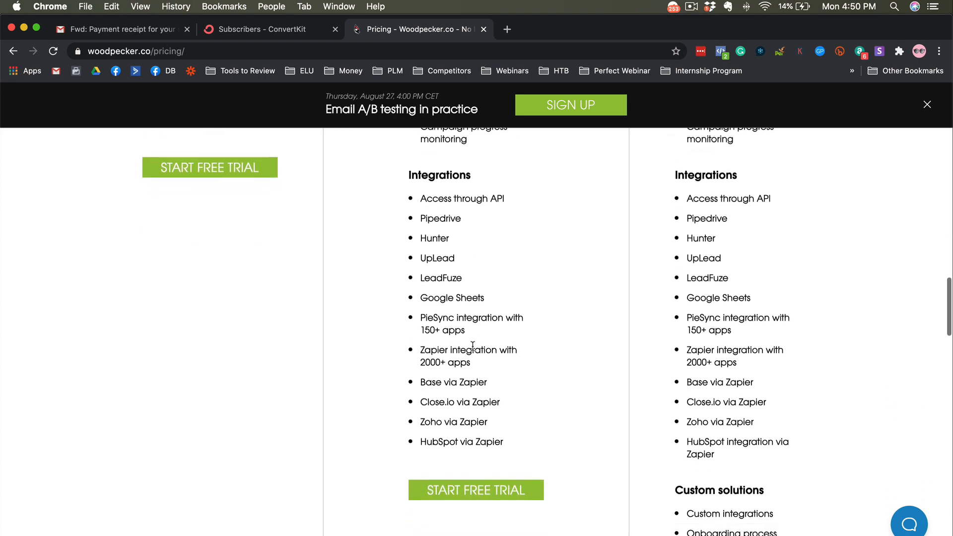
pyautogui.scroll(3)
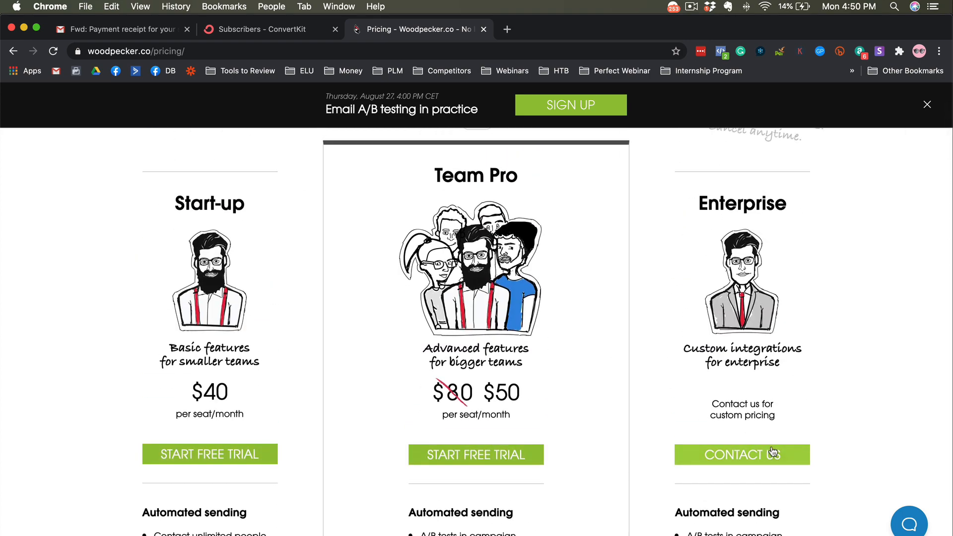
pyautogui.scroll(-3)
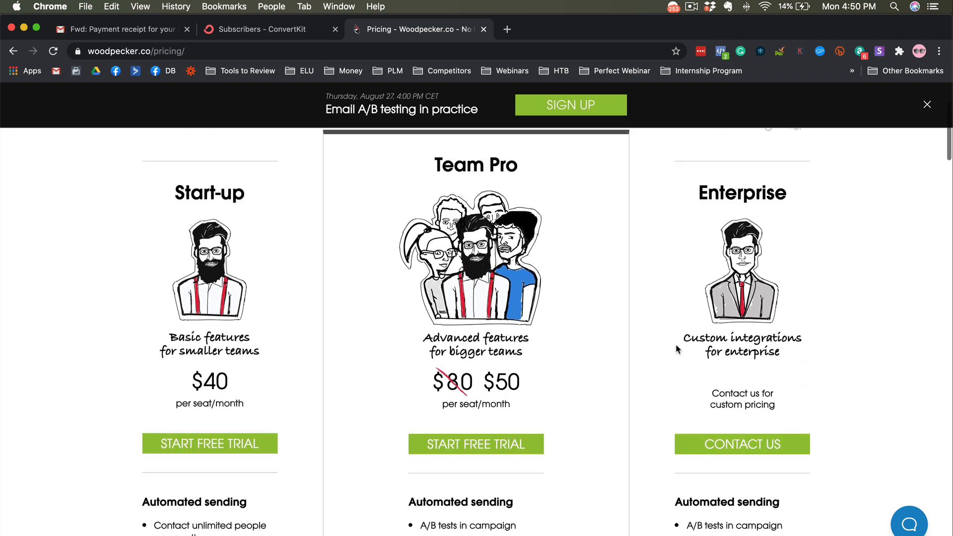
pyautogui.moveTo(484, 449)
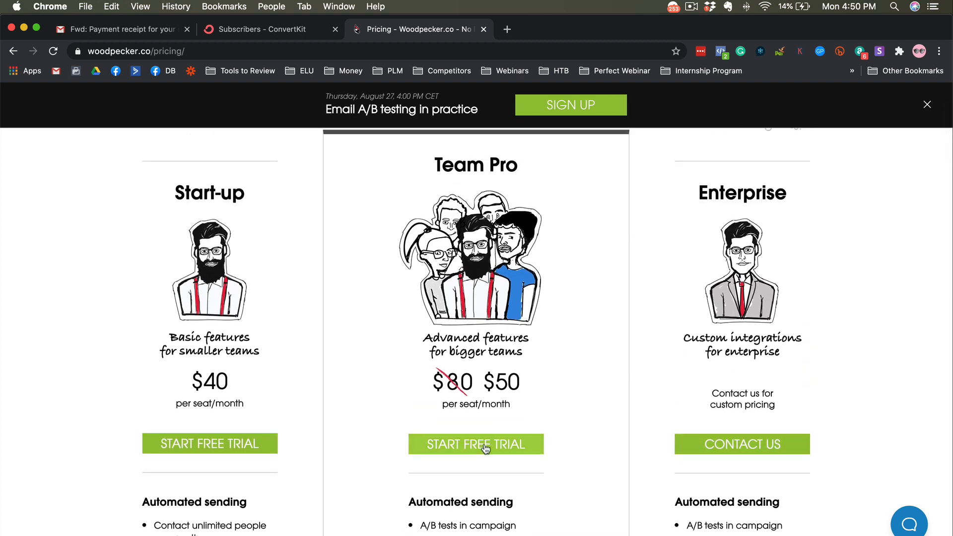
# Start the Team Pro free trial as Deepak, close the extra browser tabs and log in to the dashboard.
pyautogui.click(476, 444)
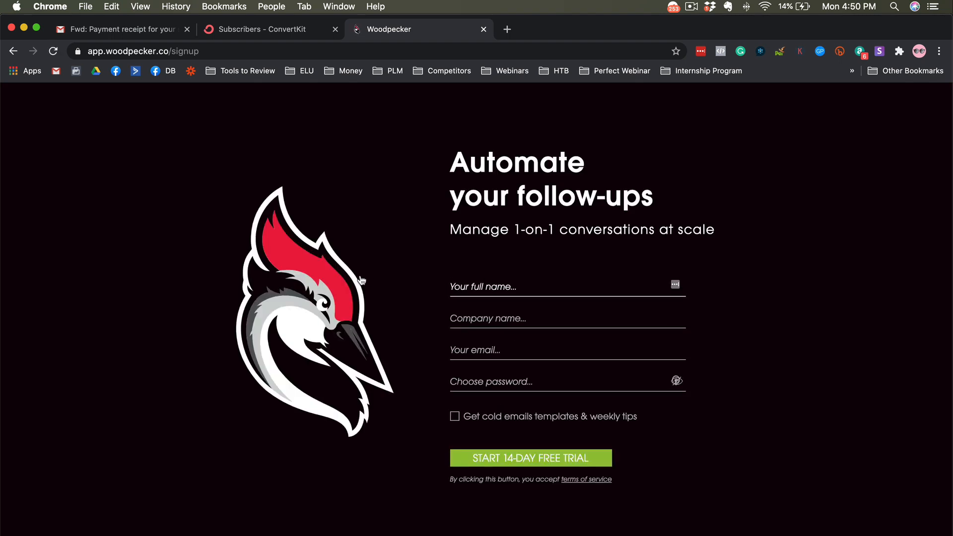
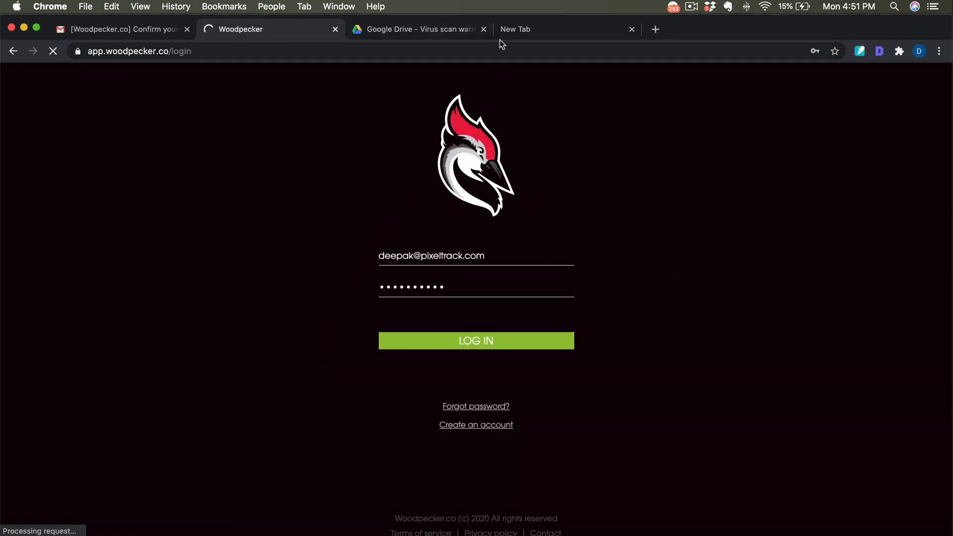
pyautogui.click(483, 29)
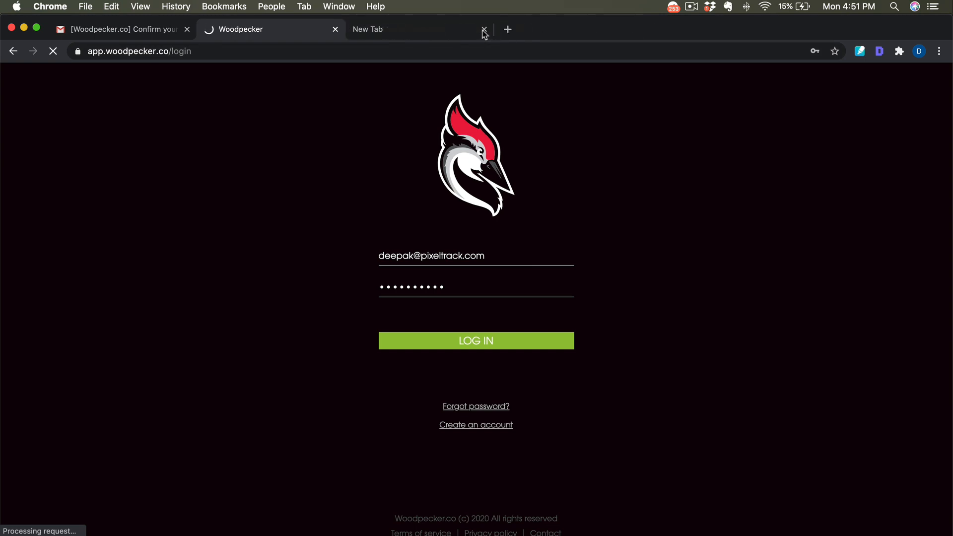
pyautogui.click(483, 29)
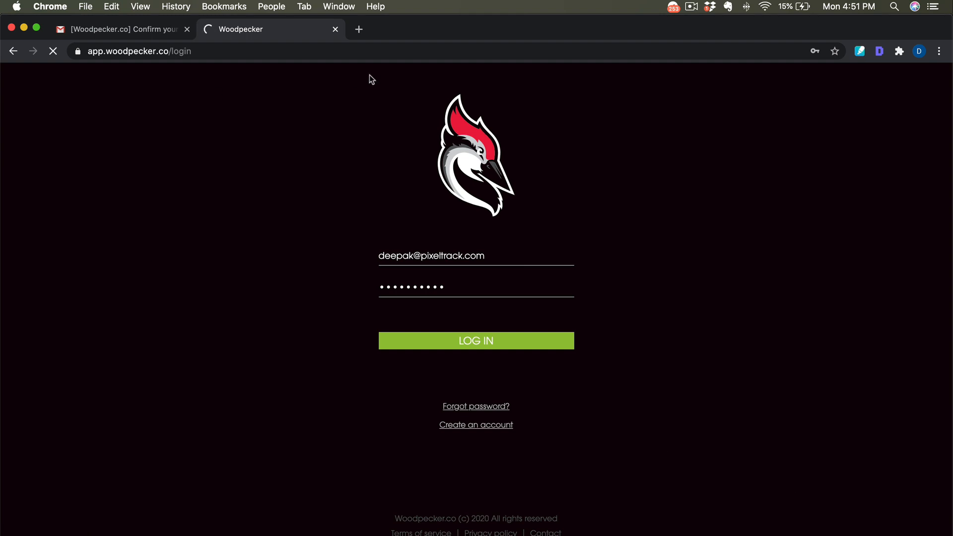
pyautogui.click(476, 340)
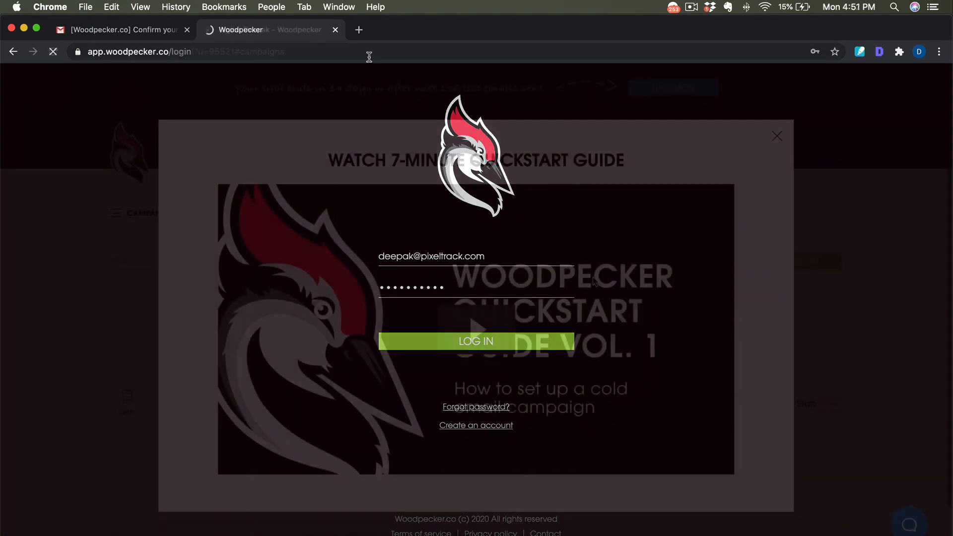
pyautogui.click(476, 342)
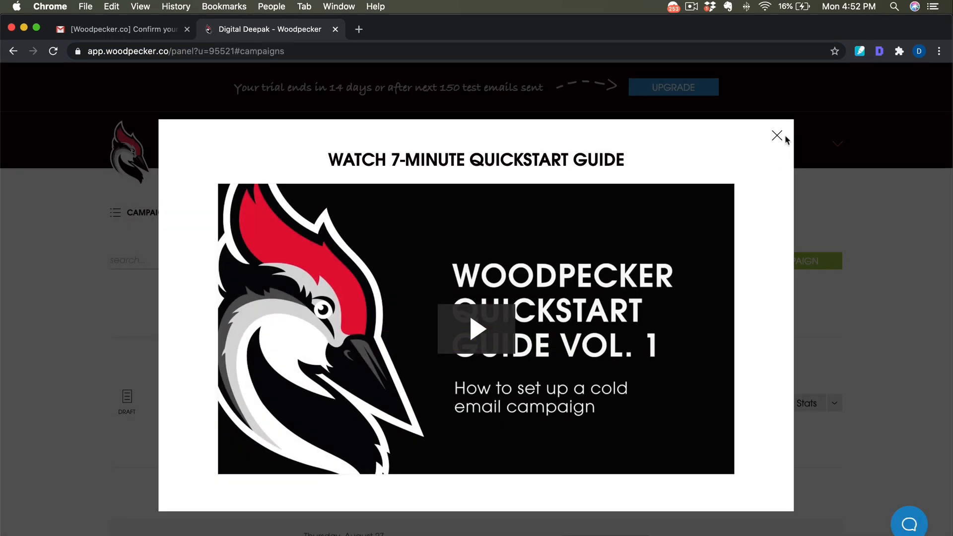
# Dismiss the quickstart video to reveal the campaigns list with the draft Sample Campaign.
pyautogui.click(776, 135)
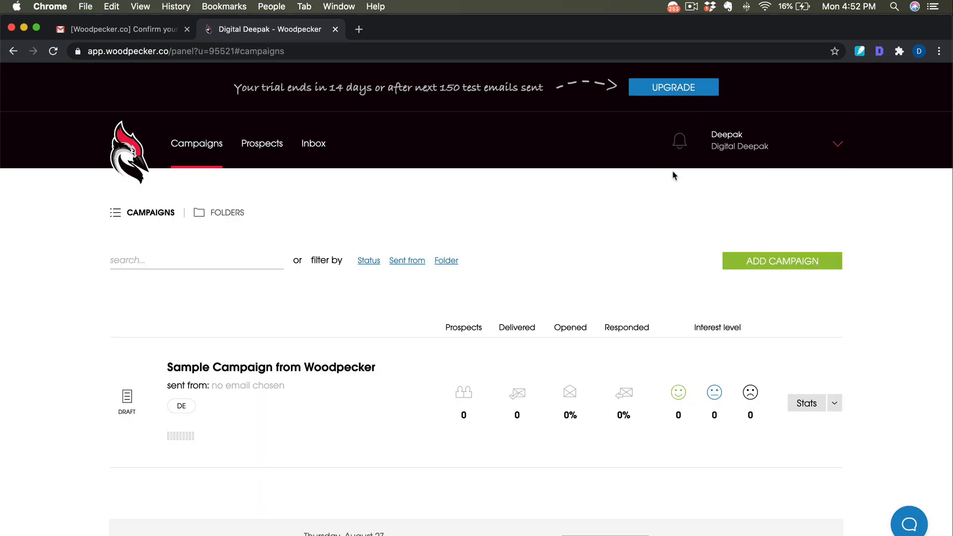
pyautogui.moveTo(536, 246)
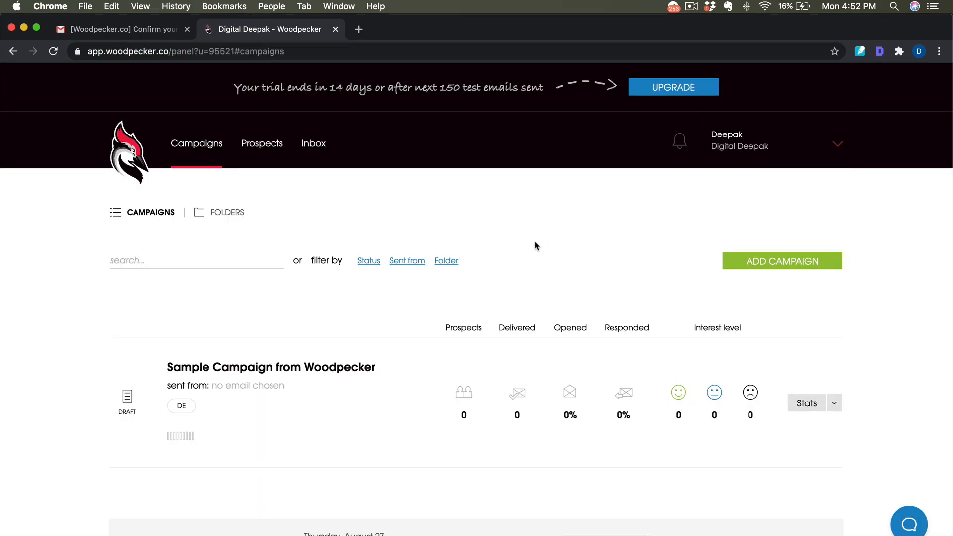
pyautogui.moveTo(376, 135)
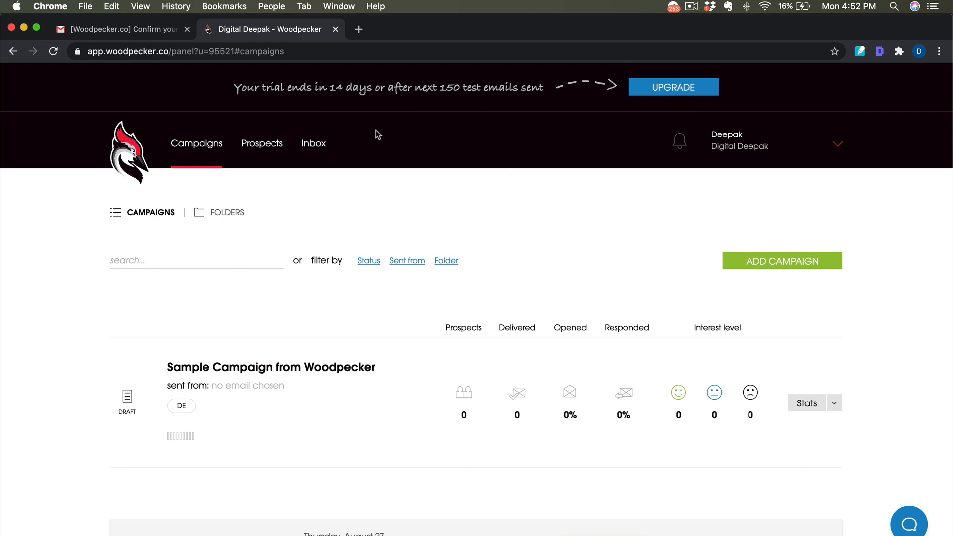
pyautogui.moveTo(308, 88); pyautogui.dragTo(516, 88)
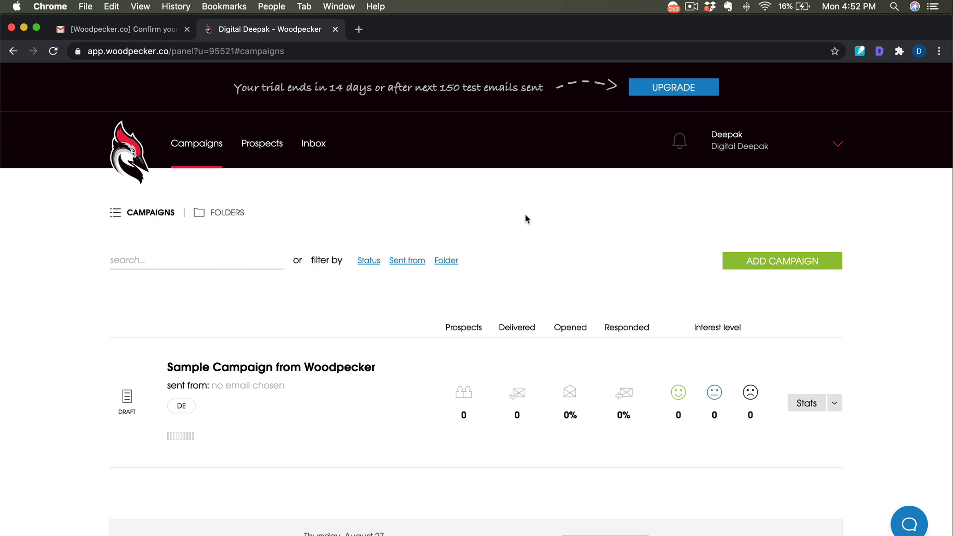
pyautogui.moveTo(768, 271)
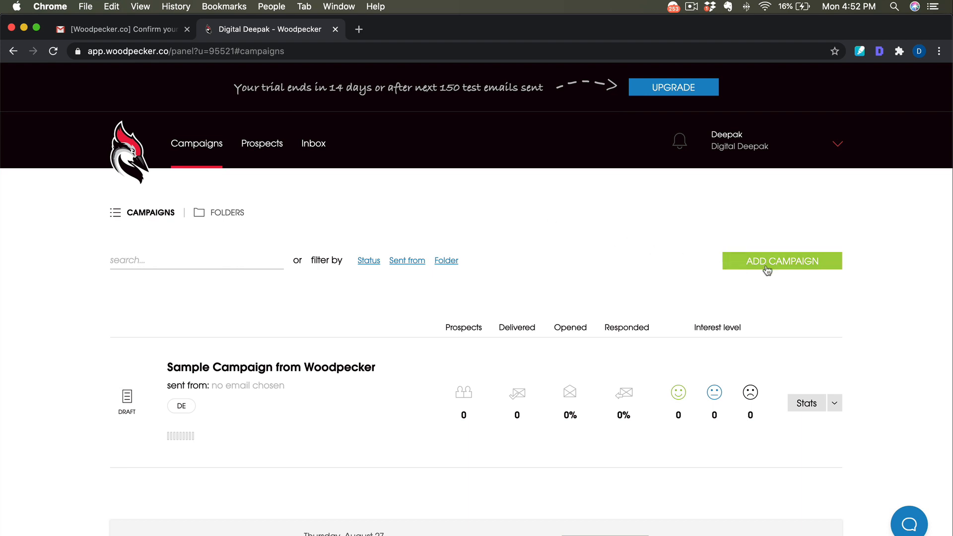
# Start a new campaign and connect the Google account, granting Woodpecker access to Gmail.
pyautogui.click(782, 260)
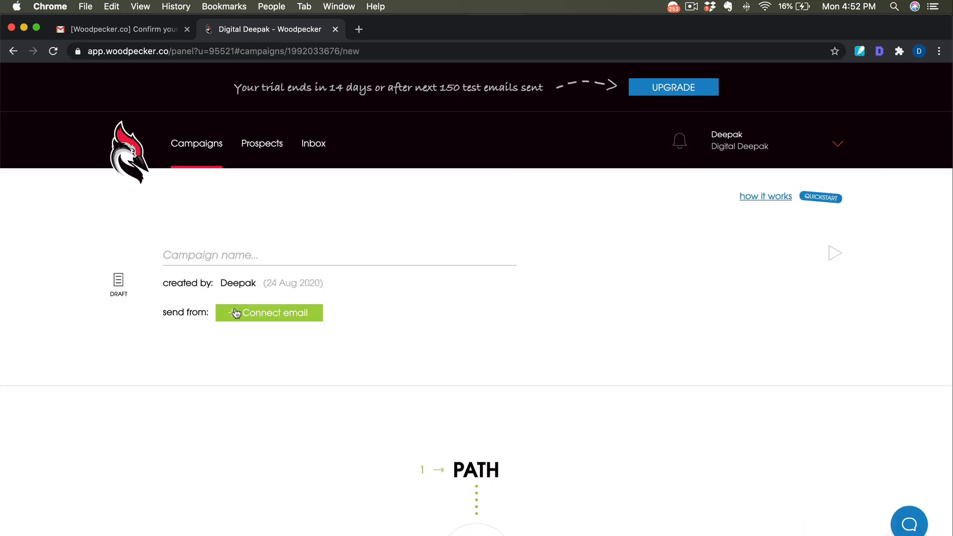
pyautogui.click(268, 312)
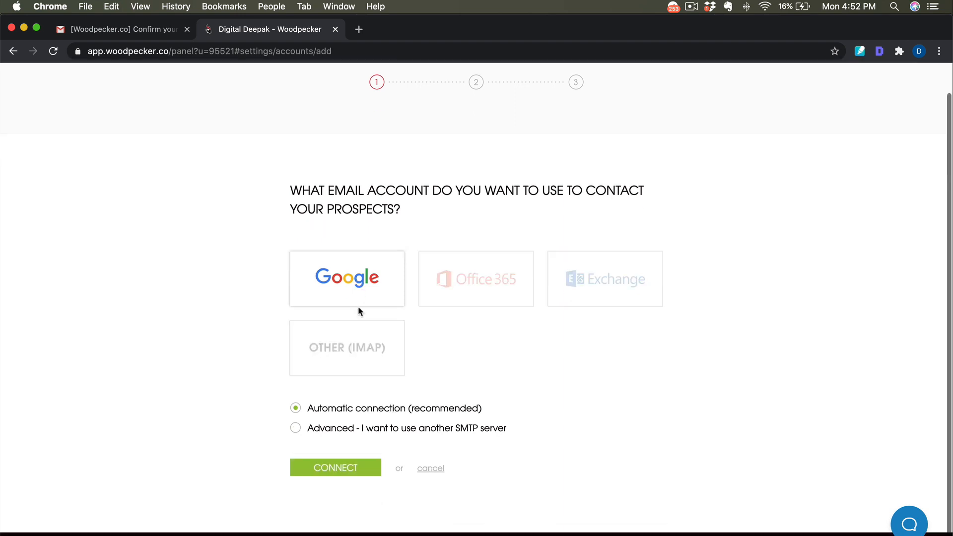
pyautogui.moveTo(368, 289)
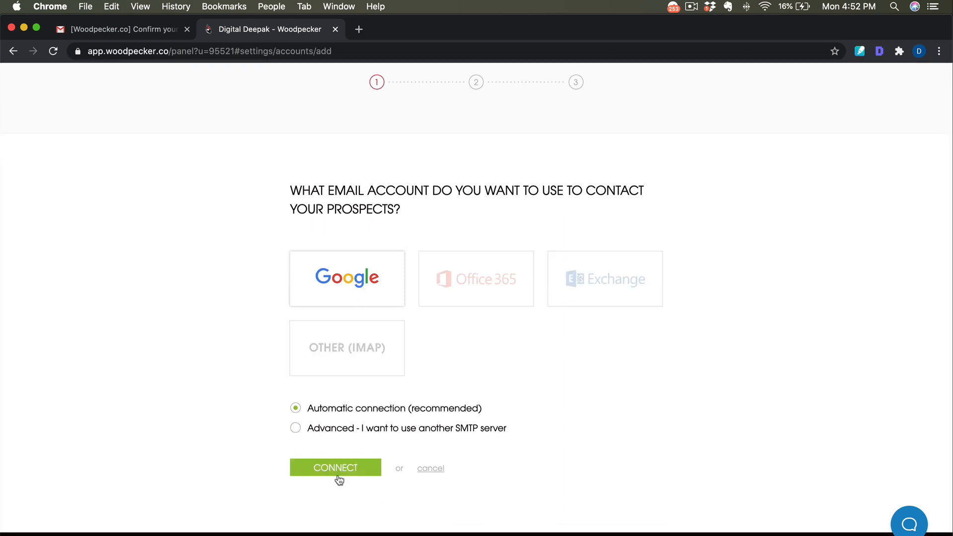
pyautogui.click(336, 467)
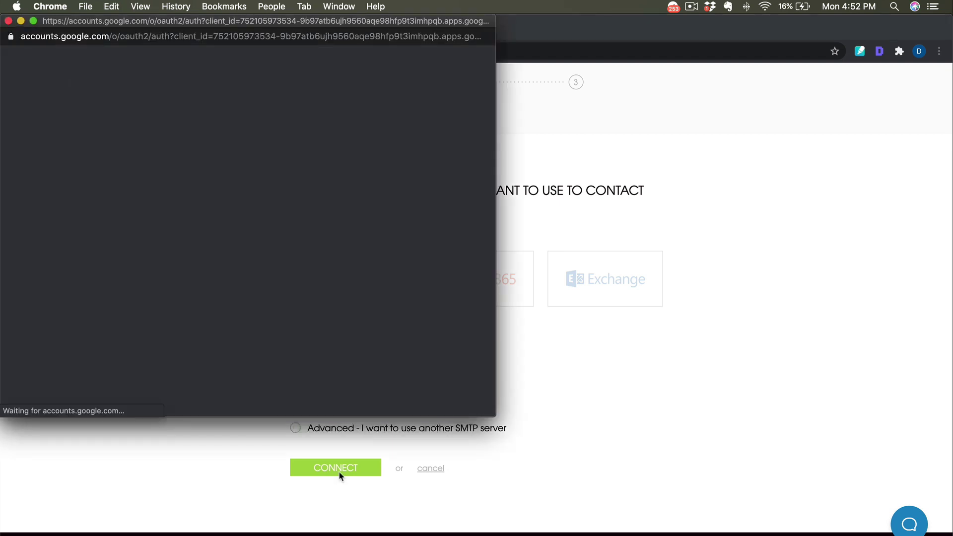
pyautogui.click(335, 468)
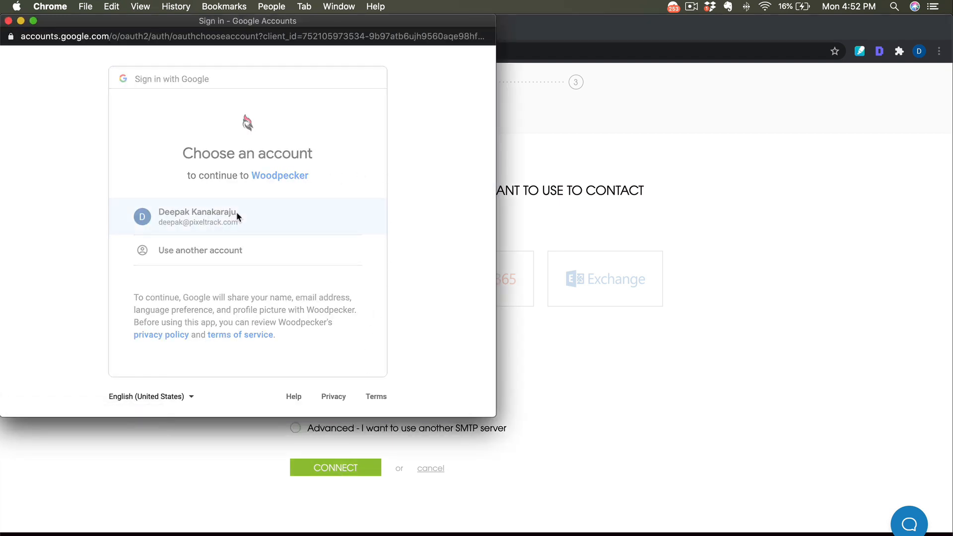
pyautogui.click(197, 216)
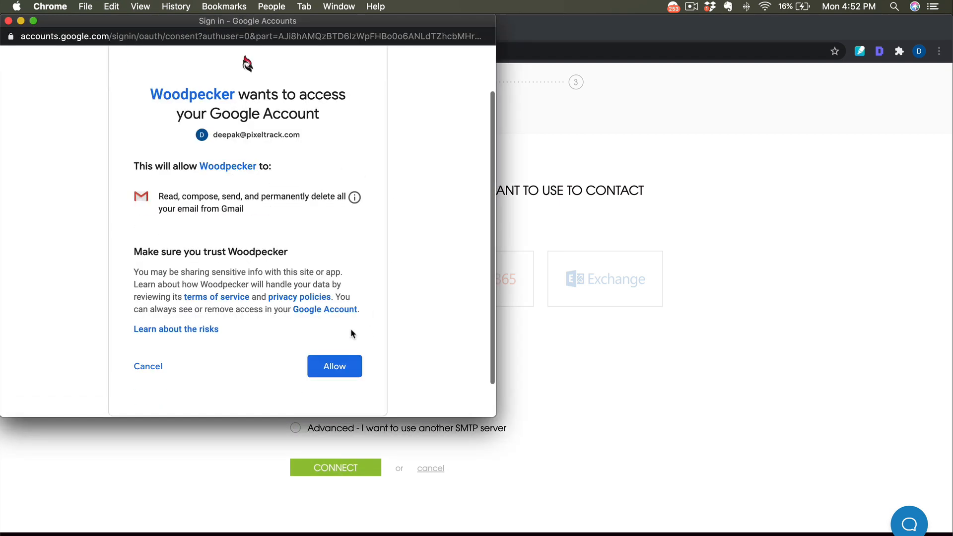
pyautogui.click(333, 366)
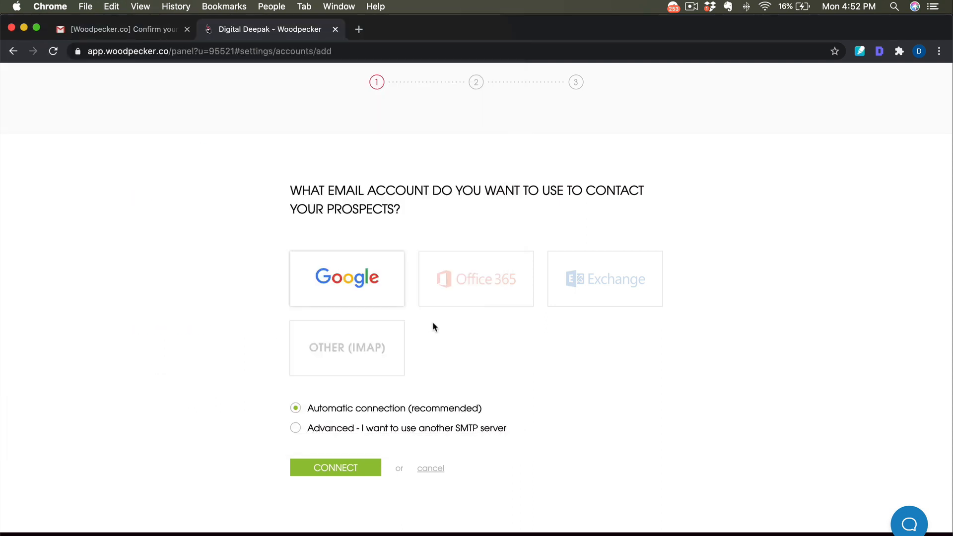
# Keep the default from name, save the account and return to the draft campaign editor.
pyautogui.click(336, 468)
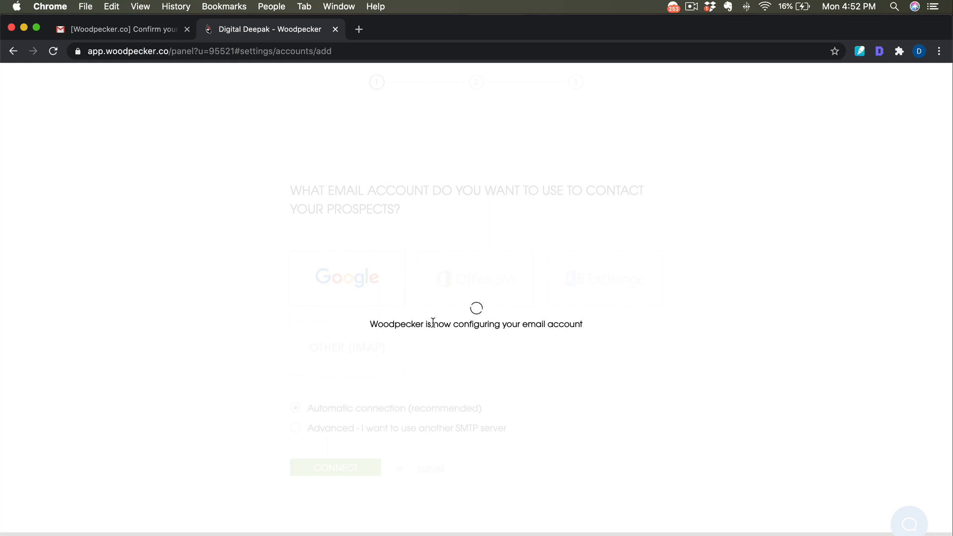
pyautogui.moveTo(271, 197)
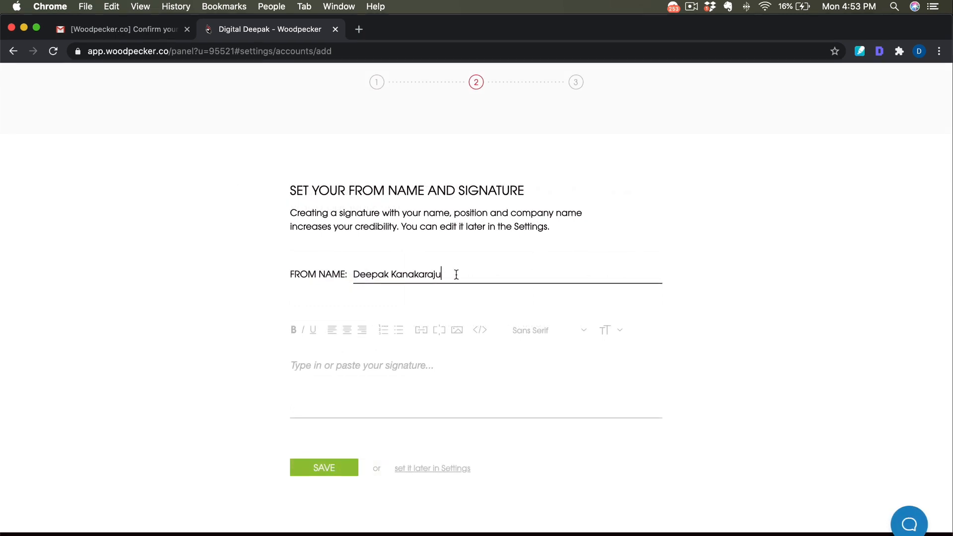
pyautogui.moveTo(250, 445)
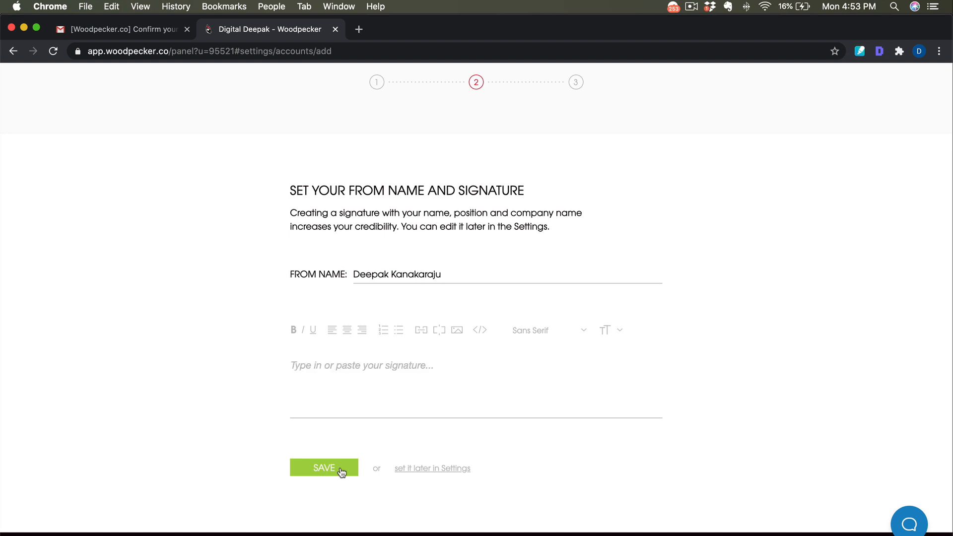
pyautogui.click(324, 467)
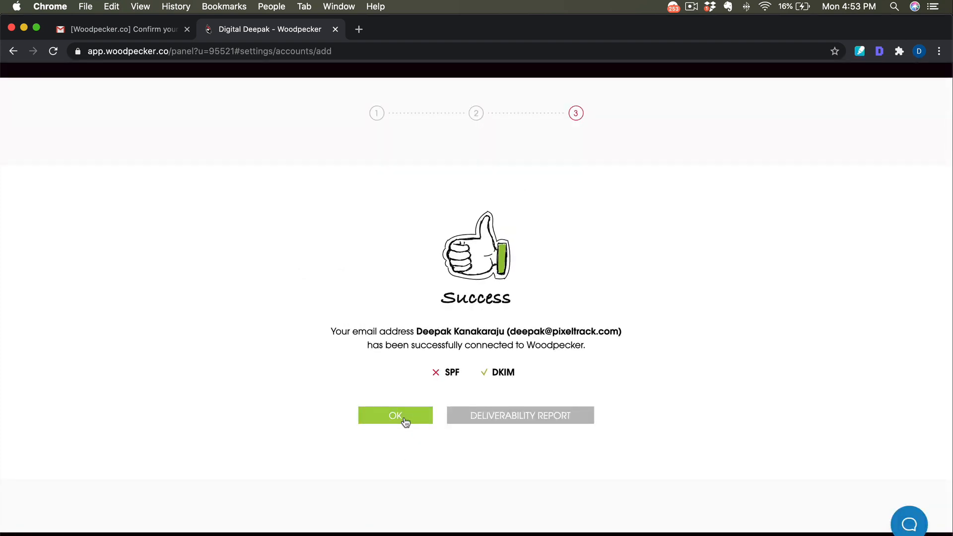
pyautogui.click(395, 415)
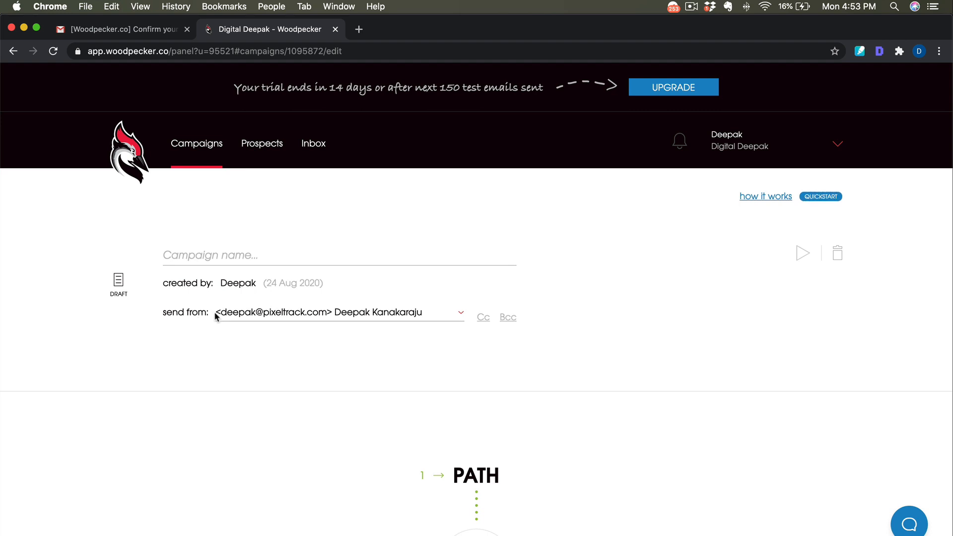
pyautogui.moveTo(431, 374)
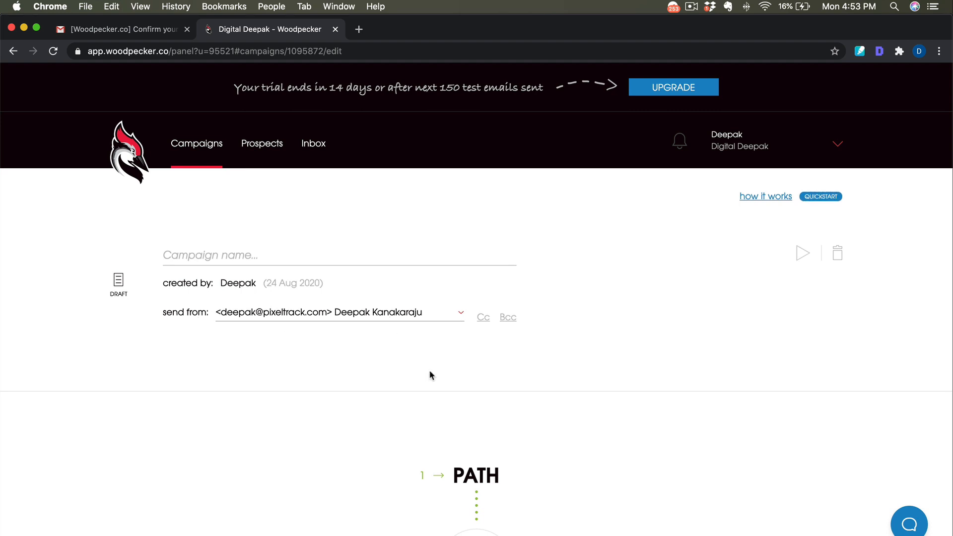
# Write Email 1 with subject 'Hey there how are you?' and a short WoodPecker test body.
pyautogui.scroll(-3)
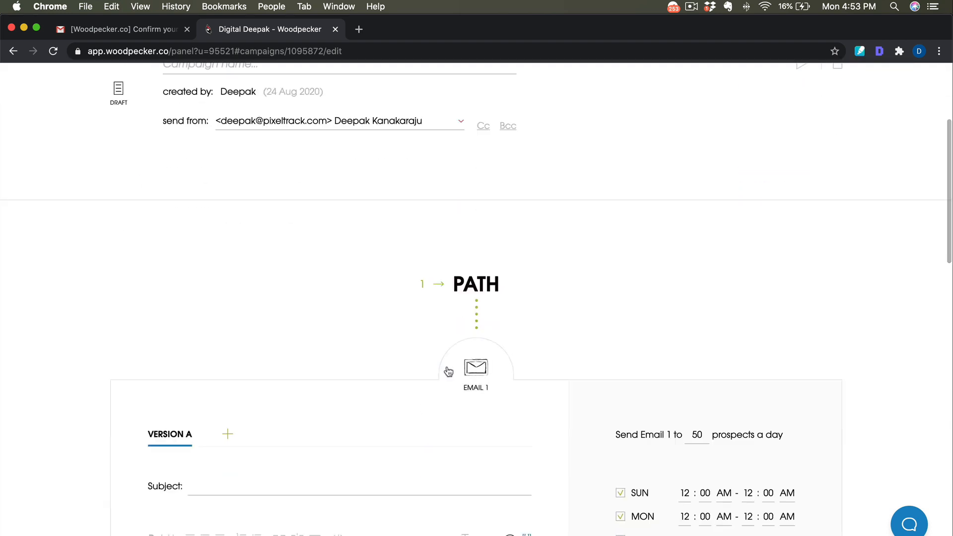
pyautogui.scroll(-3)
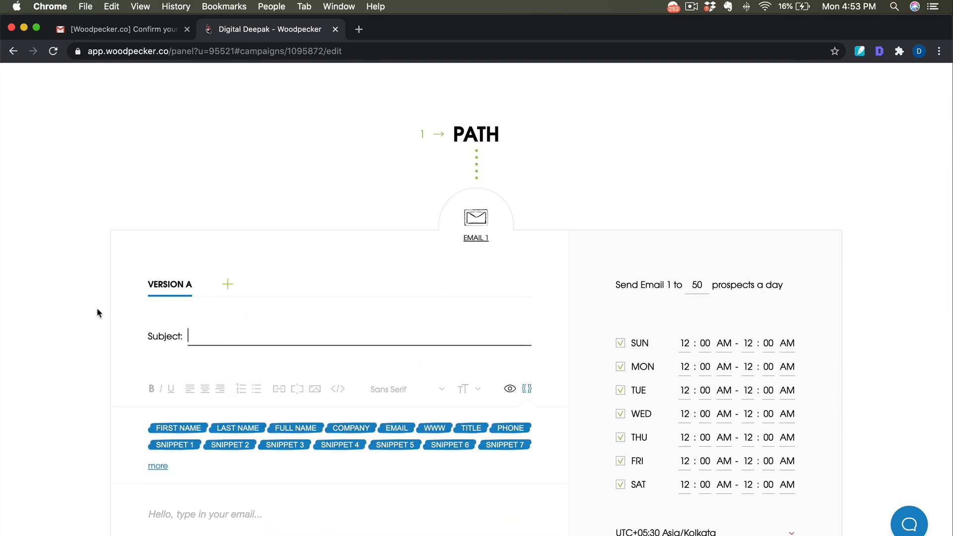
pyautogui.write('Hey there how are you?')
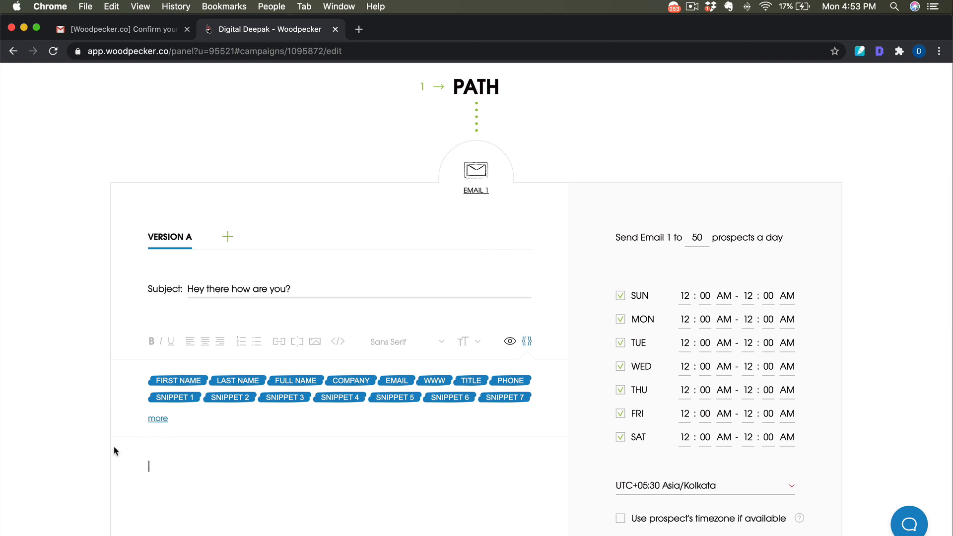
pyautogui.scroll(-3)
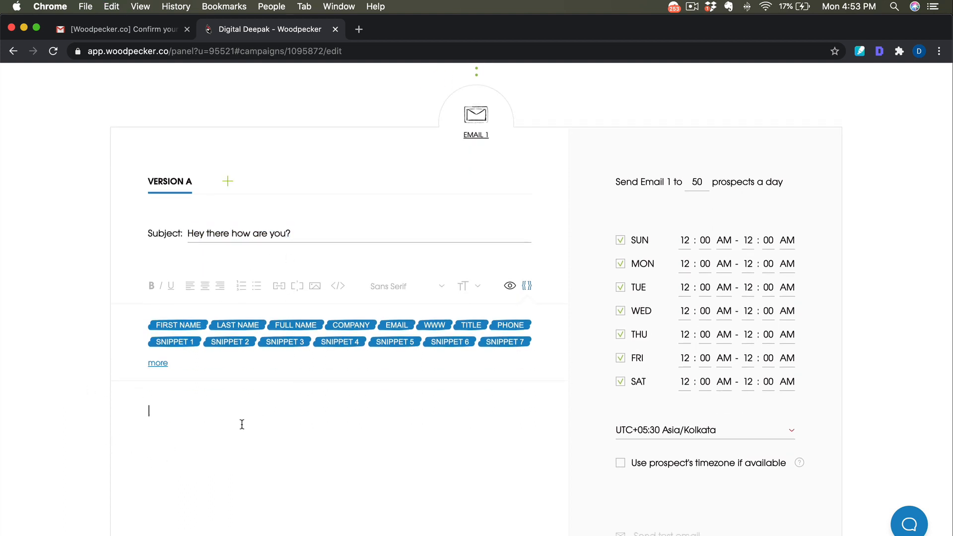
pyautogui.write('Hey there how are you?')
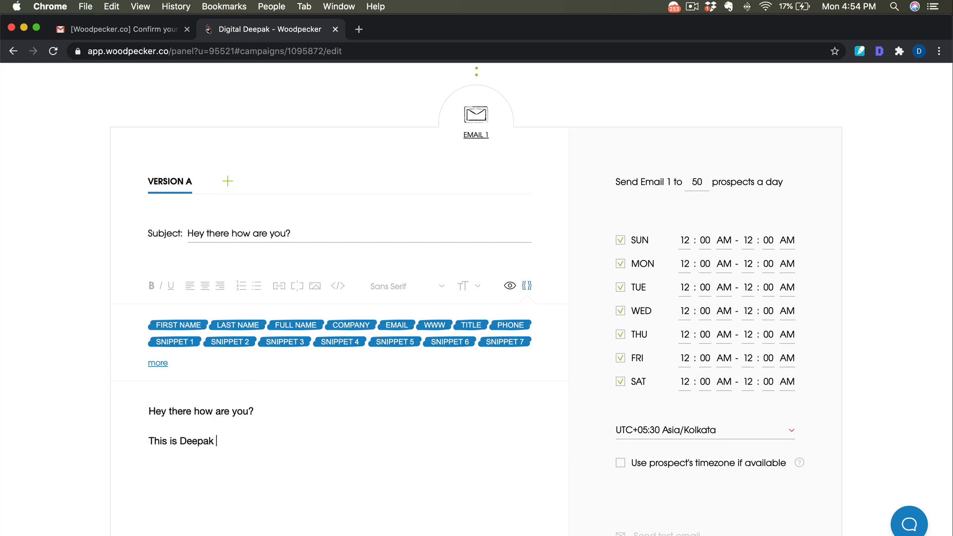
pyautogui.write('here doing a test o')
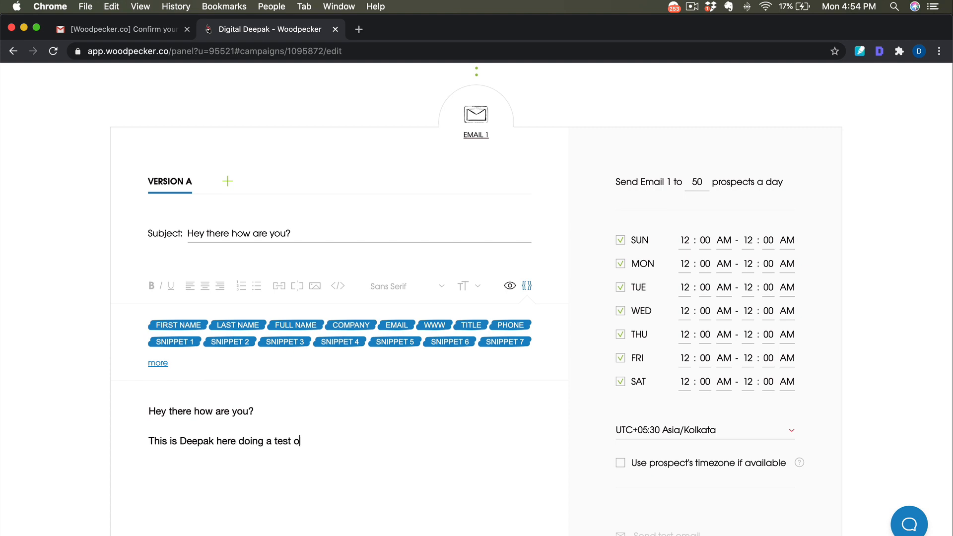
pyautogui.write('f Woo')
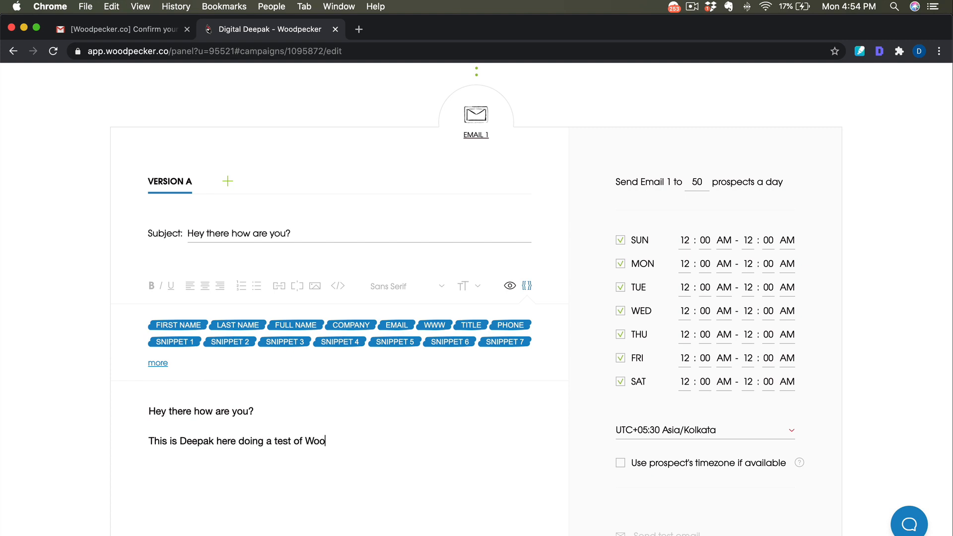
pyautogui.write('dPecker.')
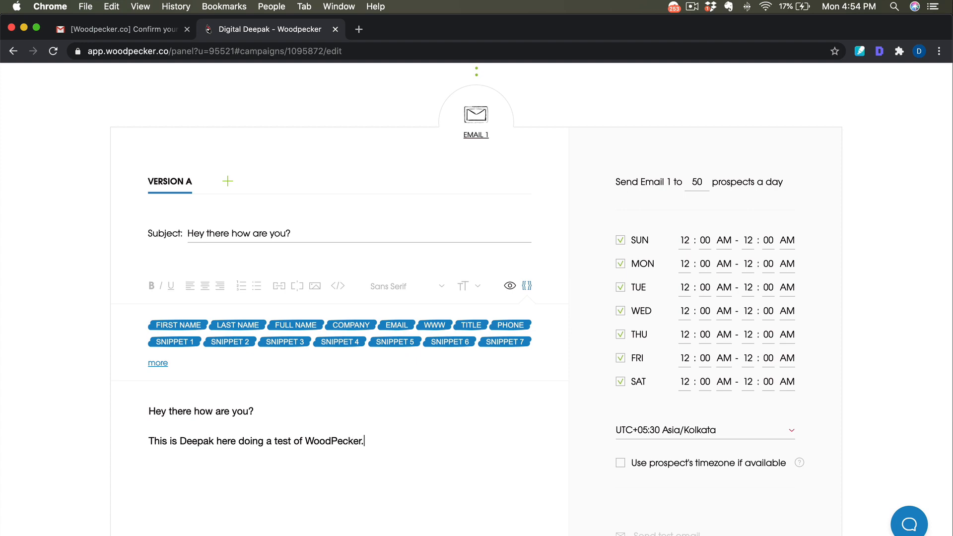
pyautogui.scroll(-3)
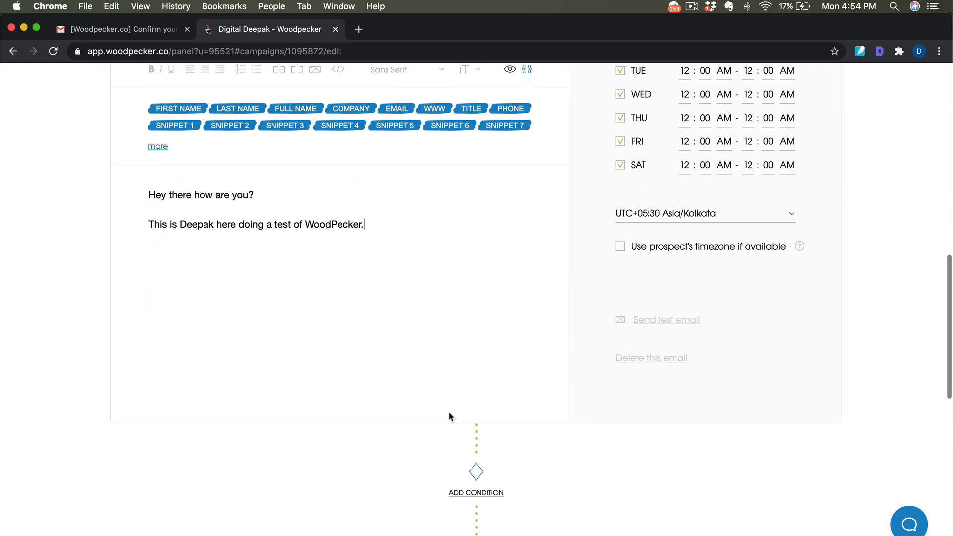
pyautogui.scroll(-3)
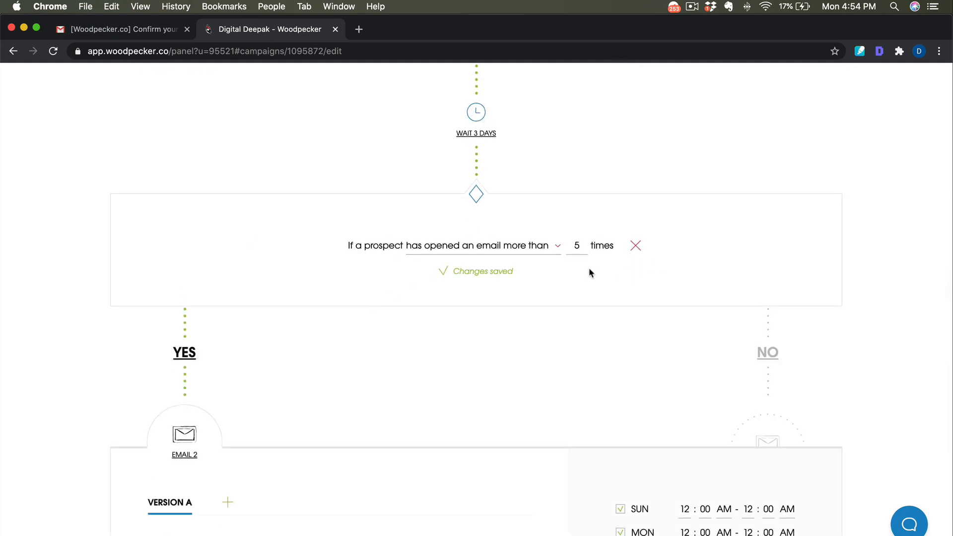
# Remove the follow-up condition from the campaign path and confirm.
pyautogui.click(482, 246)
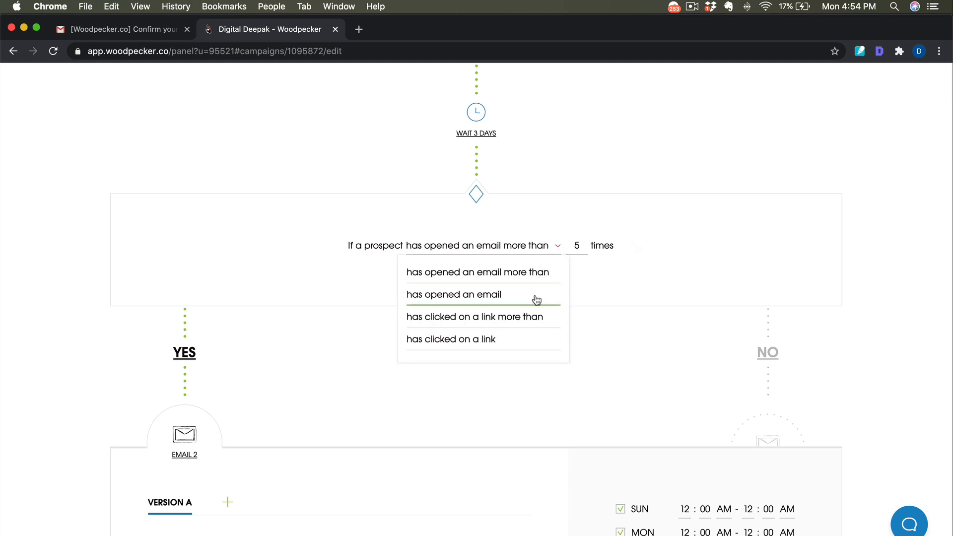
pyautogui.click(454, 294)
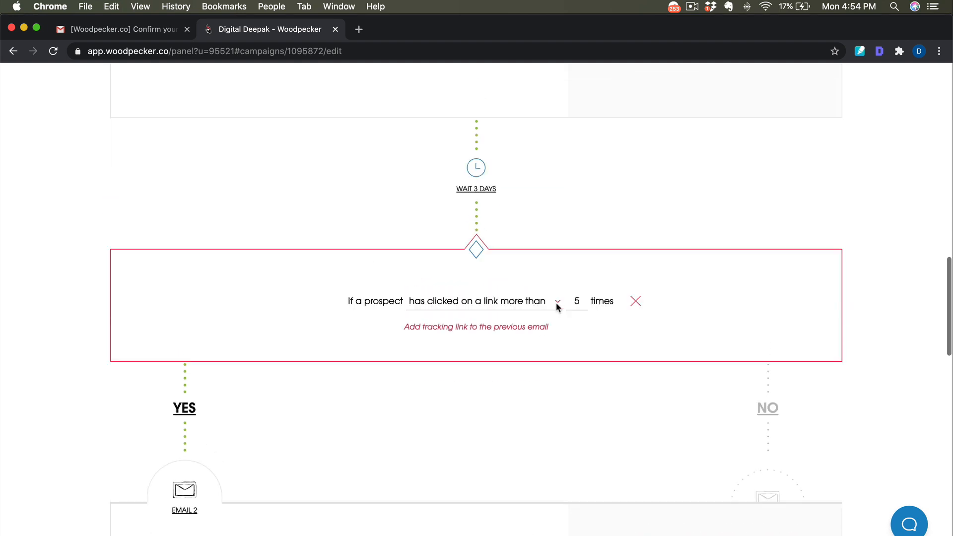
pyautogui.click(635, 301)
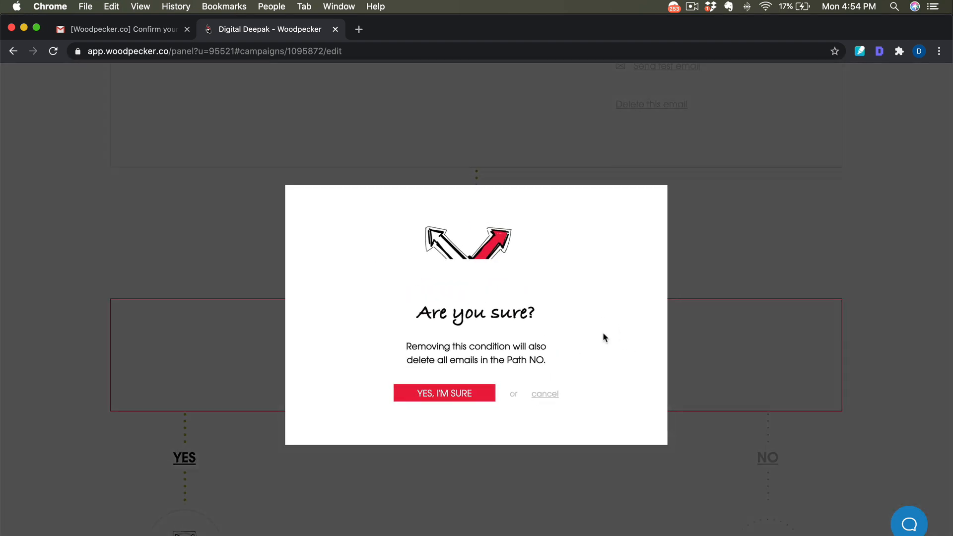
pyautogui.click(444, 393)
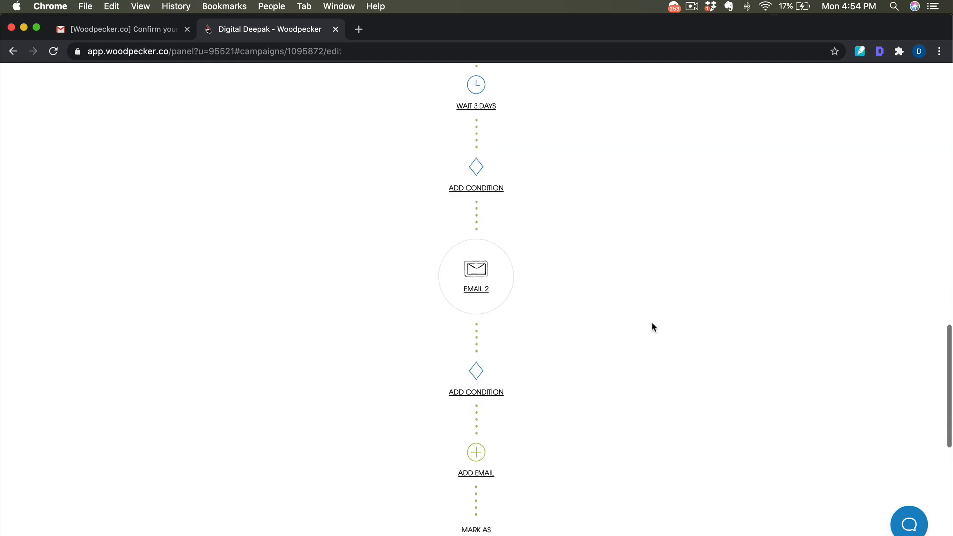
# Delete the empty Email 3 so the sequence ends after Email 2, reaching Prospects.
pyautogui.scroll(-3)
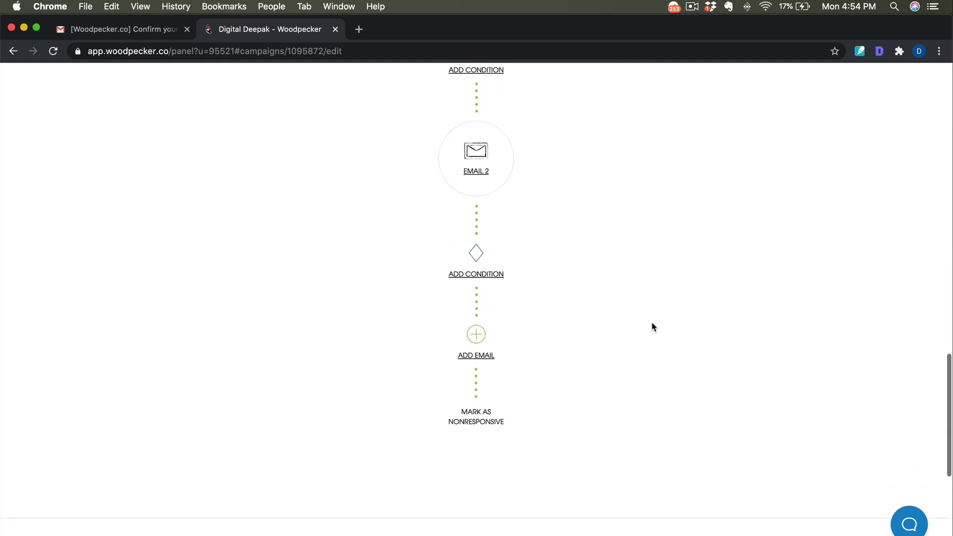
pyautogui.scroll(-3)
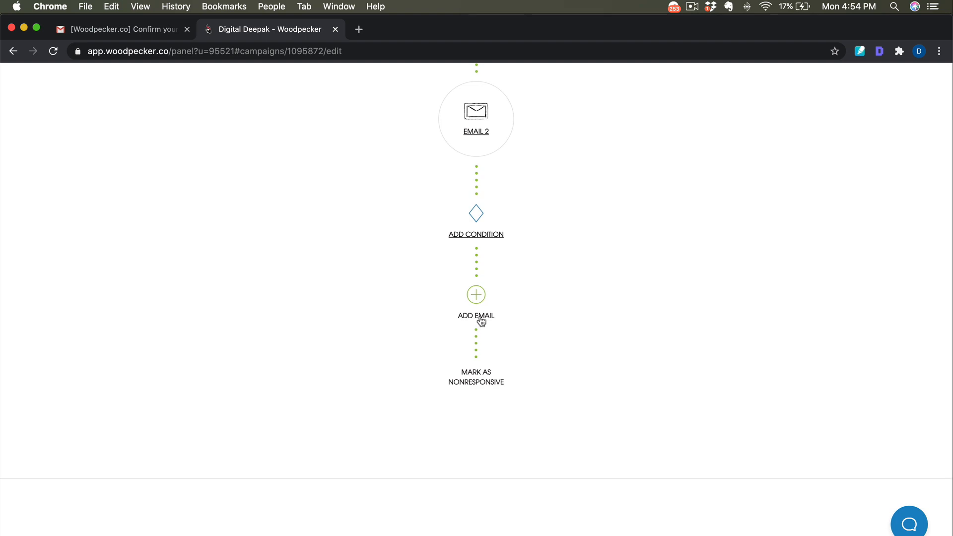
pyautogui.click(477, 294)
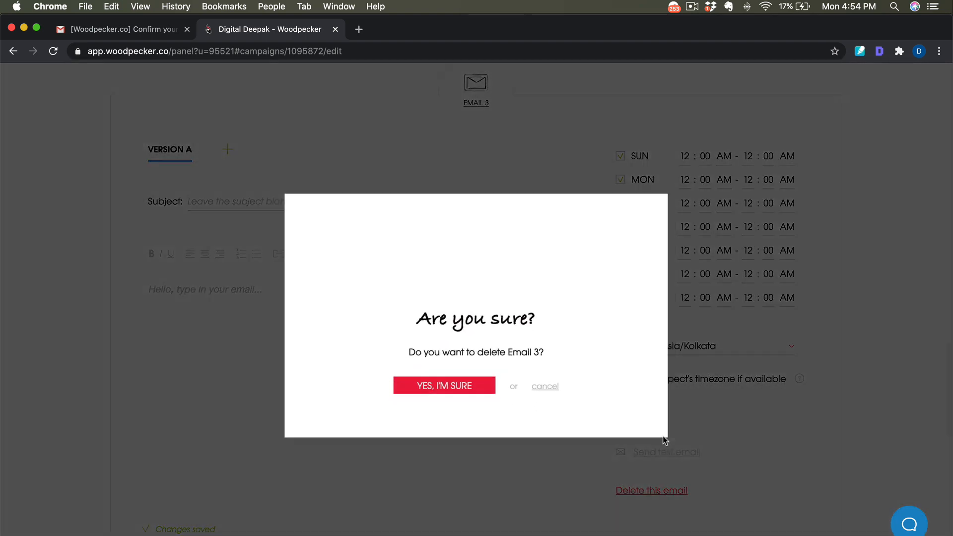
pyautogui.click(445, 385)
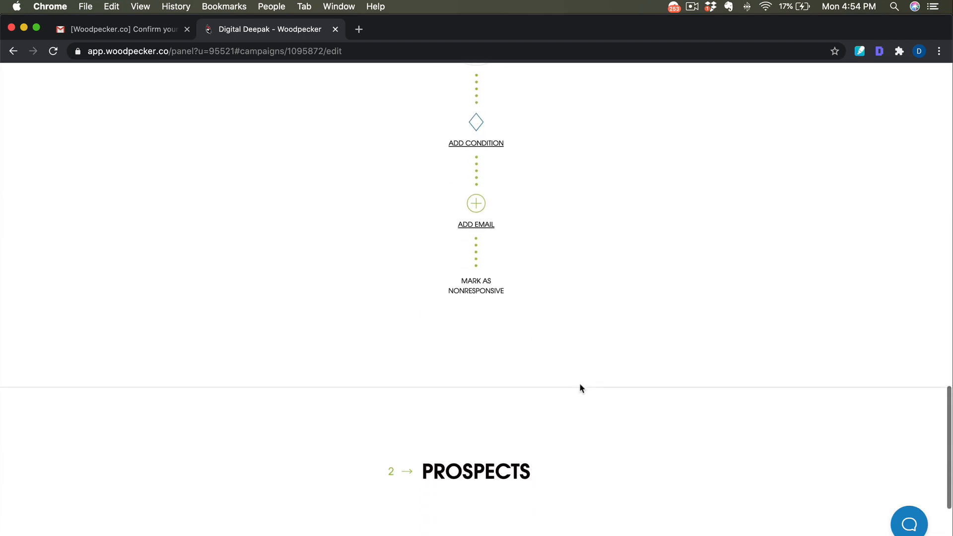
pyautogui.scroll(-3)
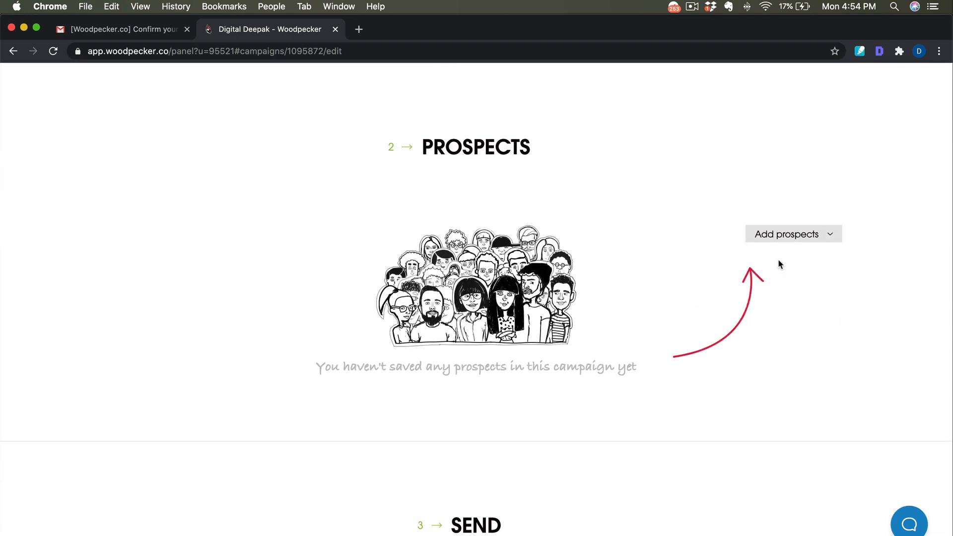
# Start Import from file for prospects, browse for a file and cancel the chooser.
pyautogui.click(786, 234)
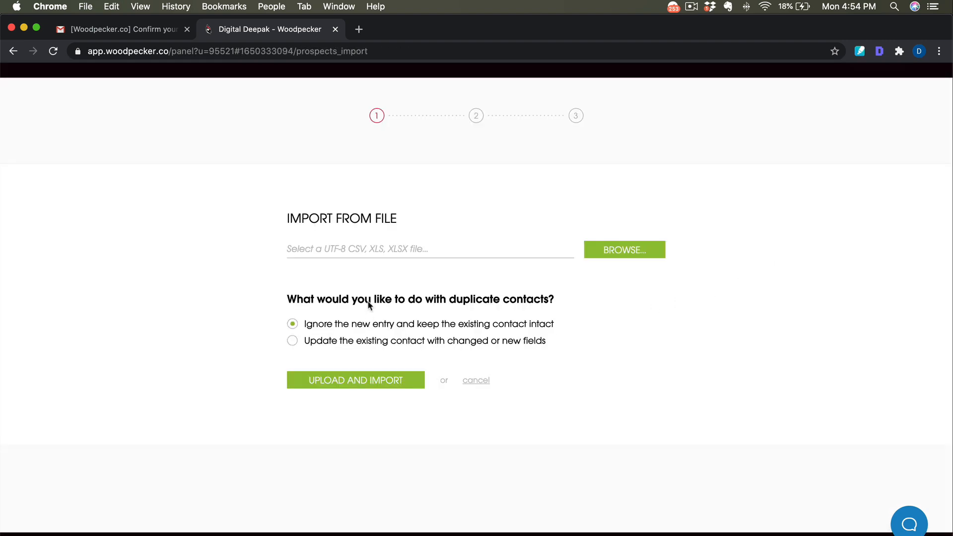
pyautogui.click(624, 250)
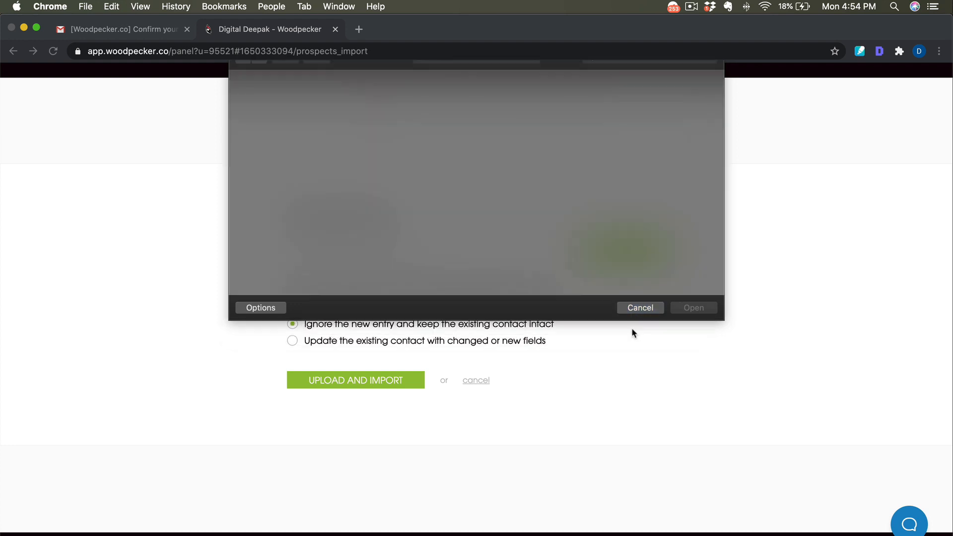
pyautogui.click(639, 308)
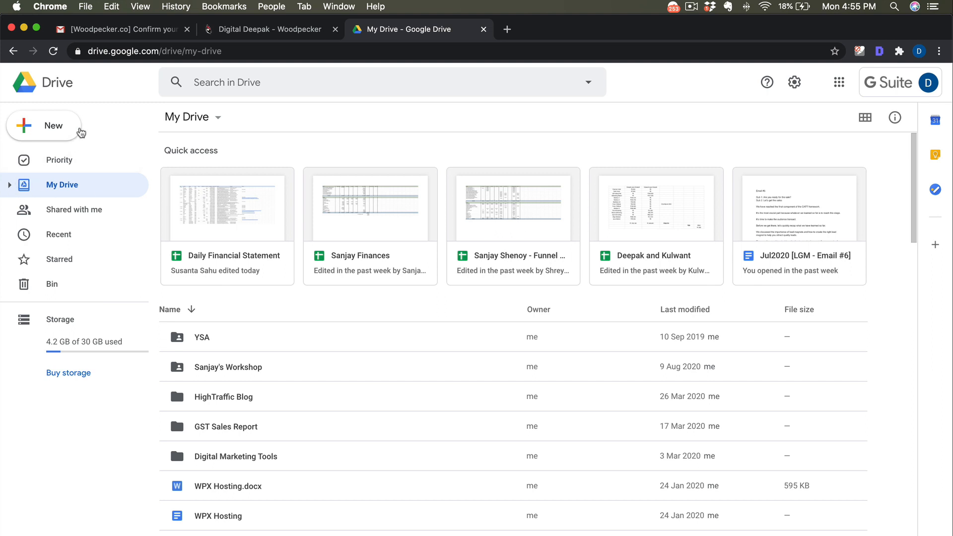
# Create a new Google Sheet named WoodPecker CSV with email and name header columns.
pyautogui.click(45, 125)
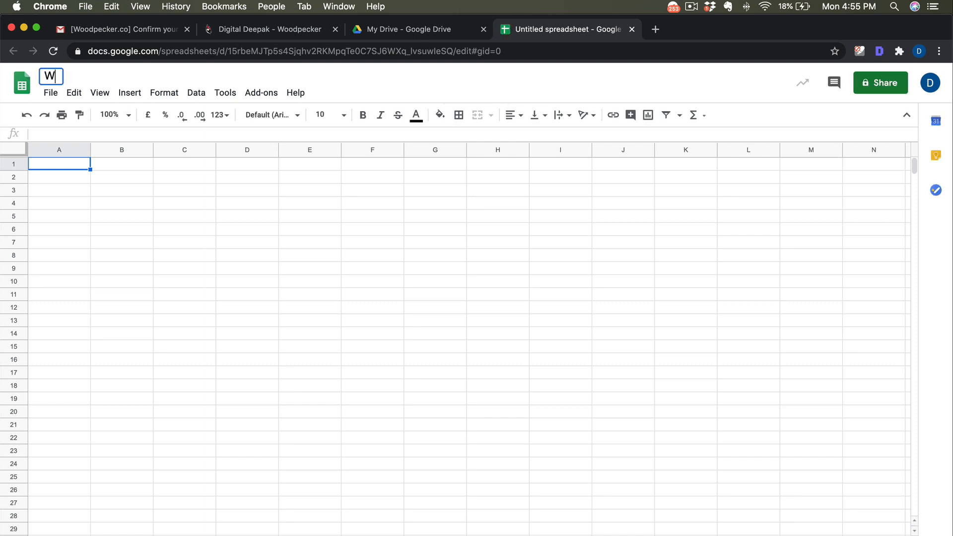
pyautogui.write('oodPecker')
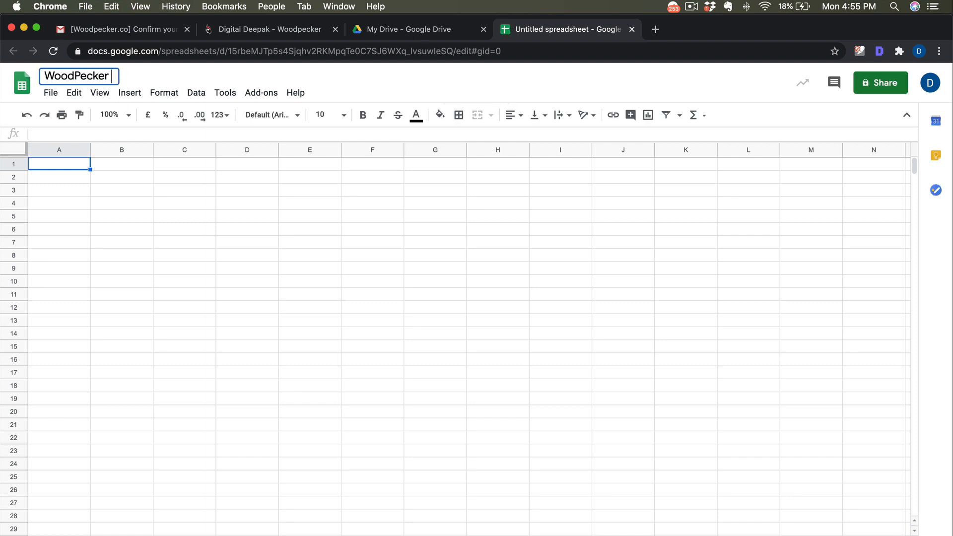
pyautogui.write('CSV')
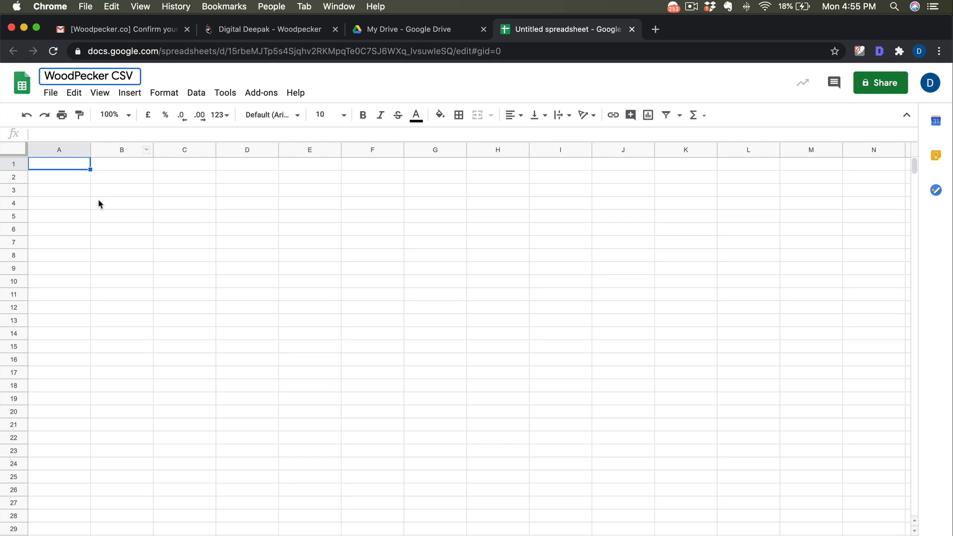
pyautogui.write('email')
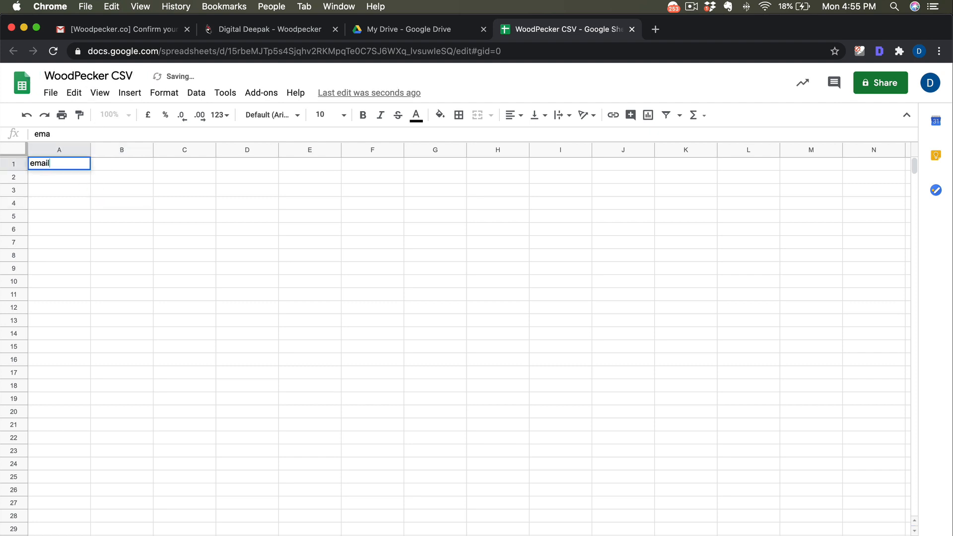
pyautogui.write('name')
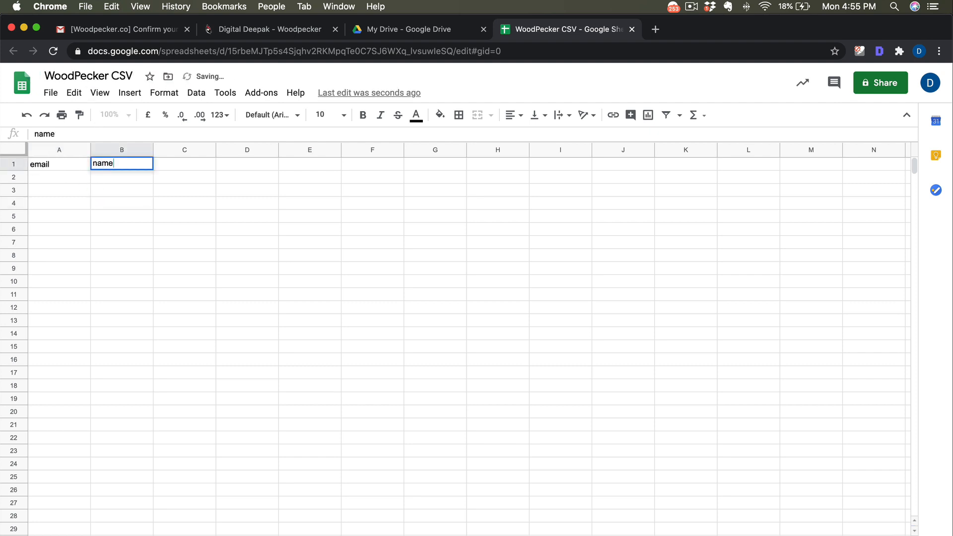
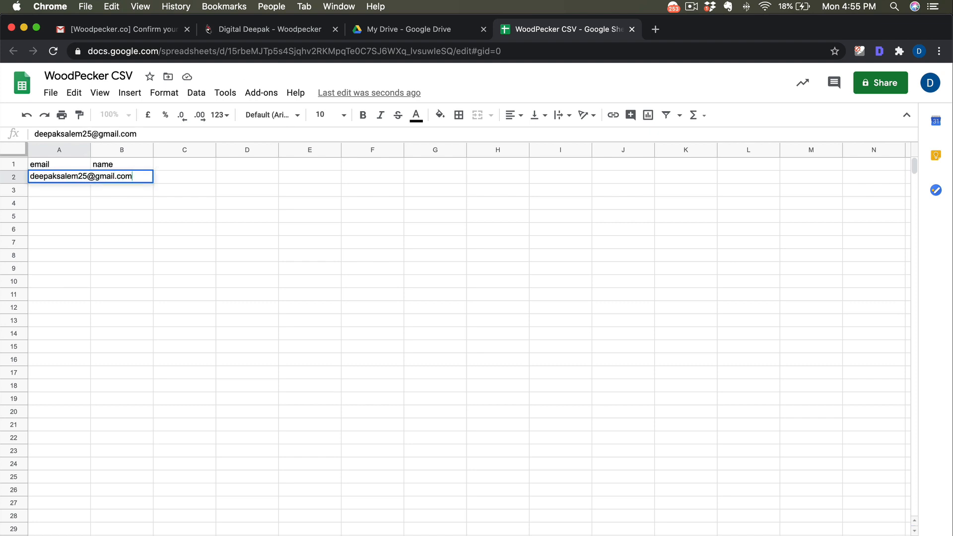
pyautogui.write('Deepak2')
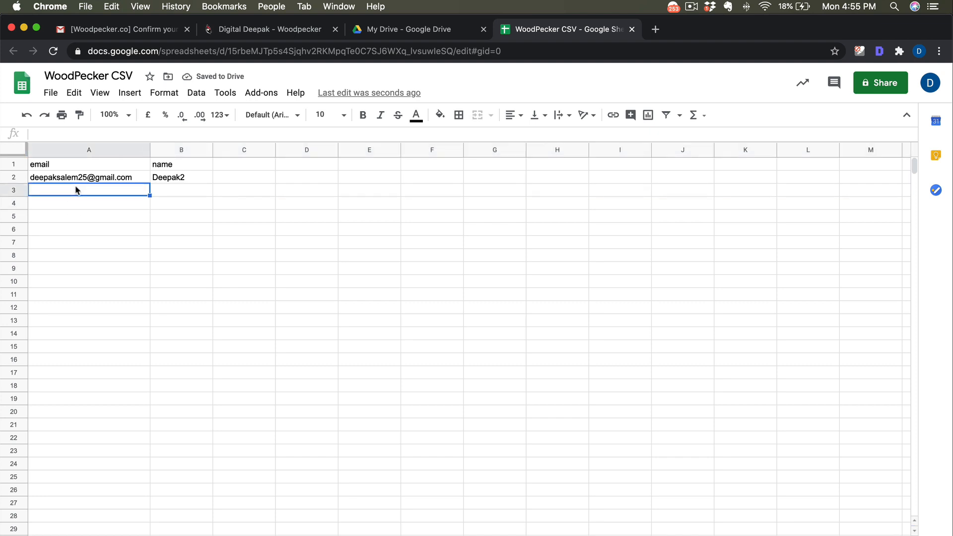
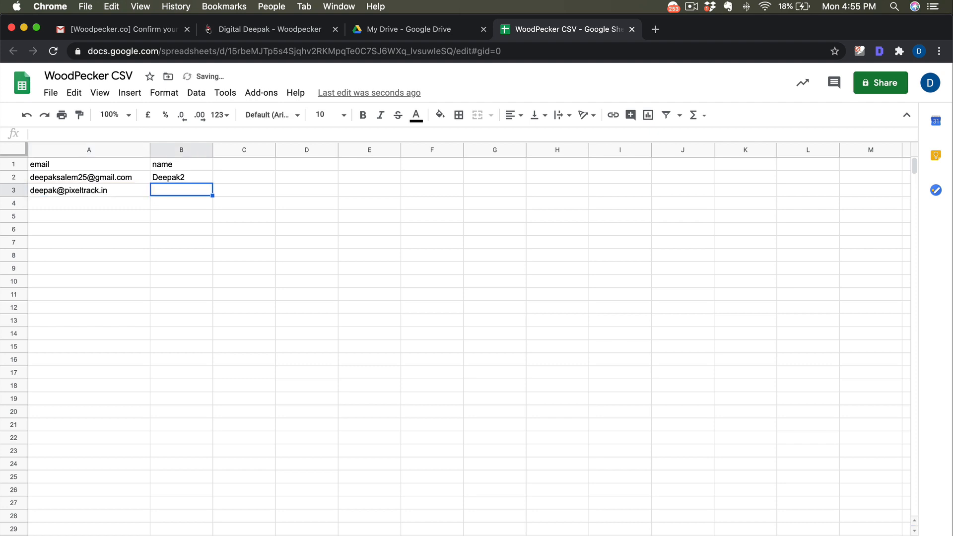
pyautogui.write('Deepak3')
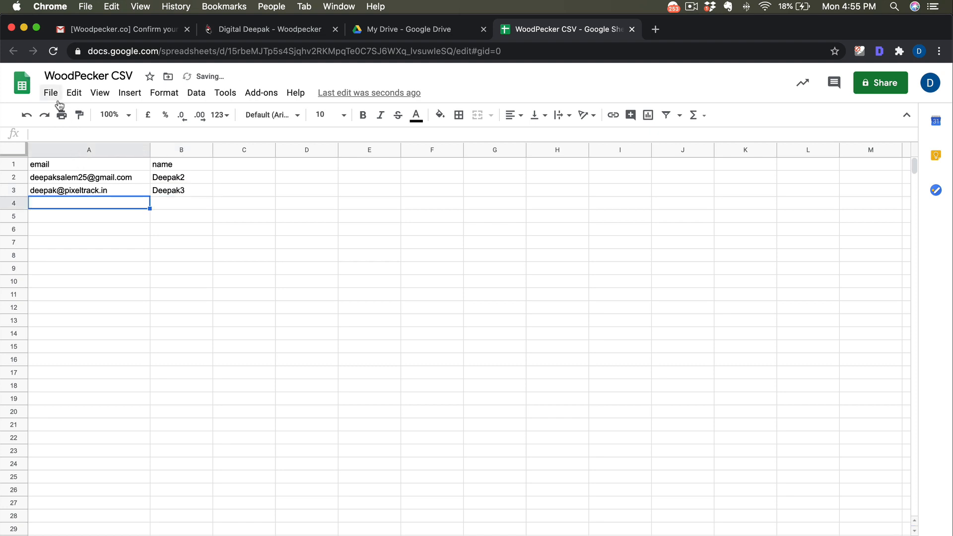
# Download the sheet as a comma-separated values file.
pyautogui.click(51, 94)
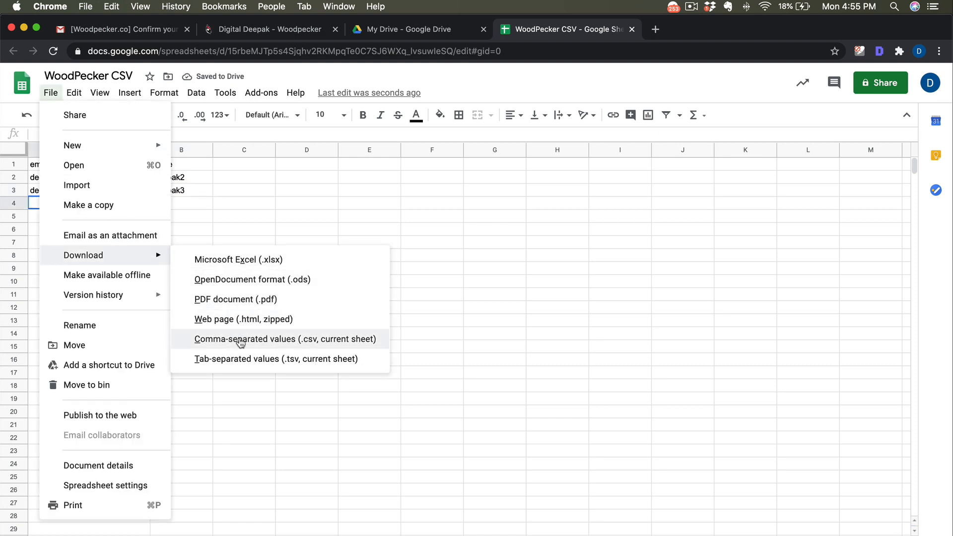
pyautogui.click(243, 339)
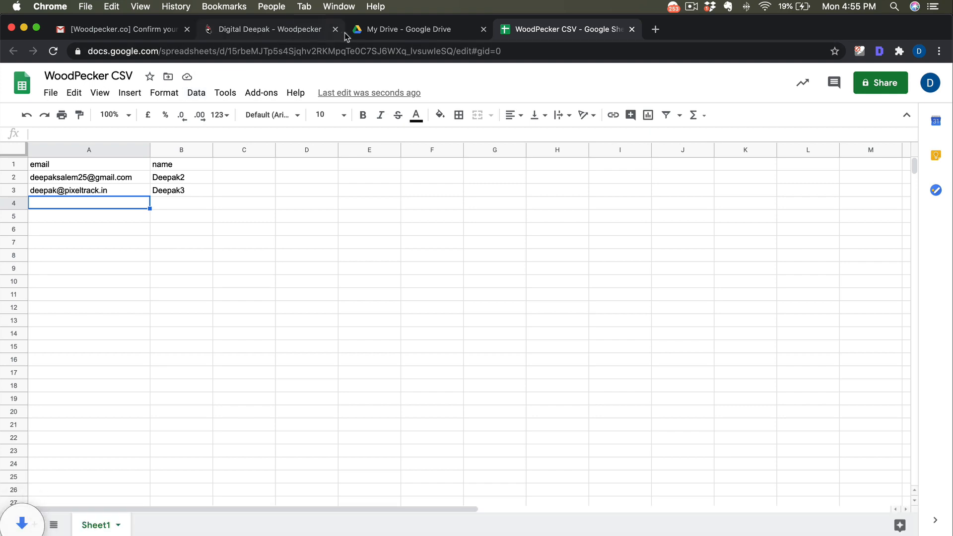
# Back in Woodpecker, choose WoodPecker CSV - Sheet1.csv from Downloads as the prospects file.
pyautogui.click(268, 28)
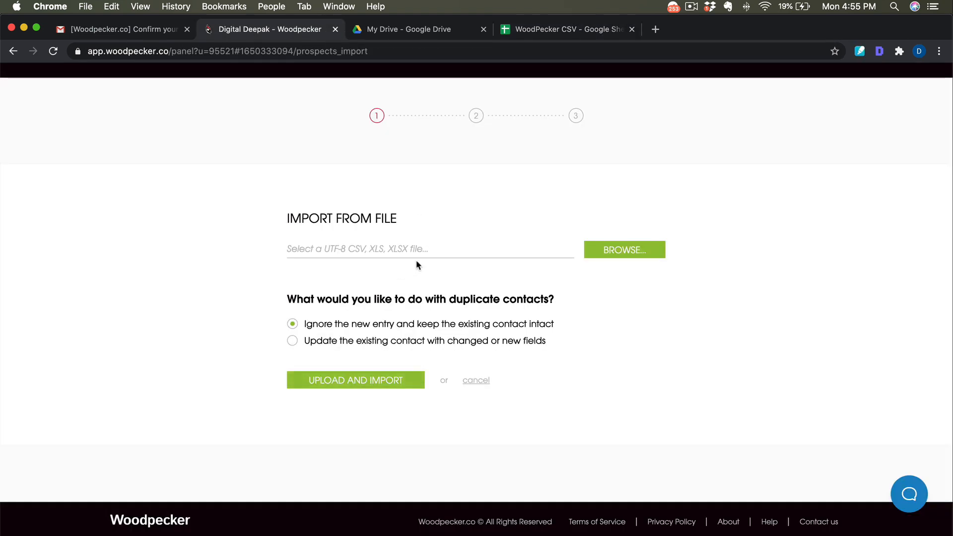
pyautogui.click(625, 250)
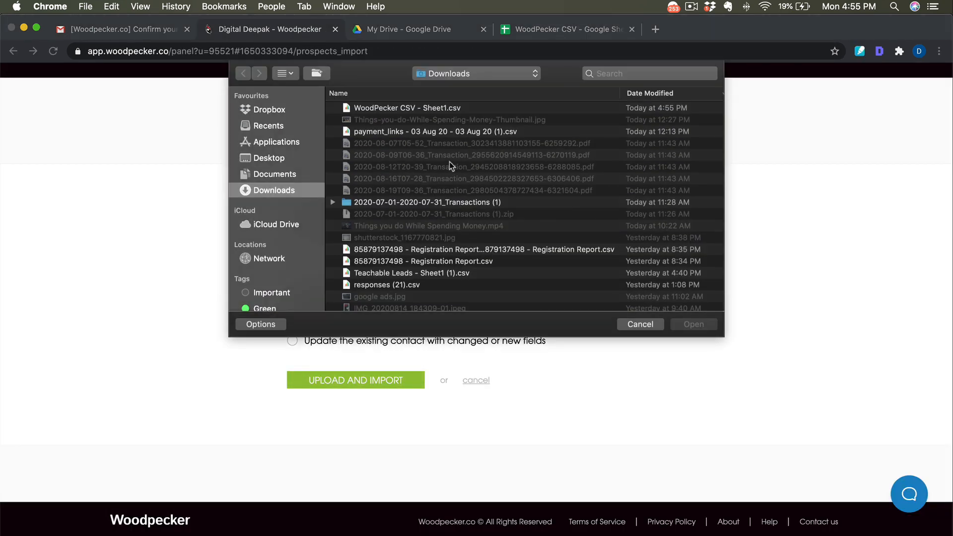
pyautogui.moveTo(419, 119)
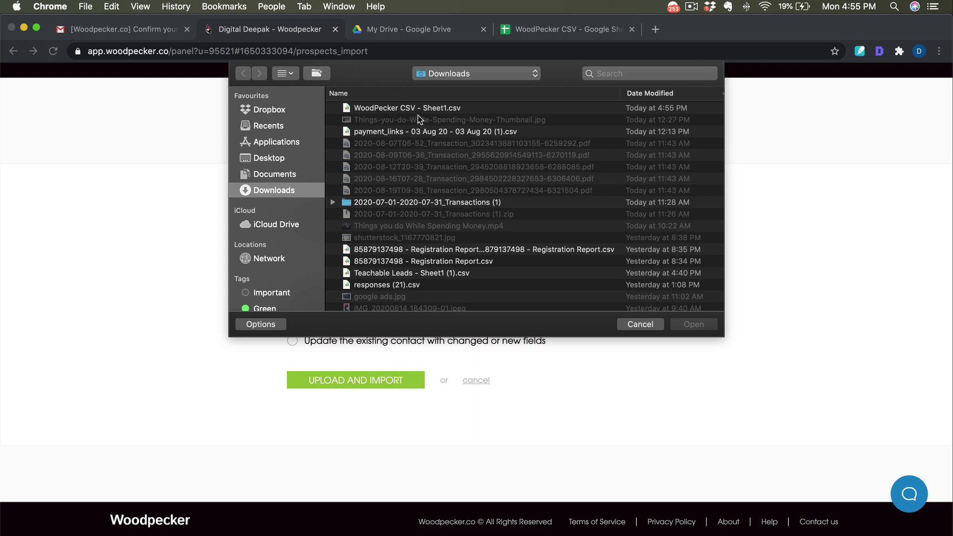
pyautogui.click(406, 107)
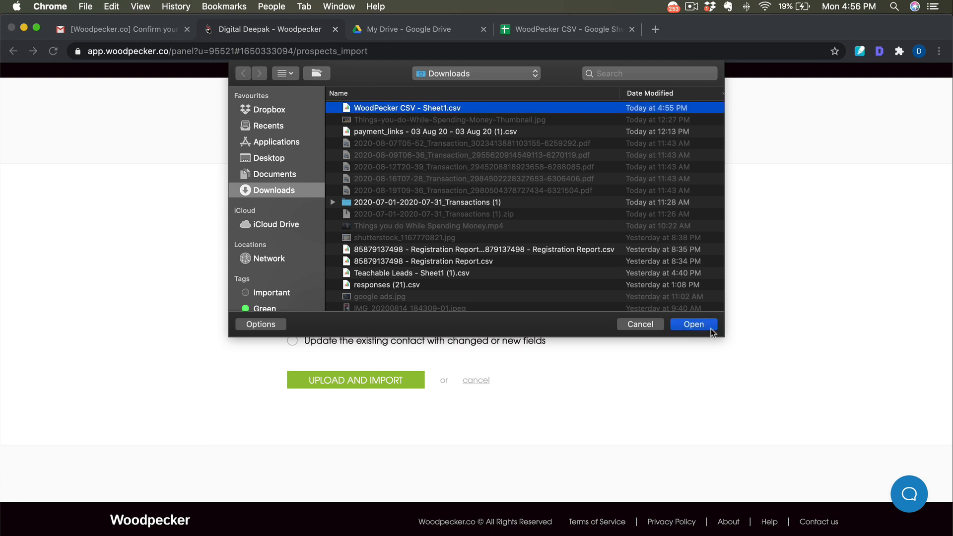
pyautogui.click(693, 324)
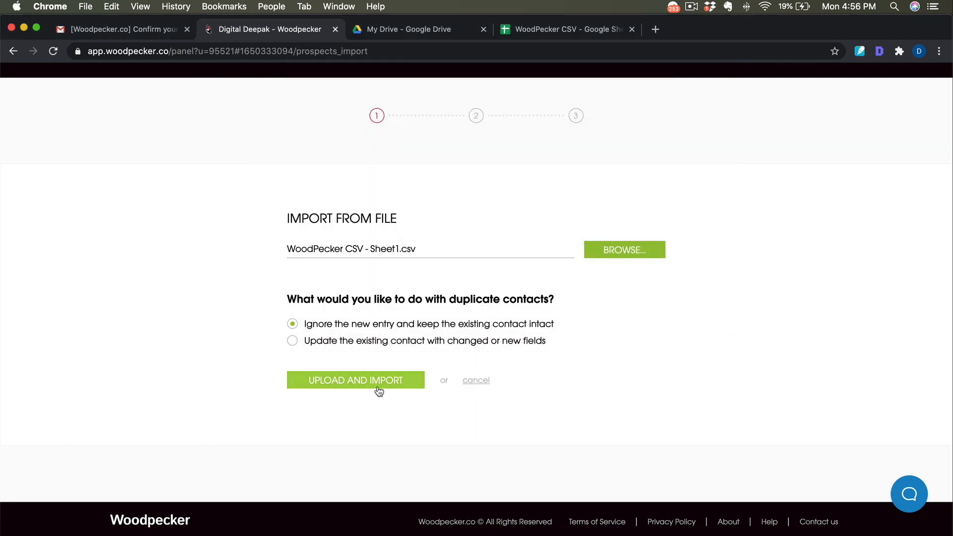
# Upload the file and map the name column to First name, checking the sheet's headers.
pyautogui.click(355, 379)
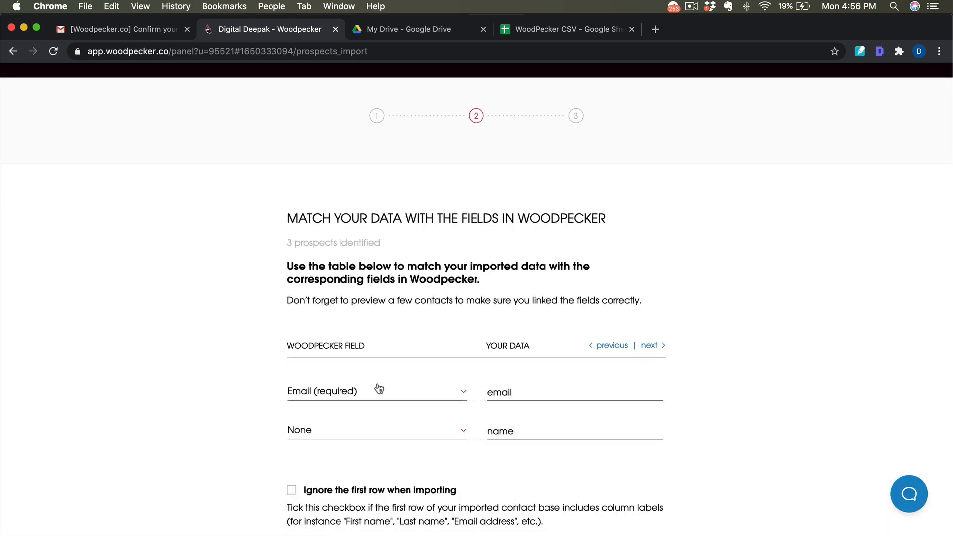
pyautogui.moveTo(552, 393)
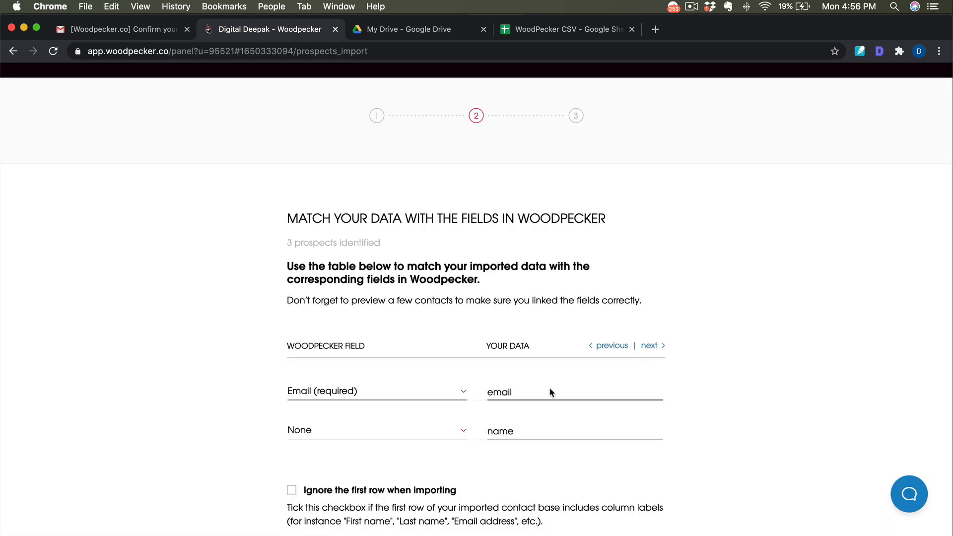
pyautogui.click(378, 430)
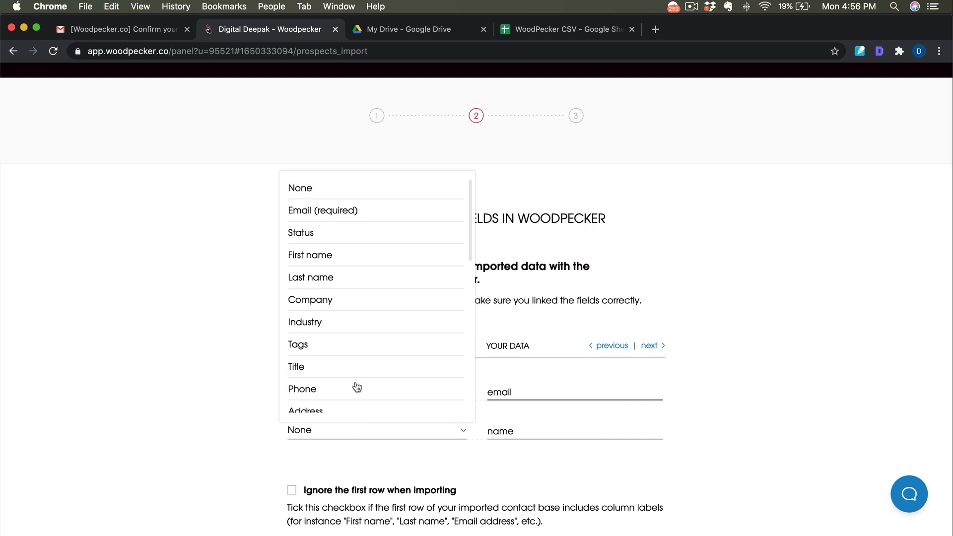
pyautogui.click(309, 254)
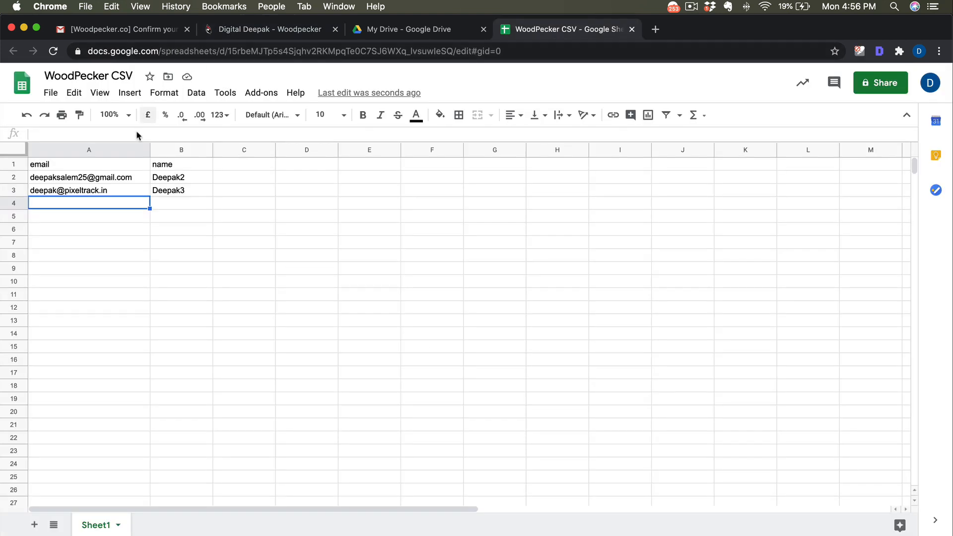
pyautogui.click(181, 164)
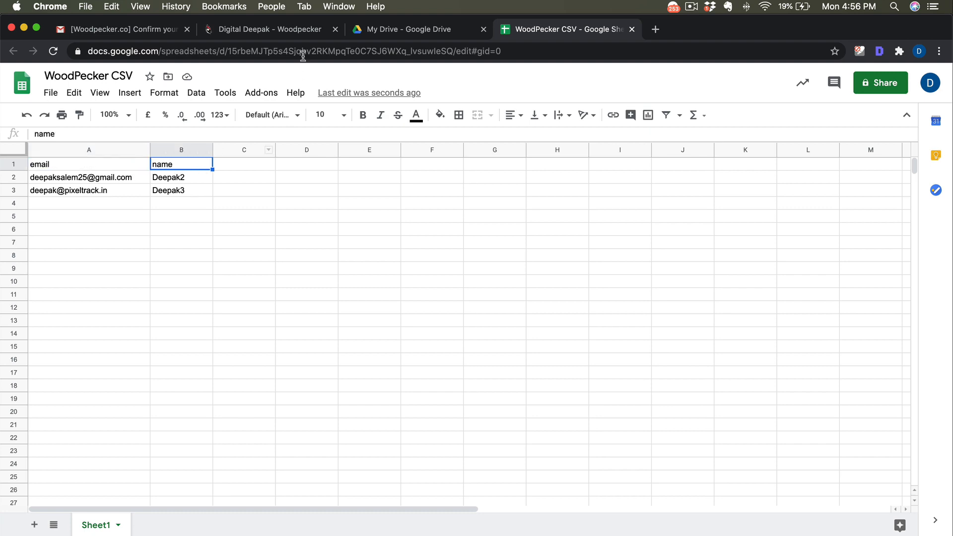
pyautogui.click(262, 29)
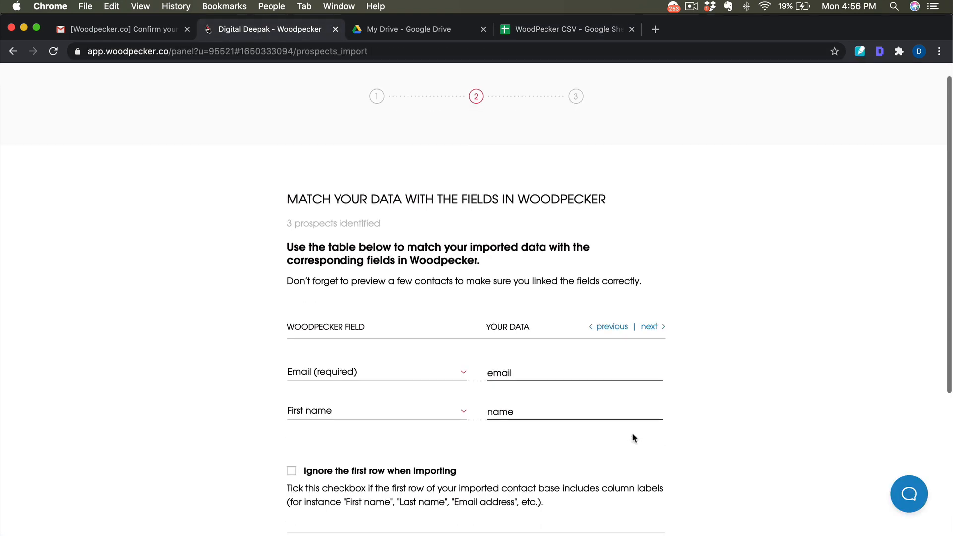
# Ignore the first row when importing and import the 2 prospects.
pyautogui.scroll(-3)
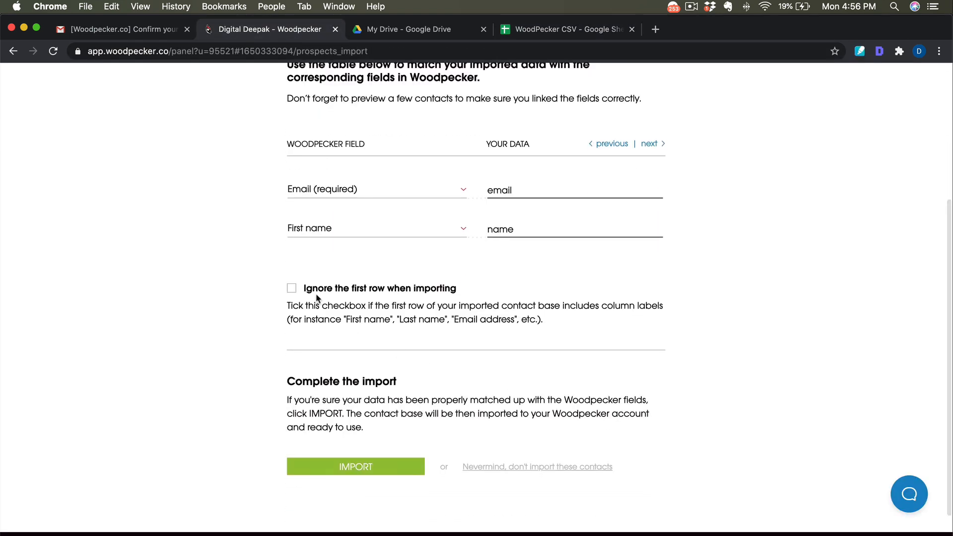
pyautogui.click(292, 288)
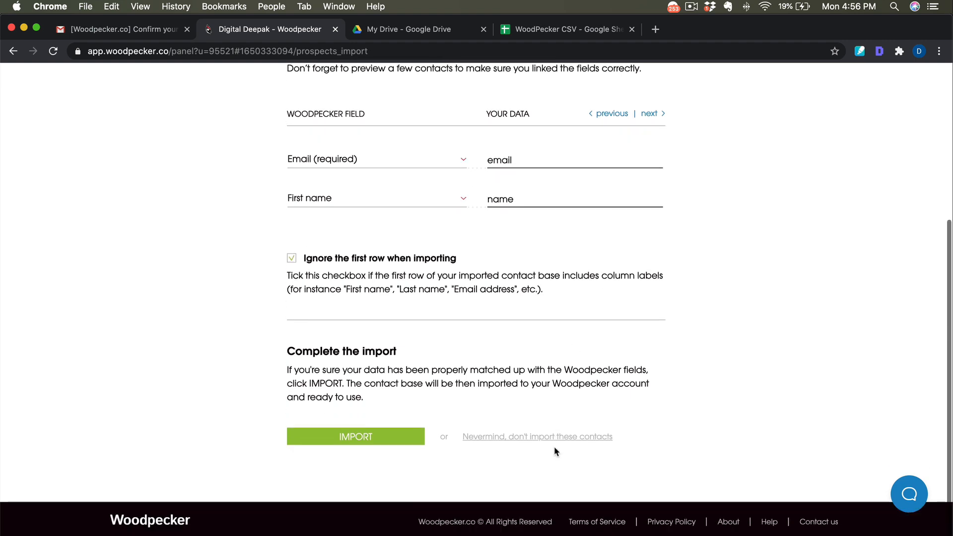
pyautogui.click(571, 28)
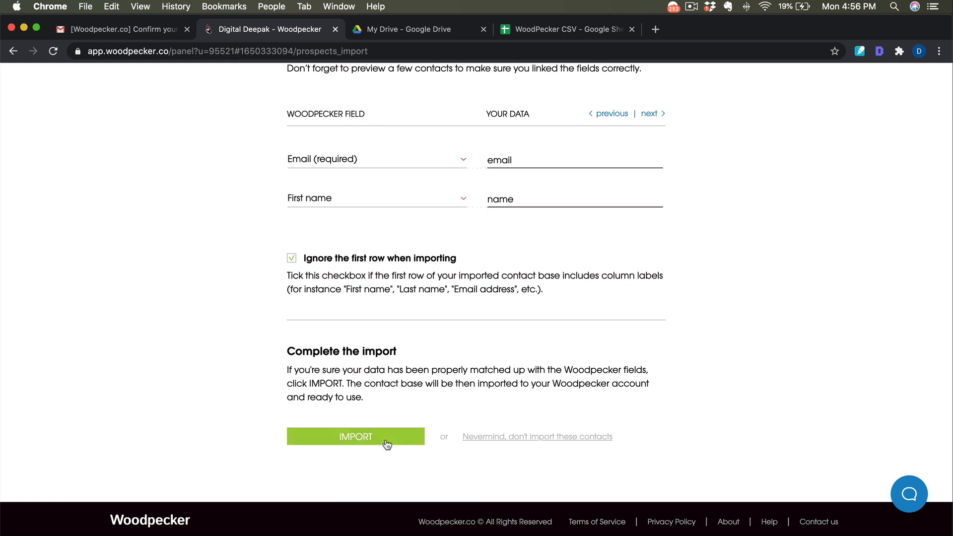
pyautogui.click(355, 437)
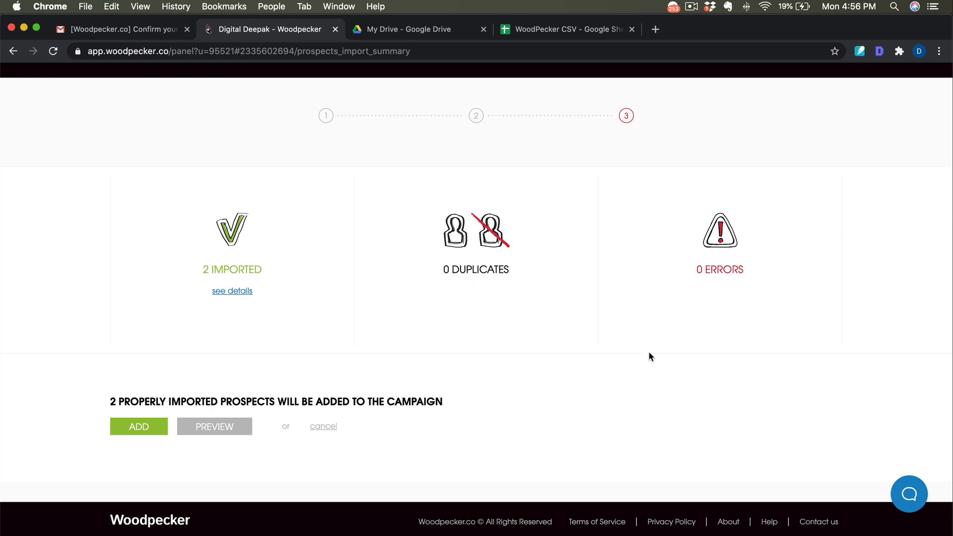
pyautogui.moveTo(162, 428)
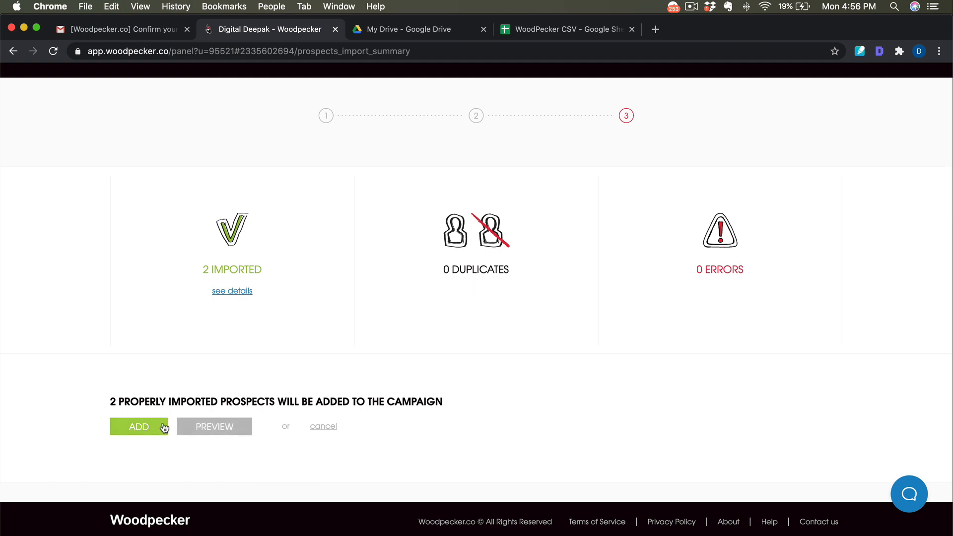
# Add the two imported prospects to My Campaign #2 and confirm the success message.
pyautogui.click(139, 427)
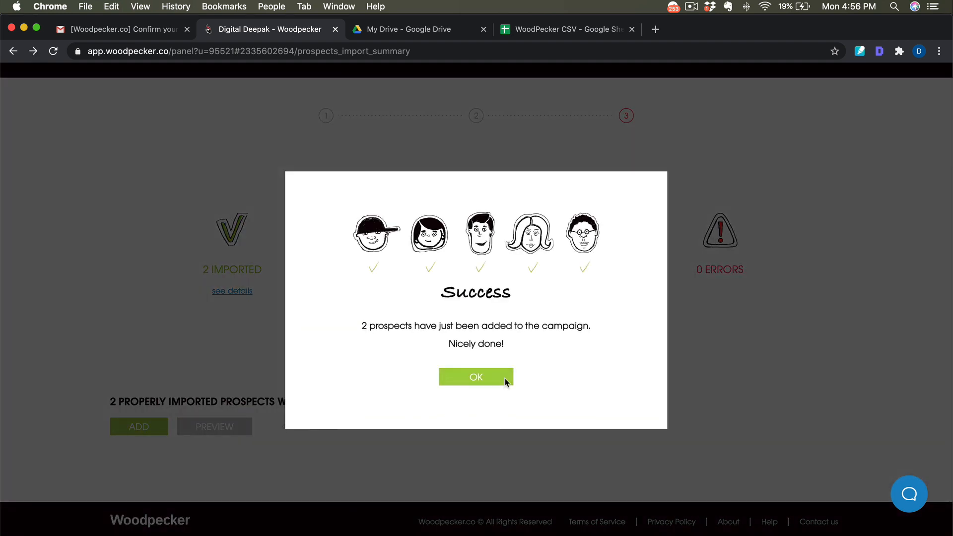
pyautogui.click(477, 377)
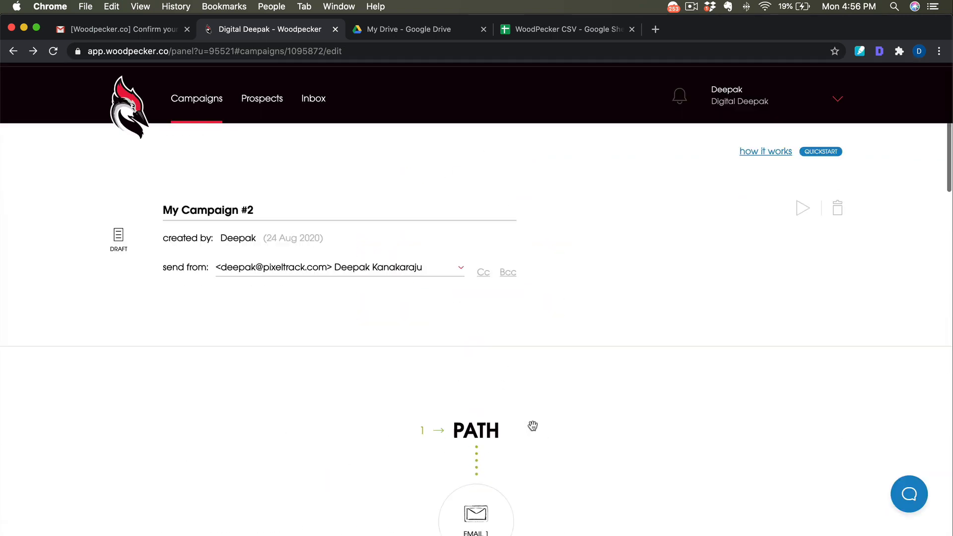
# Give Email 2 the subject and body 'Hello from Deepak', reaching the Send step with 2 emails, 2 prospects.
pyautogui.scroll(-3)
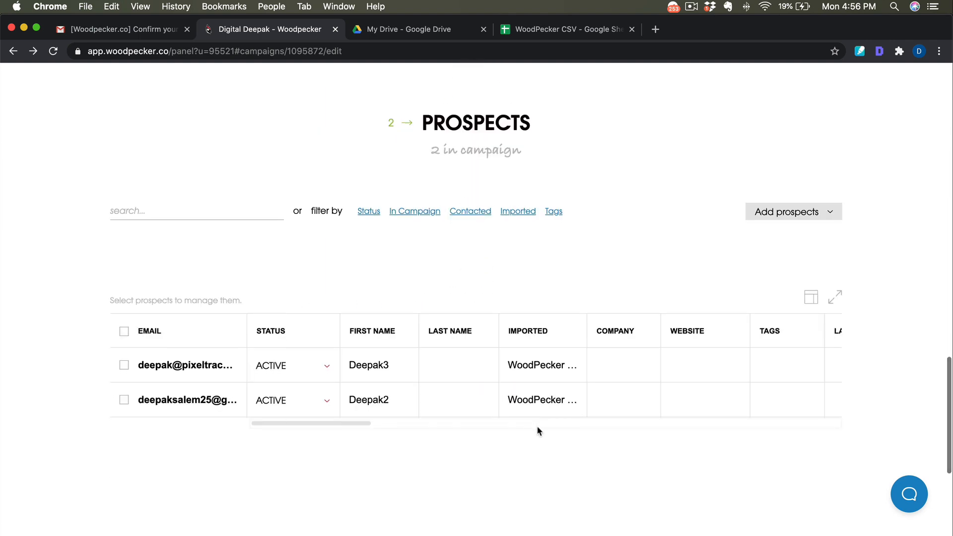
pyautogui.scroll(-3)
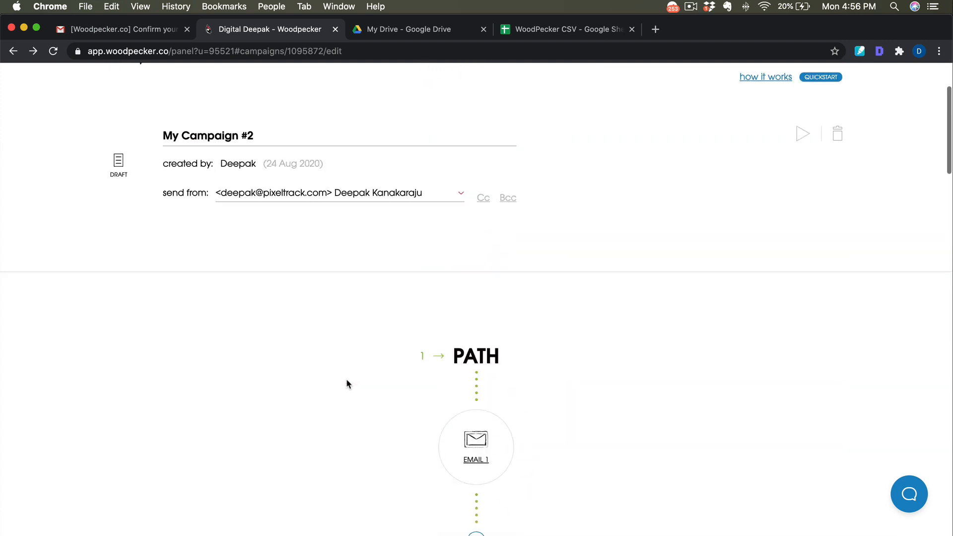
pyautogui.scroll(-3)
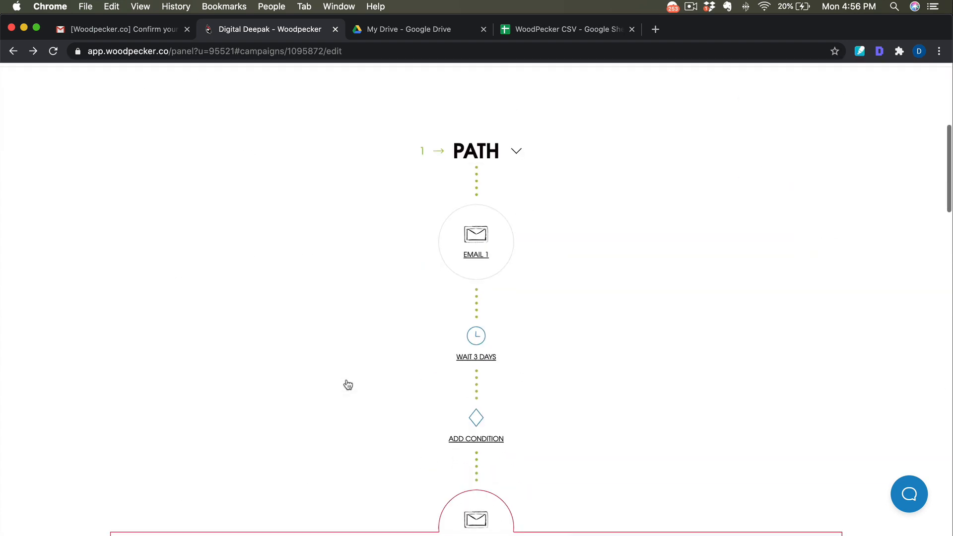
pyautogui.scroll(-3)
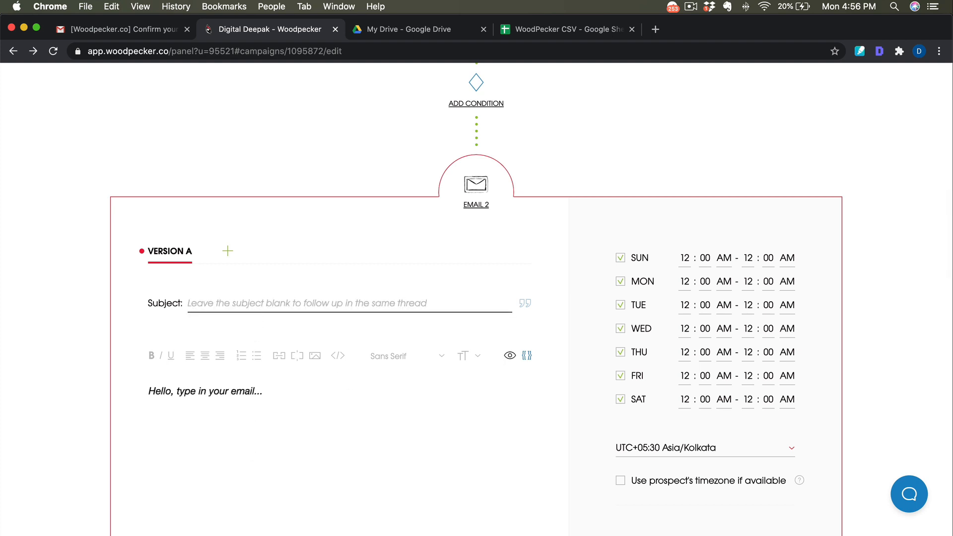
pyautogui.write('Hello from Deepak')
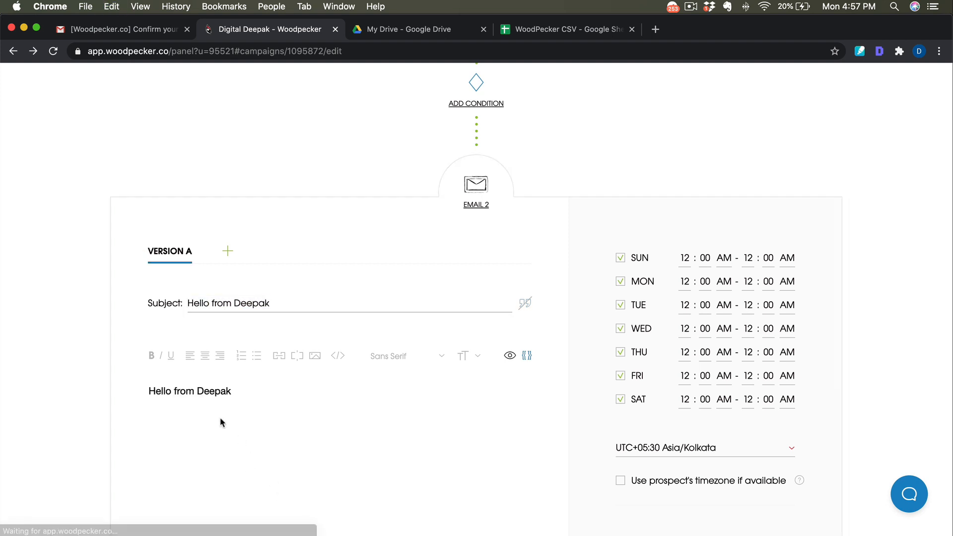
pyautogui.scroll(-3)
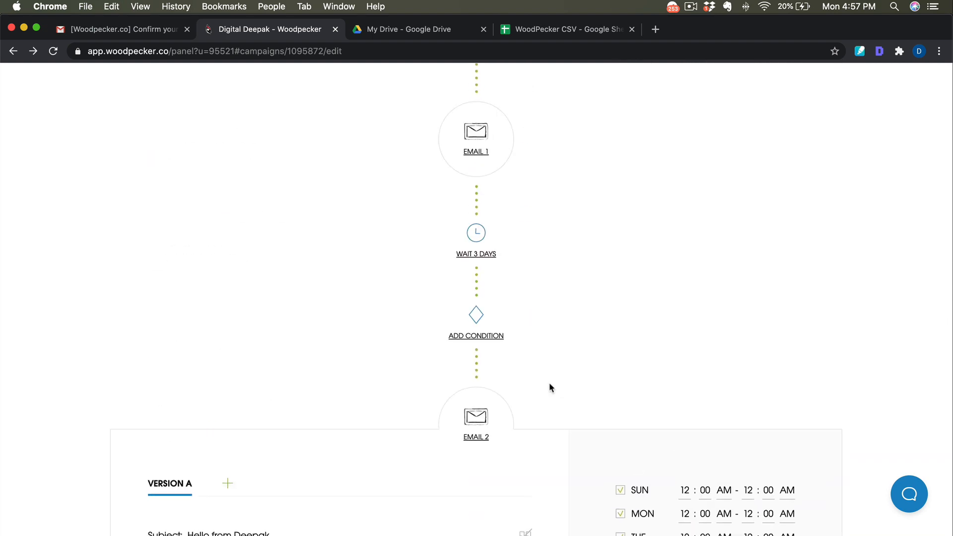
pyautogui.scroll(-3)
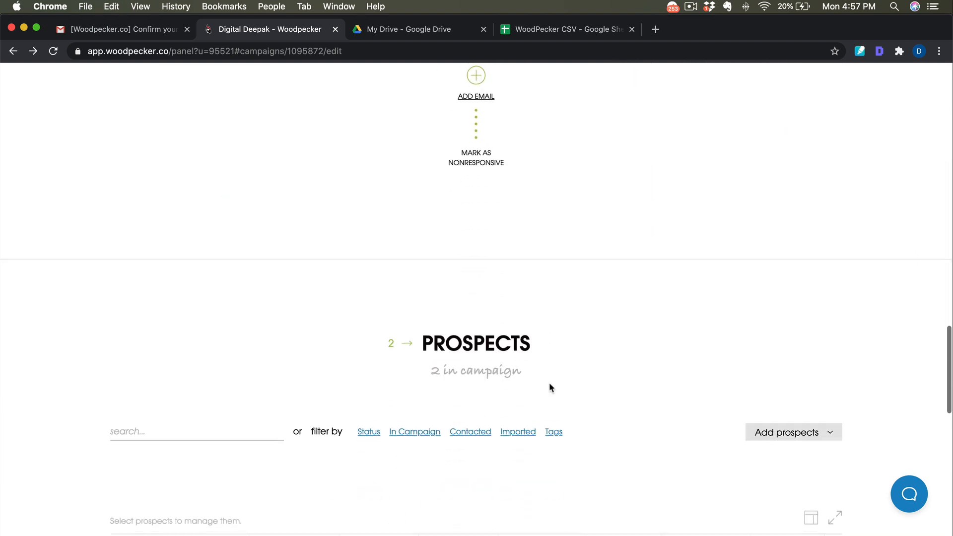
pyautogui.scroll(-3)
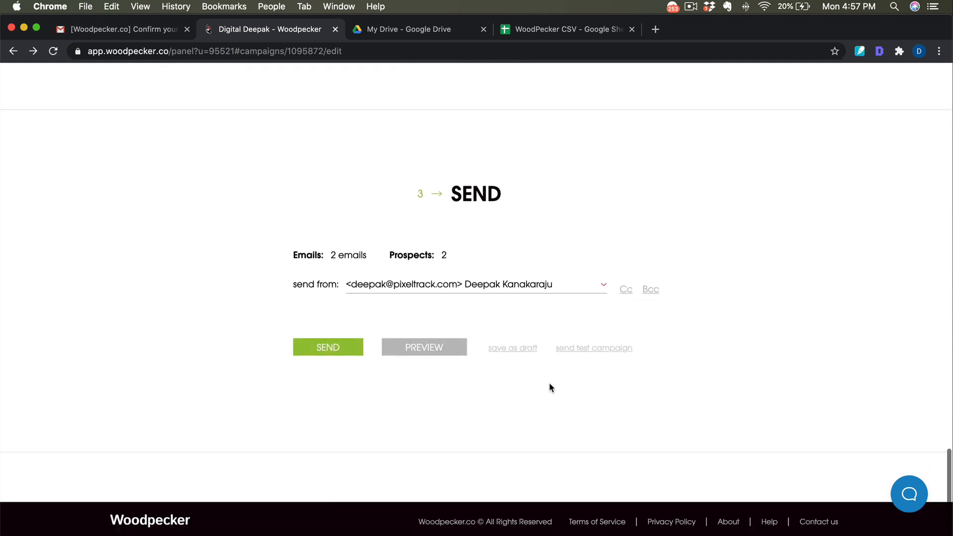
# Launch My Campaign #2 so it is running and review its stats showing 2 prospects, none sent.
pyautogui.click(327, 348)
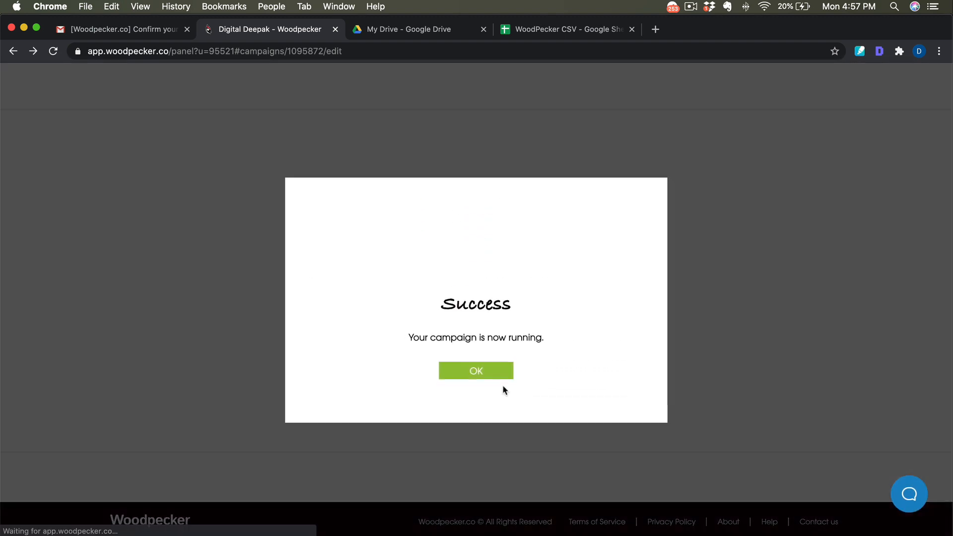
pyautogui.click(476, 370)
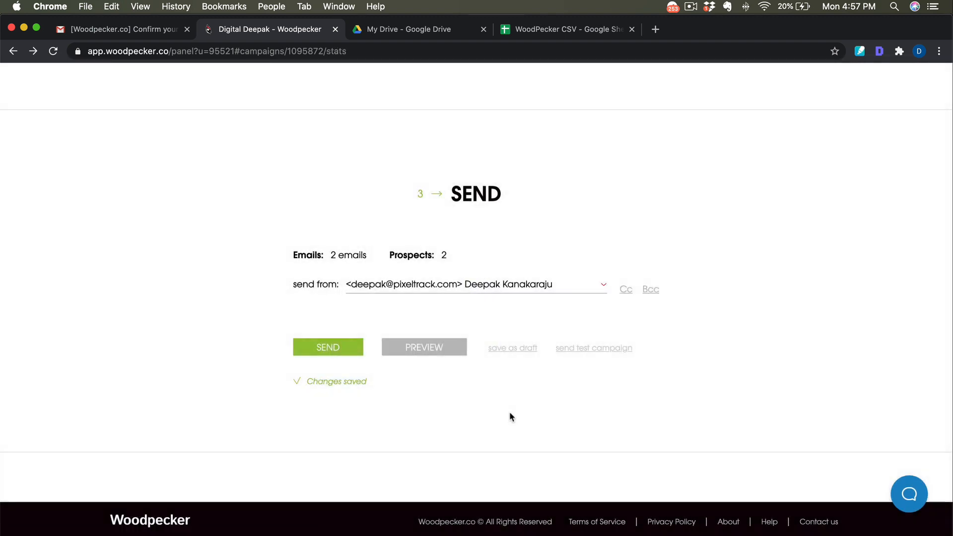
pyautogui.click(327, 347)
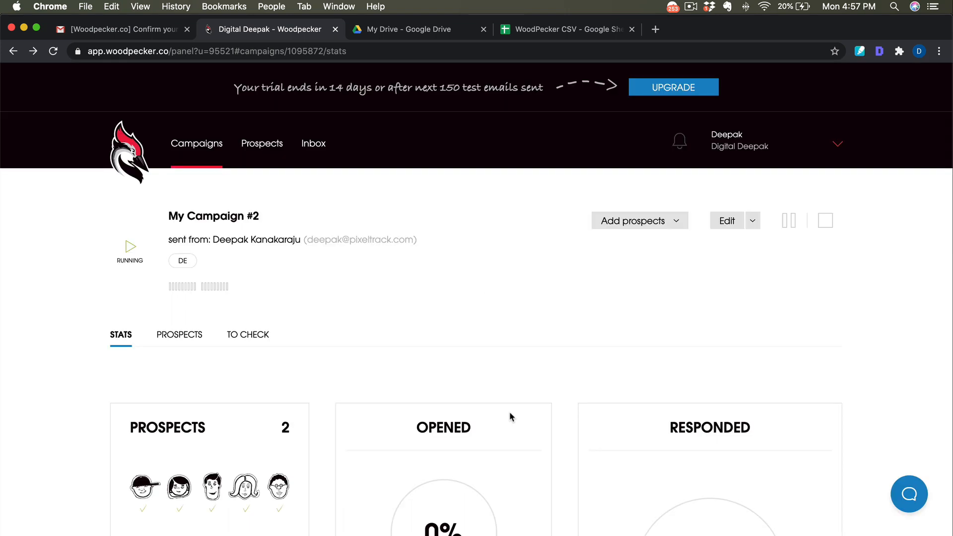
pyautogui.scroll(-3)
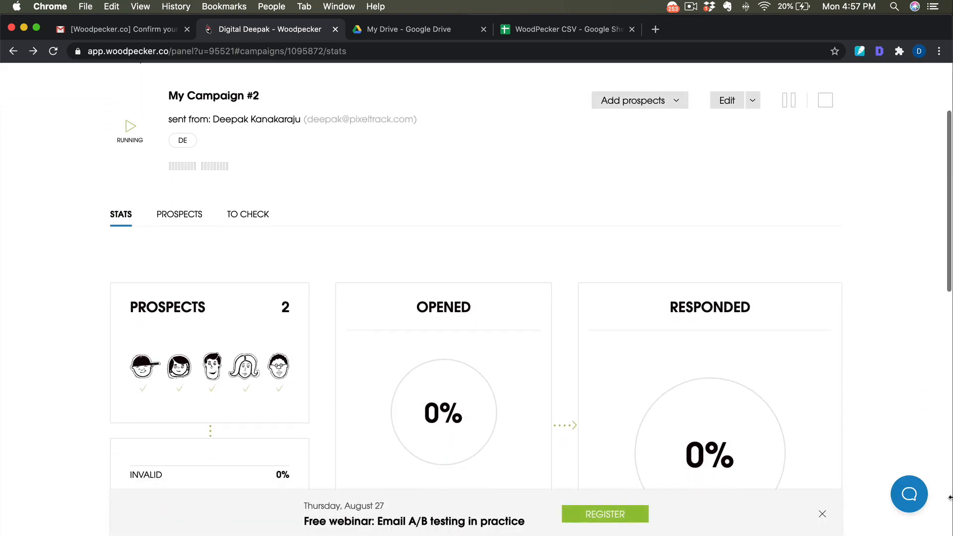
pyautogui.scroll(-3)
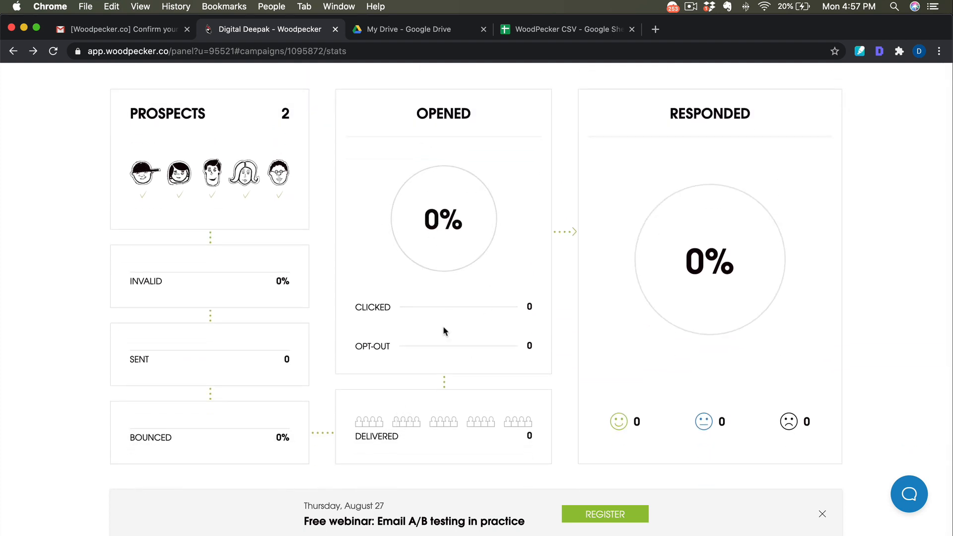
pyautogui.moveTo(543, 441)
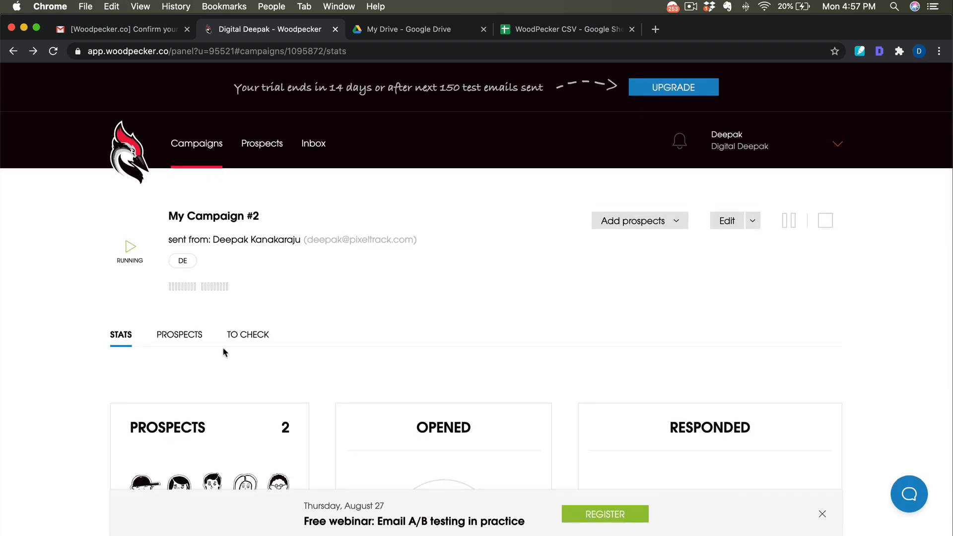
pyautogui.moveTo(210, 201)
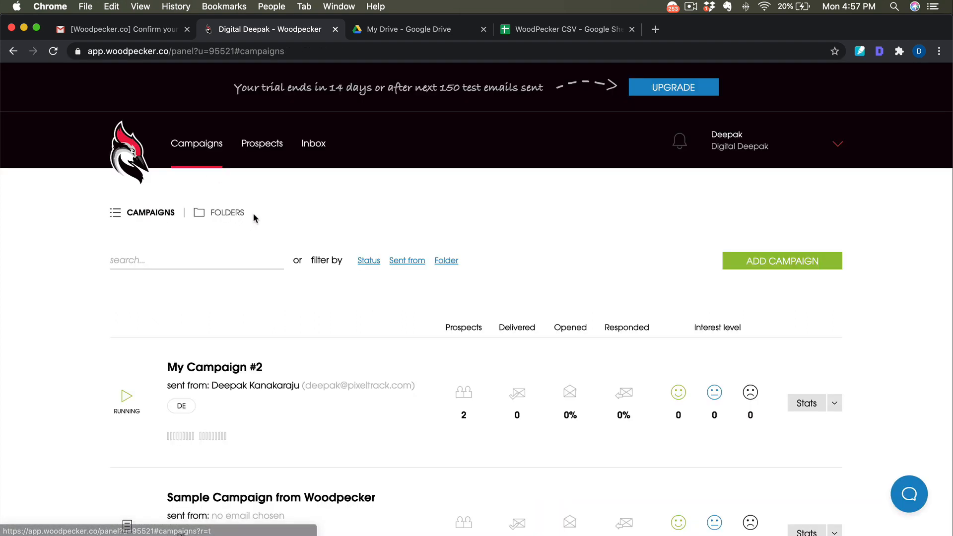
pyautogui.scroll(-3)
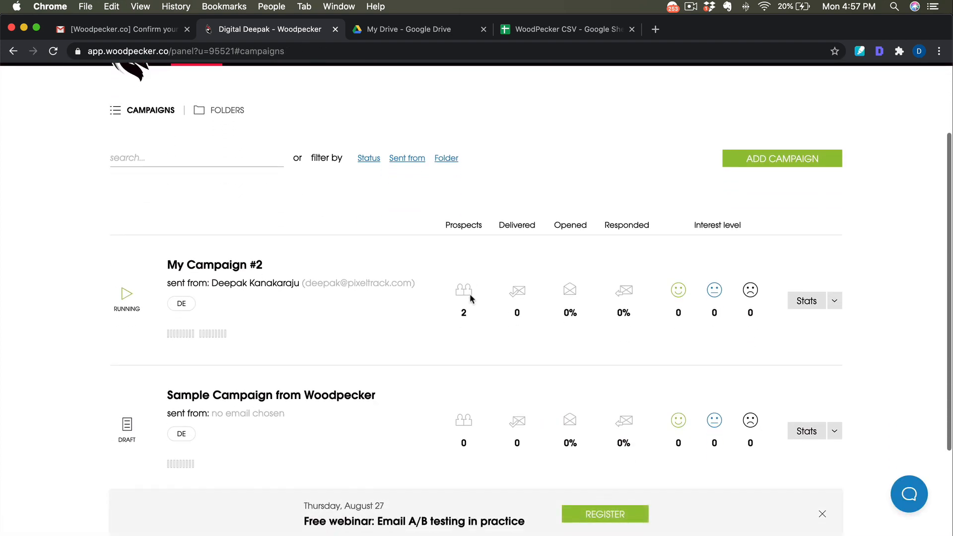
pyautogui.scroll(-3)
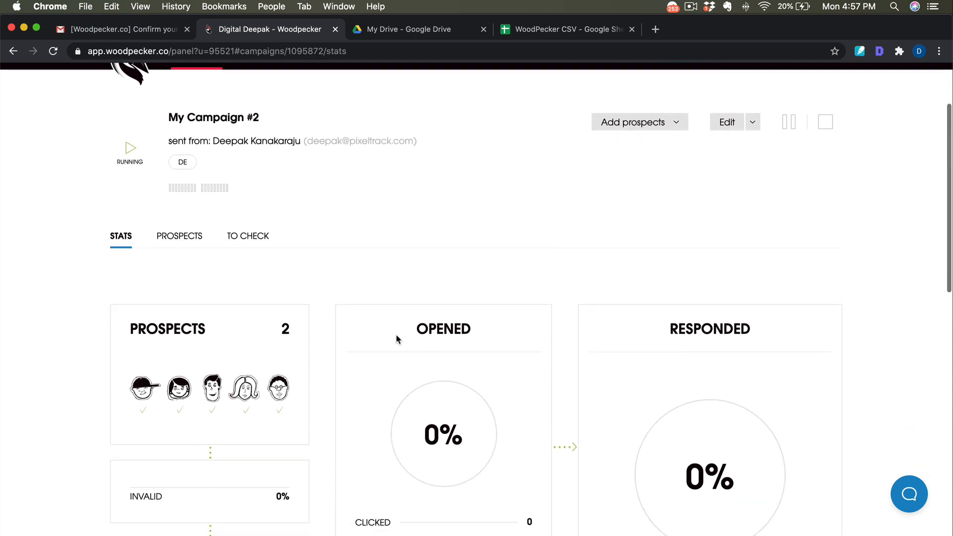
# Check the prospect list and the To Check replies, then return to the campaign stats.
pyautogui.click(178, 237)
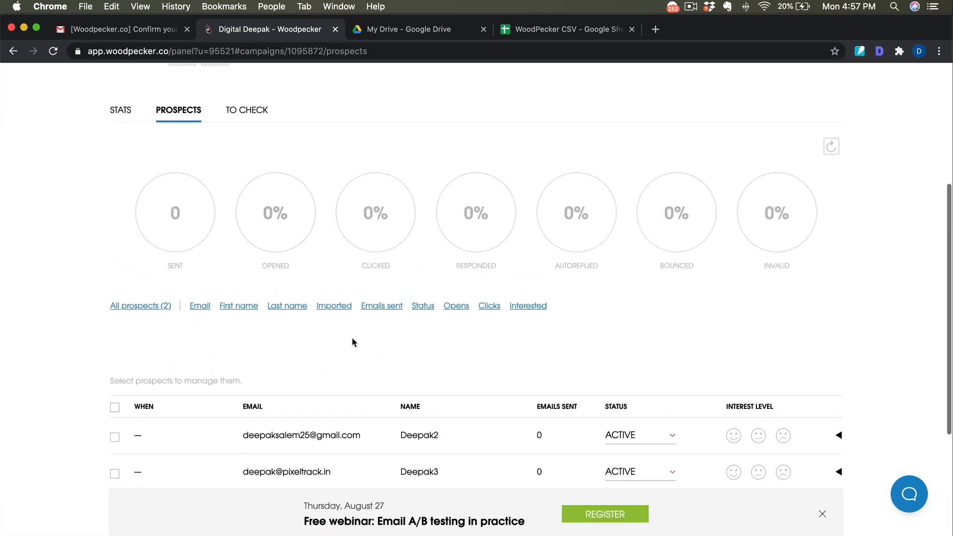
pyautogui.click(246, 109)
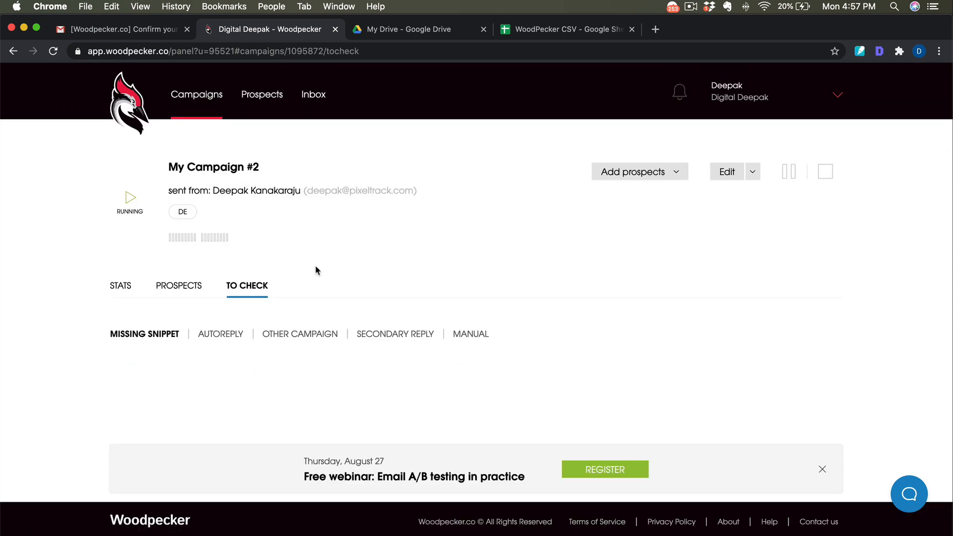
pyautogui.click(179, 286)
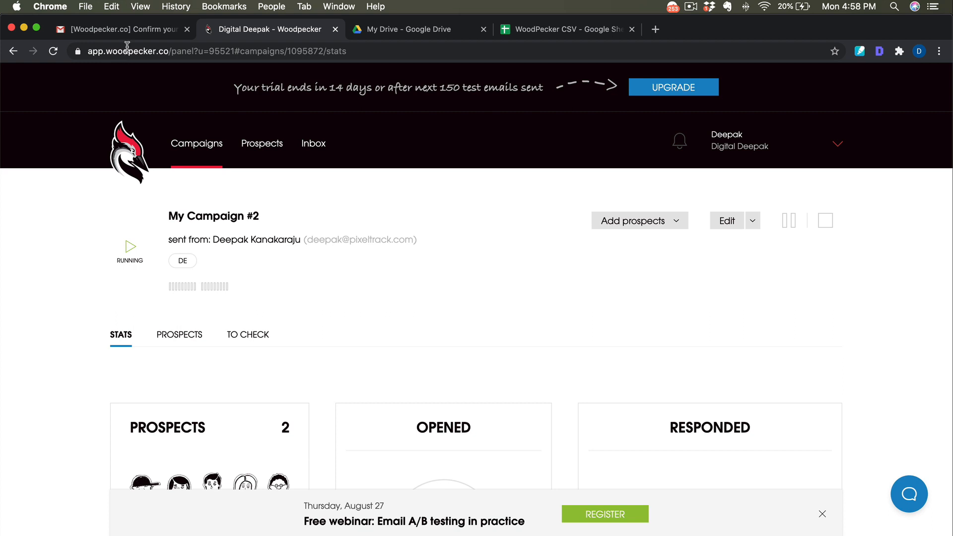
pyautogui.click(125, 29)
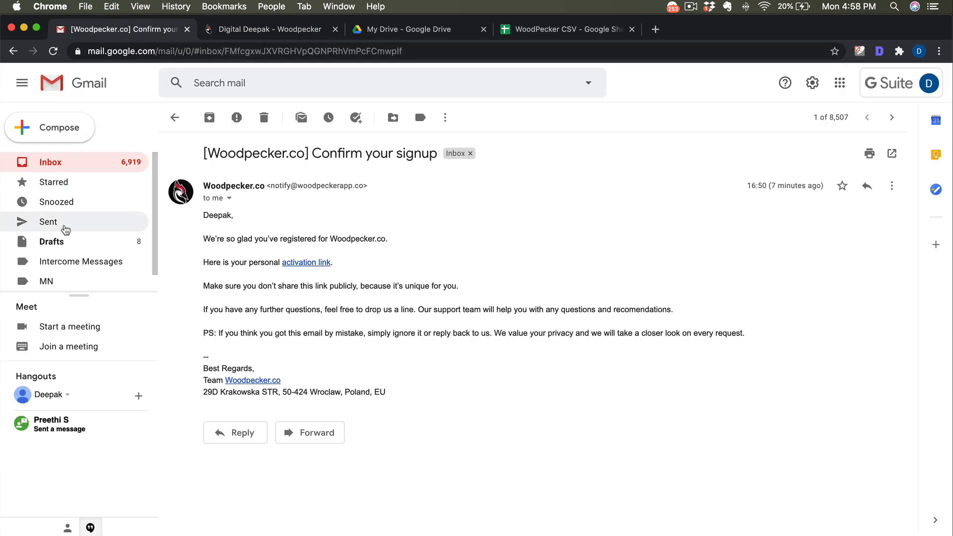
pyautogui.click(47, 222)
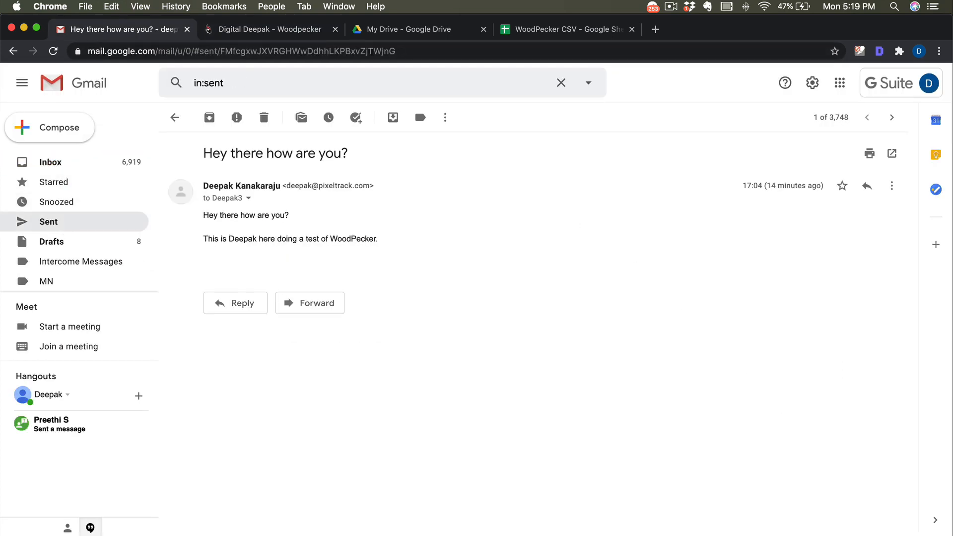
pyautogui.moveTo(405, 313)
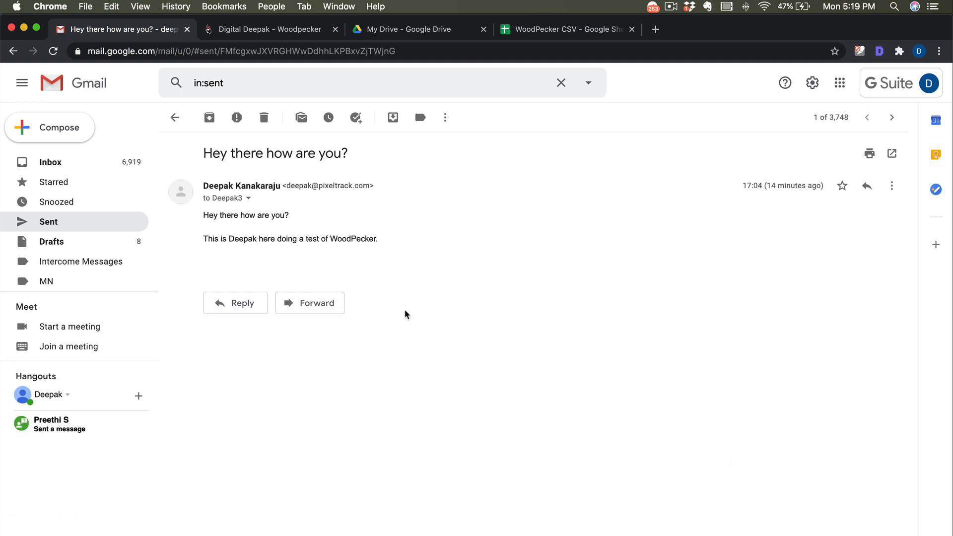
pyautogui.moveTo(300, 226)
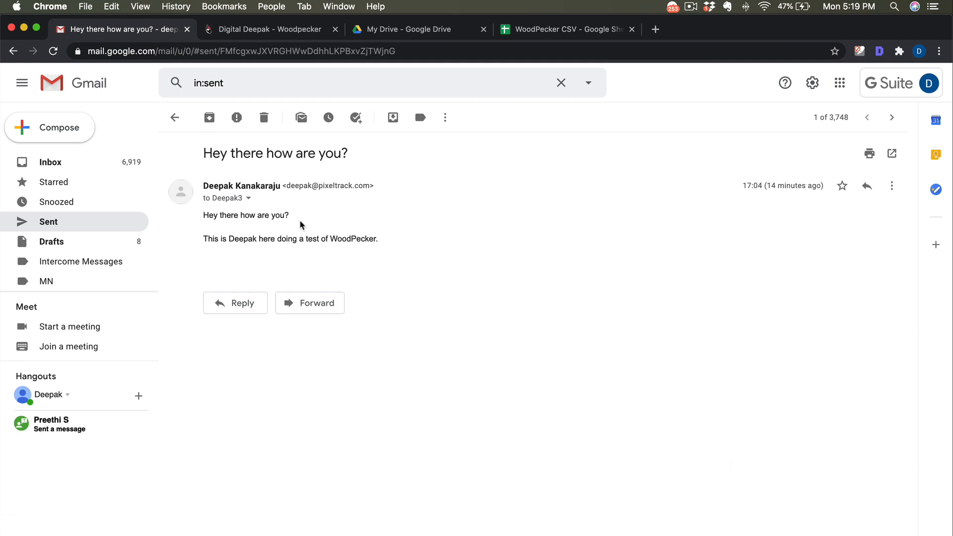
pyautogui.moveTo(274, 206)
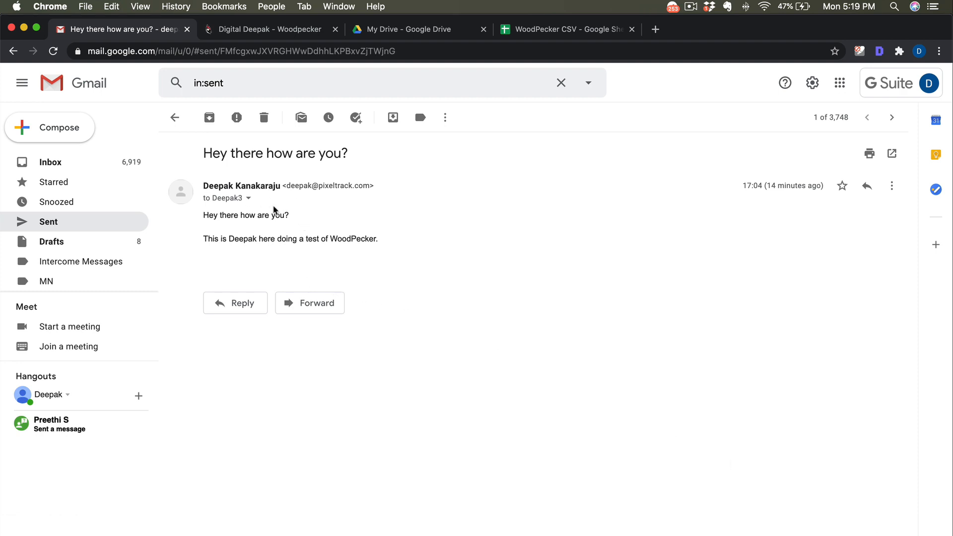
pyautogui.click(248, 198)
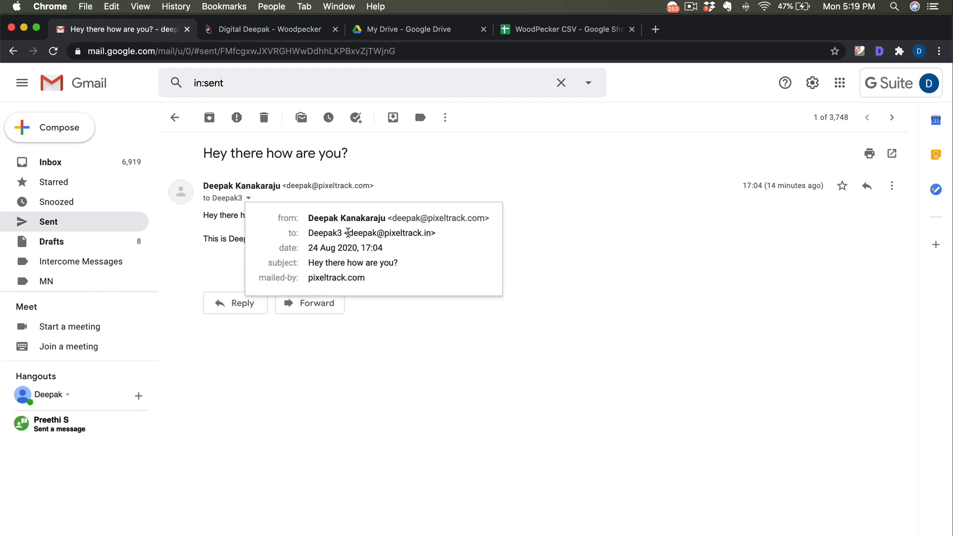
pyautogui.moveTo(579, 244)
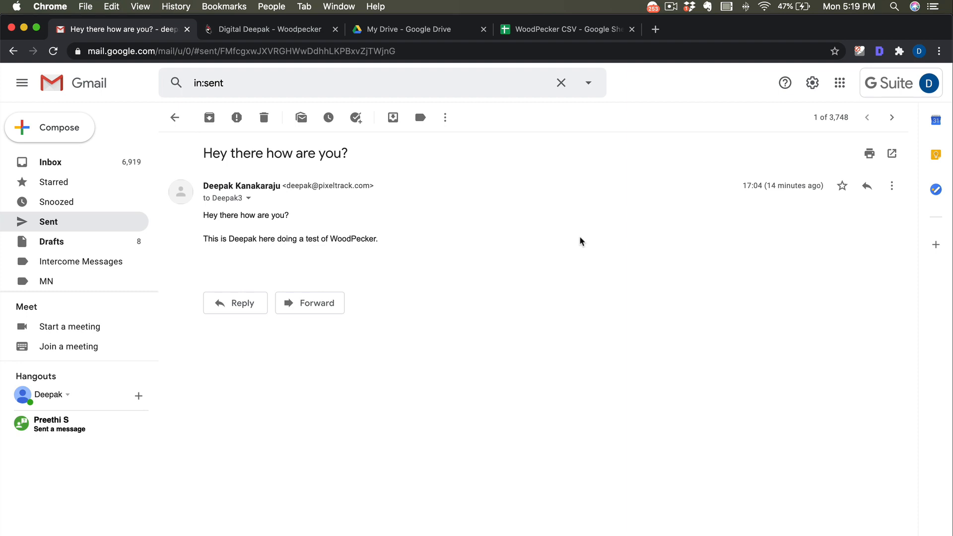
pyautogui.moveTo(282, 52)
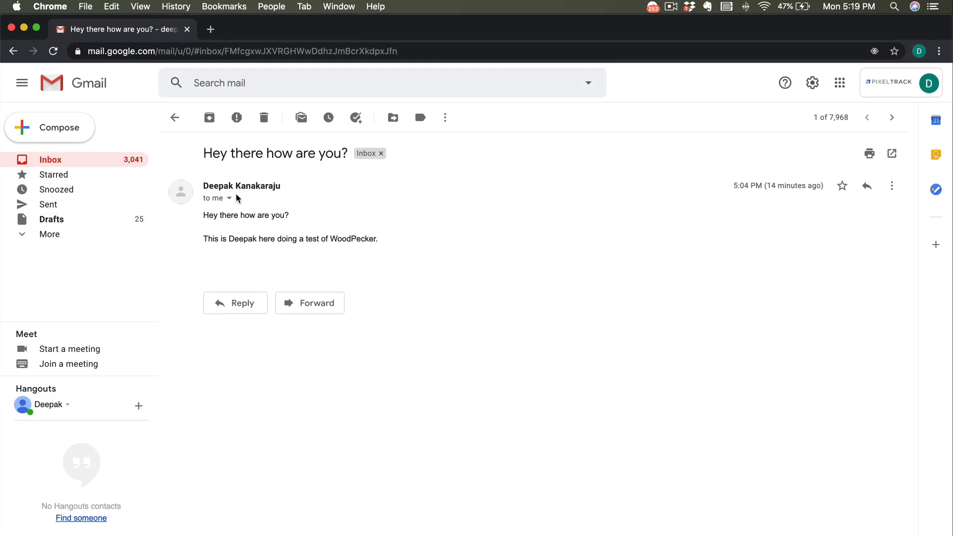
# In the recipient's inbox, confirm the email came from Deepak Kanakaraju to Deepak3 via its details and contact card.
pyautogui.click(228, 198)
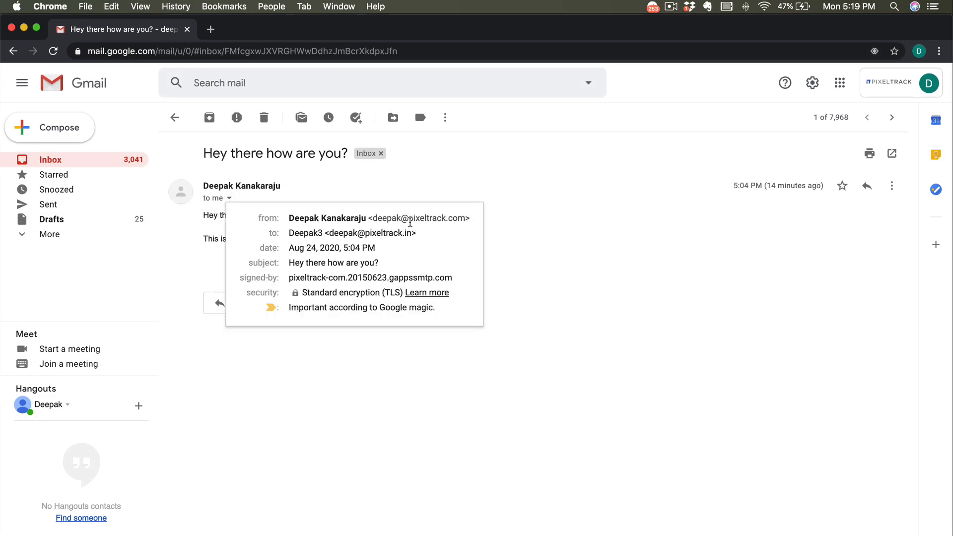
pyautogui.doubleClick(437, 218)
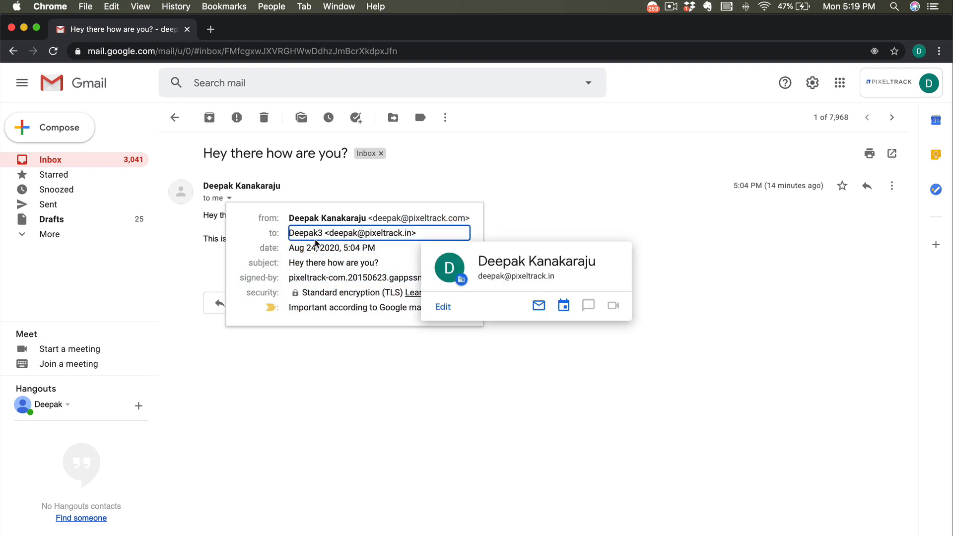
pyautogui.moveTo(413, 250)
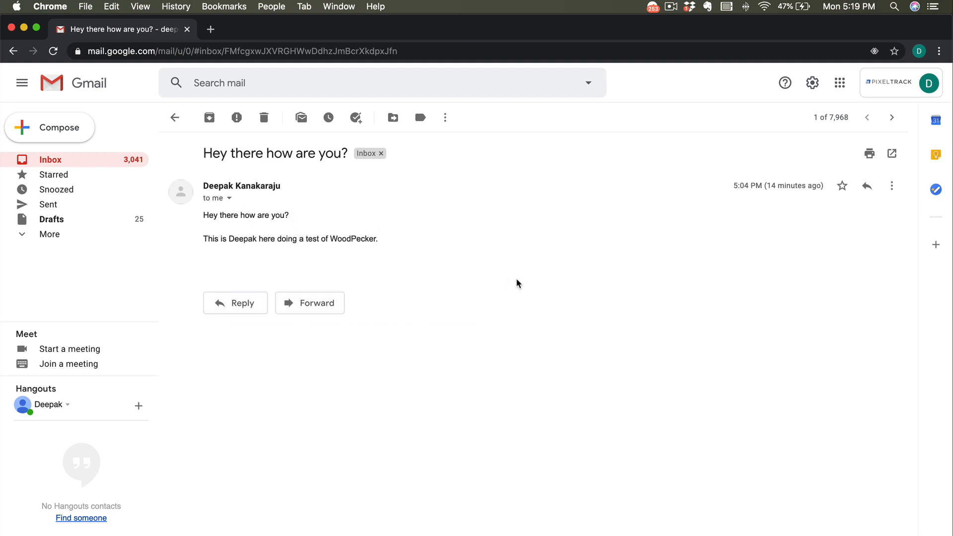
pyautogui.moveTo(238, 255)
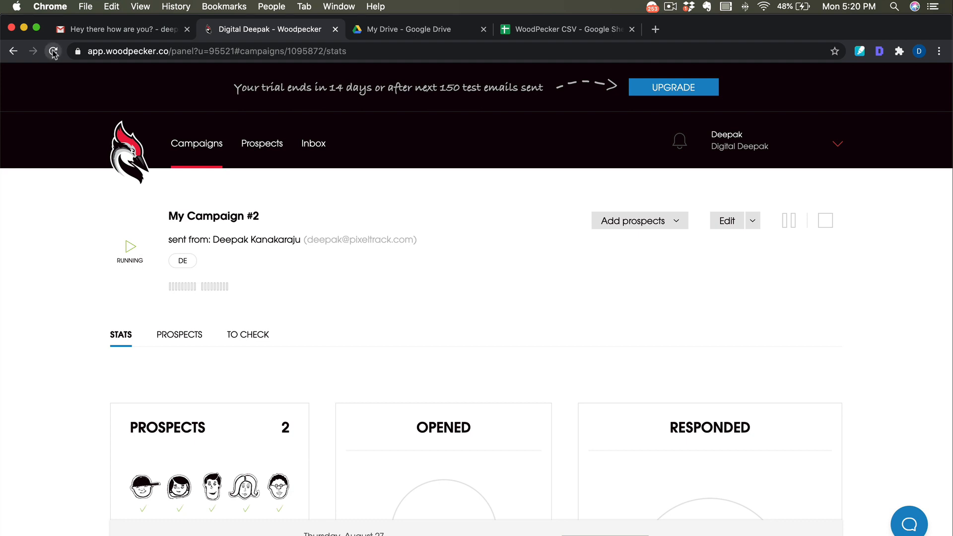
# Reload the Woodpecker stats to show 2 sent, 2 delivered, 50% opened, Email 2 queued for both prospects.
pyautogui.click(51, 52)
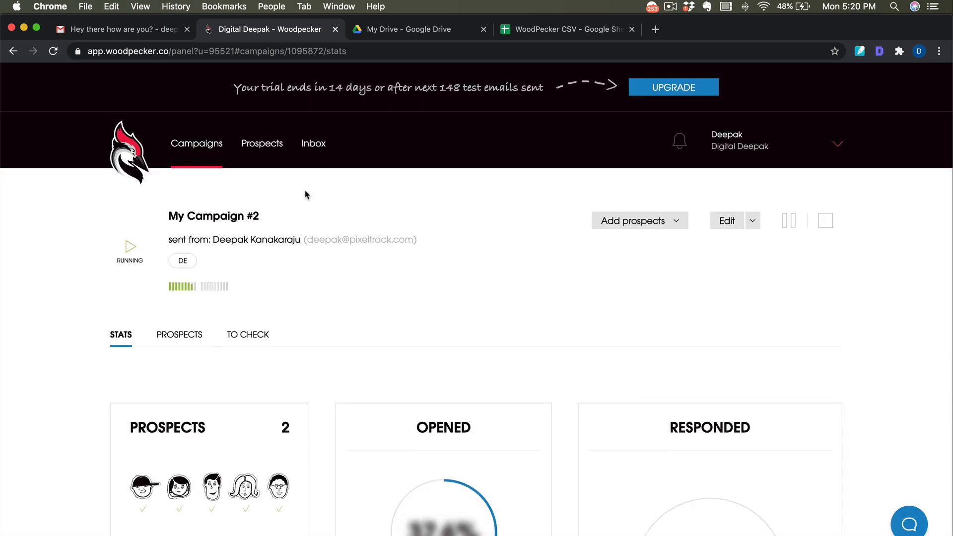
pyautogui.scroll(-3)
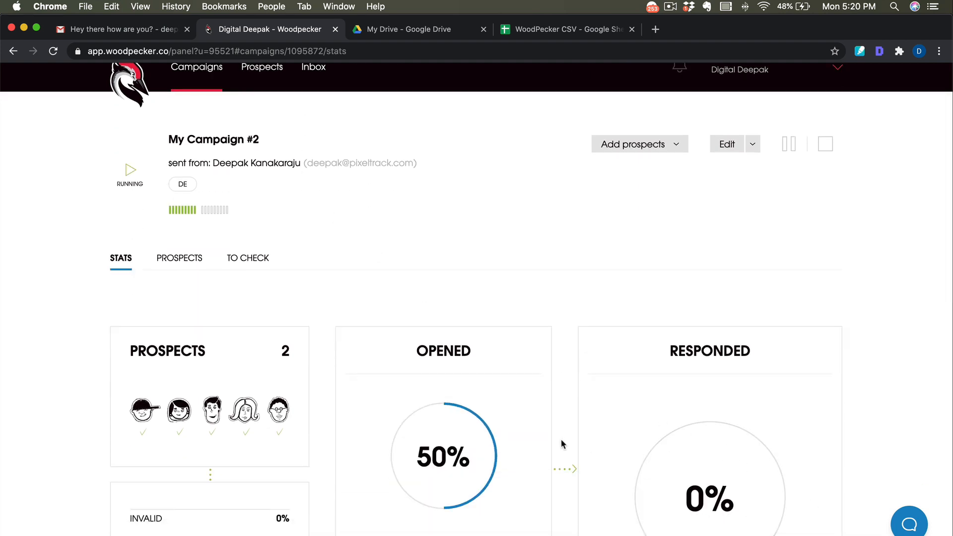
pyautogui.scroll(-3)
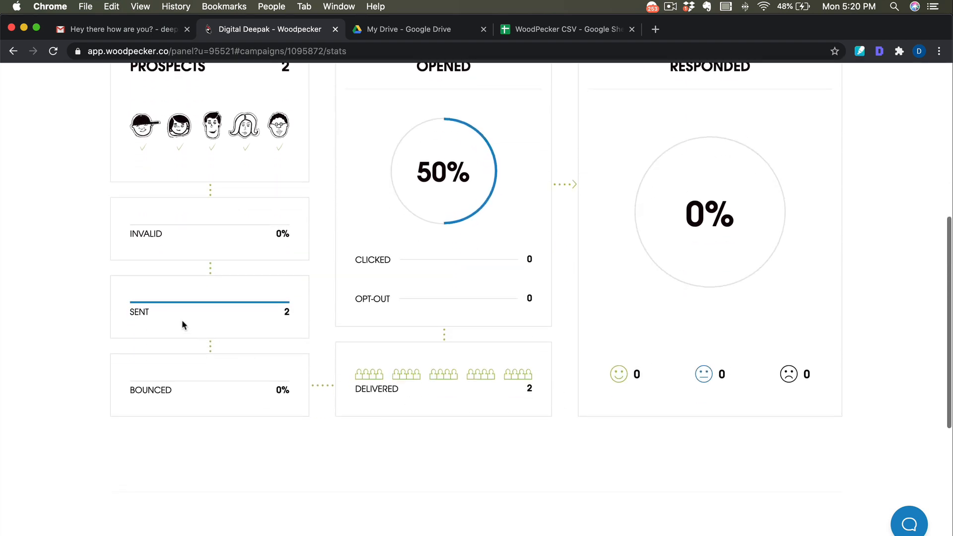
pyautogui.scroll(-3)
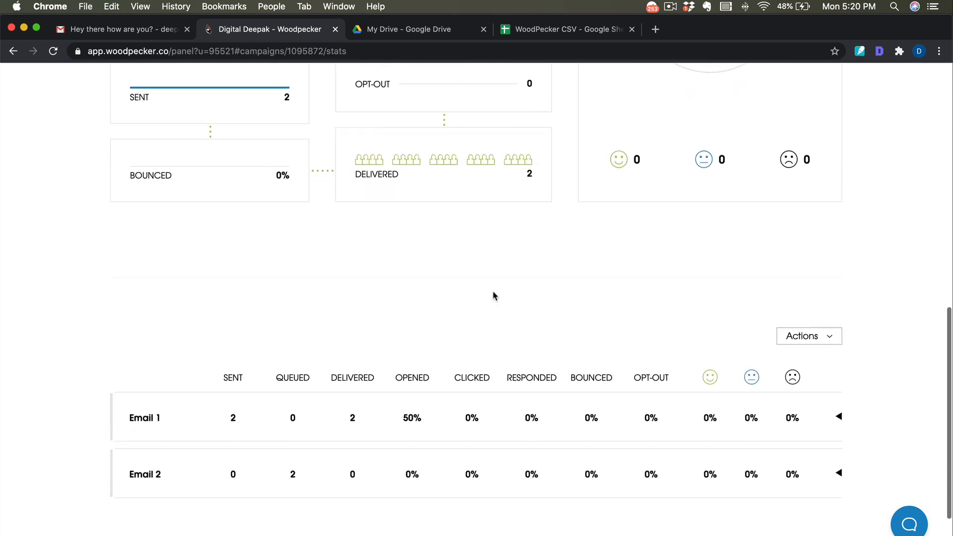
pyautogui.scroll(-3)
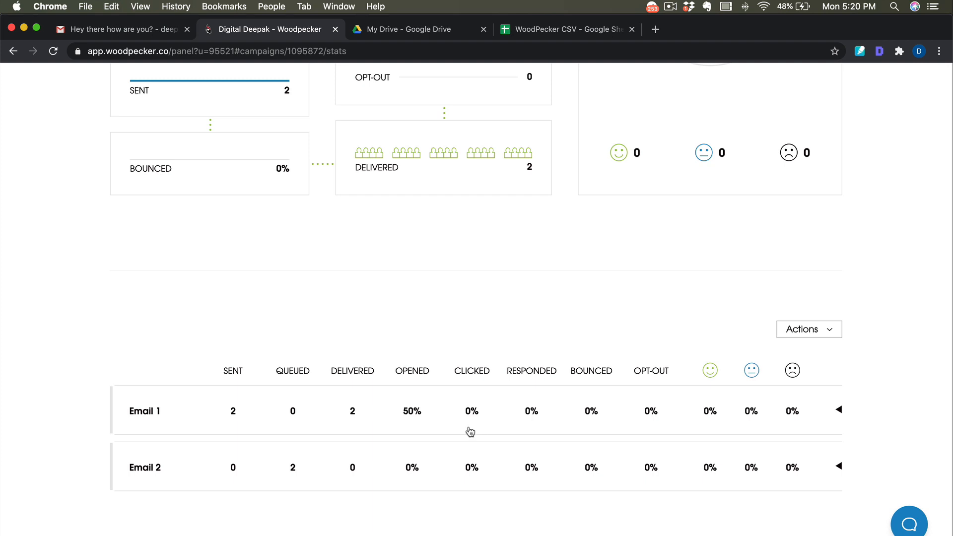
pyautogui.scroll(-3)
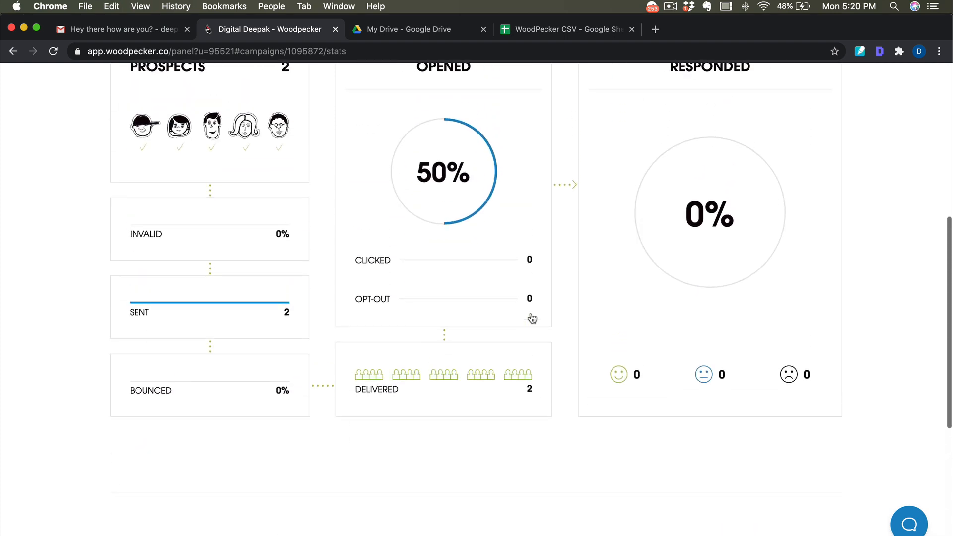
pyautogui.scroll(3)
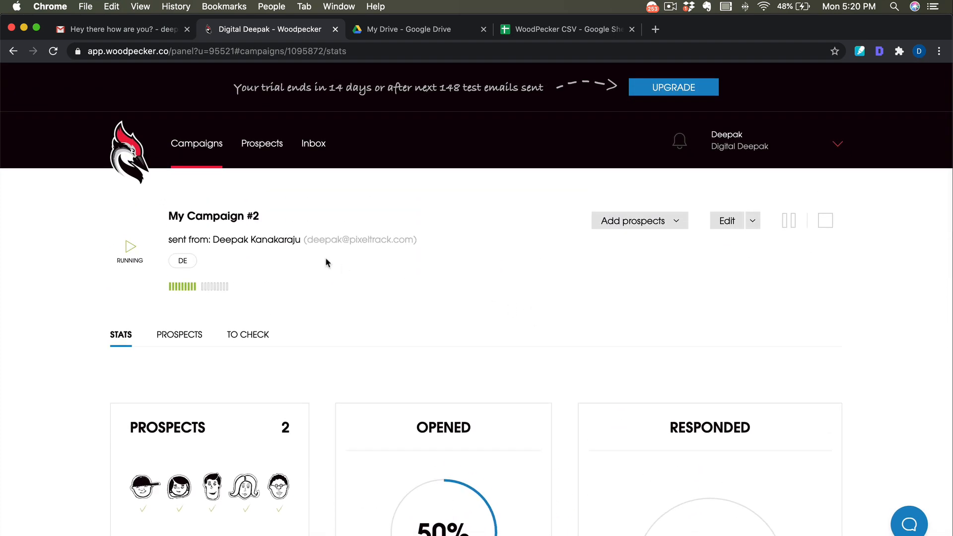
pyautogui.moveTo(227, 214)
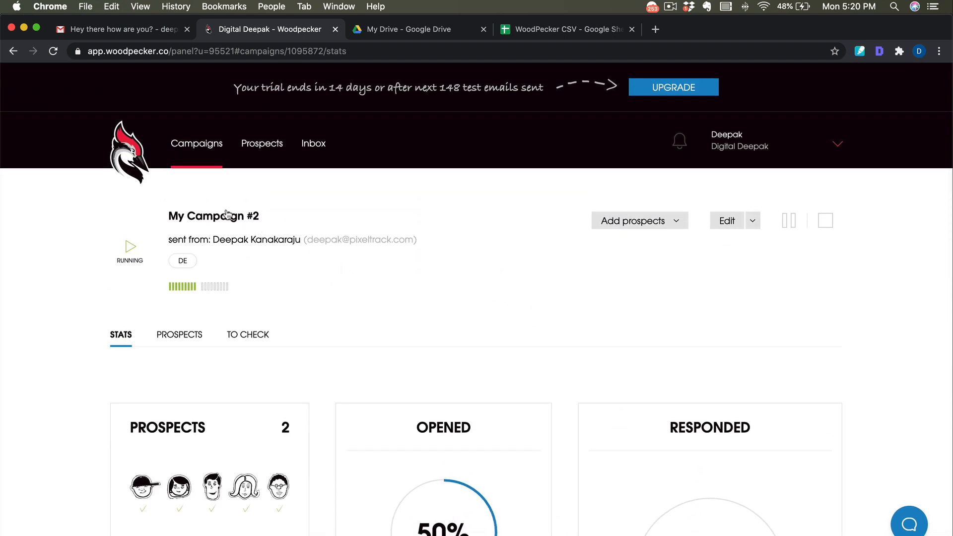
pyautogui.moveTo(307, 205)
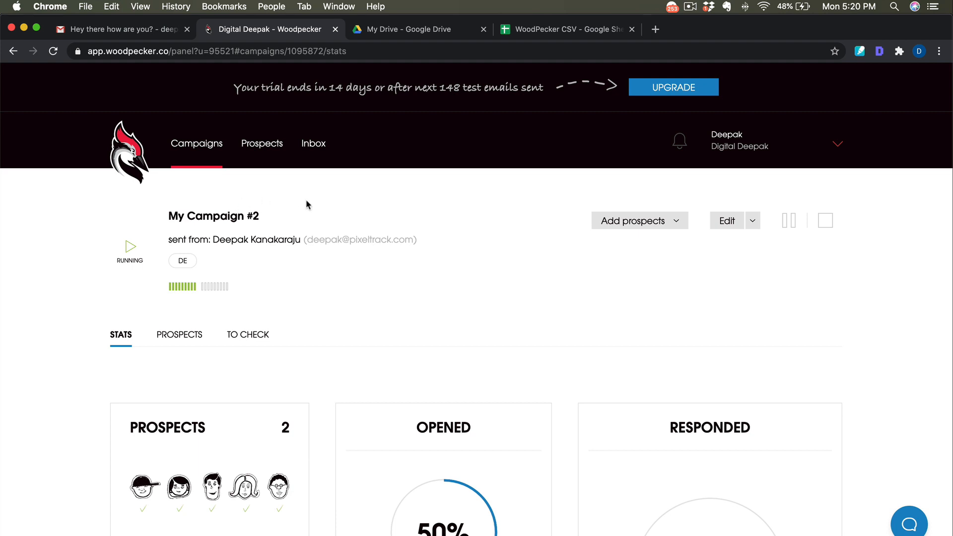
pyautogui.moveTo(245, 207)
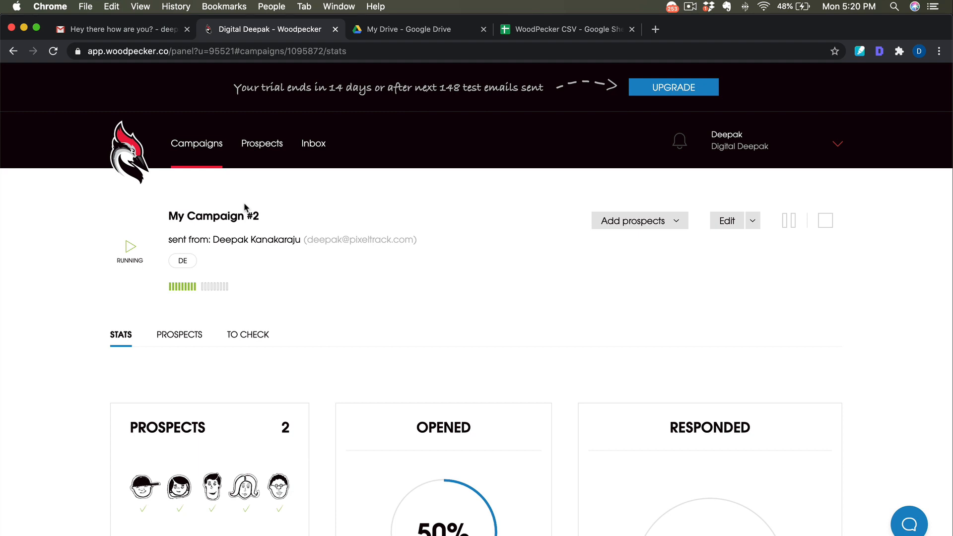
pyautogui.moveTo(218, 210)
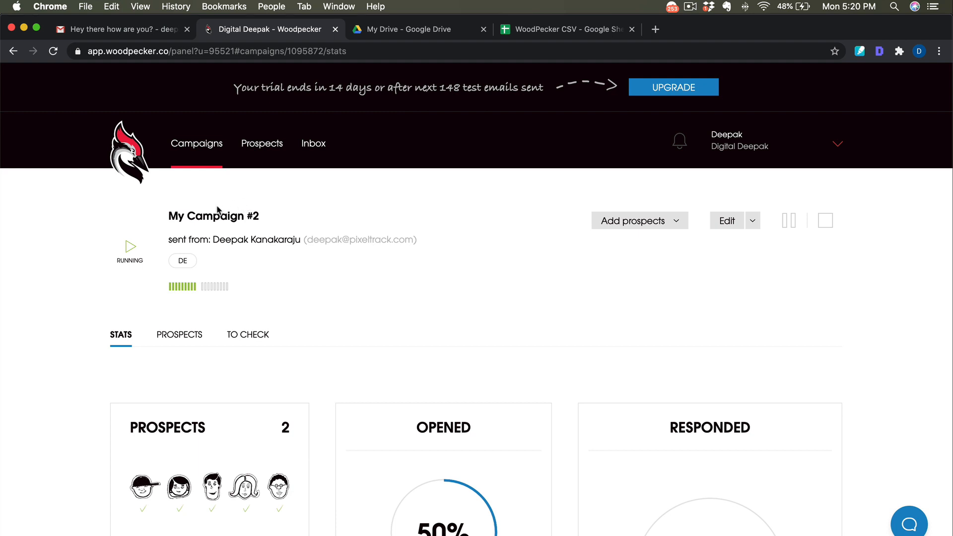
pyautogui.moveTo(215, 220)
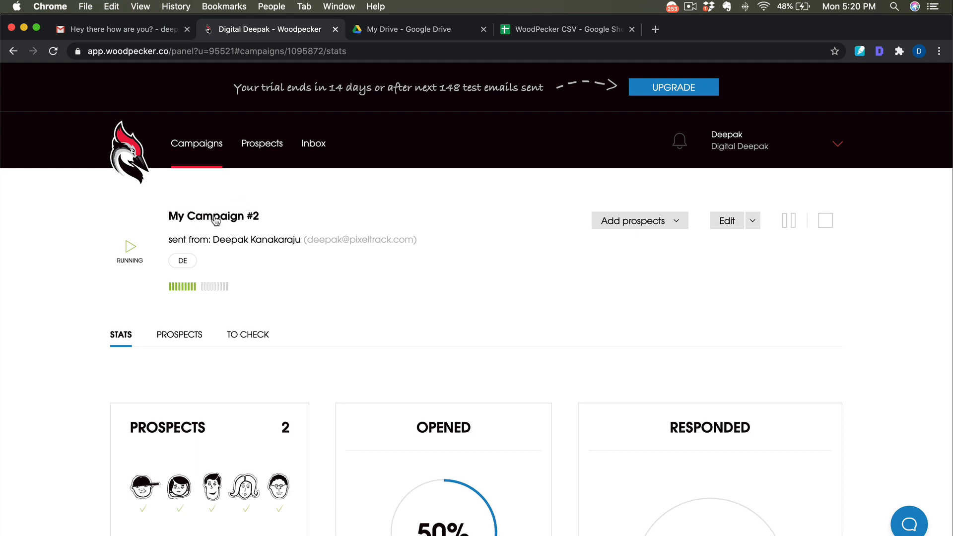
pyautogui.moveTo(315, 201)
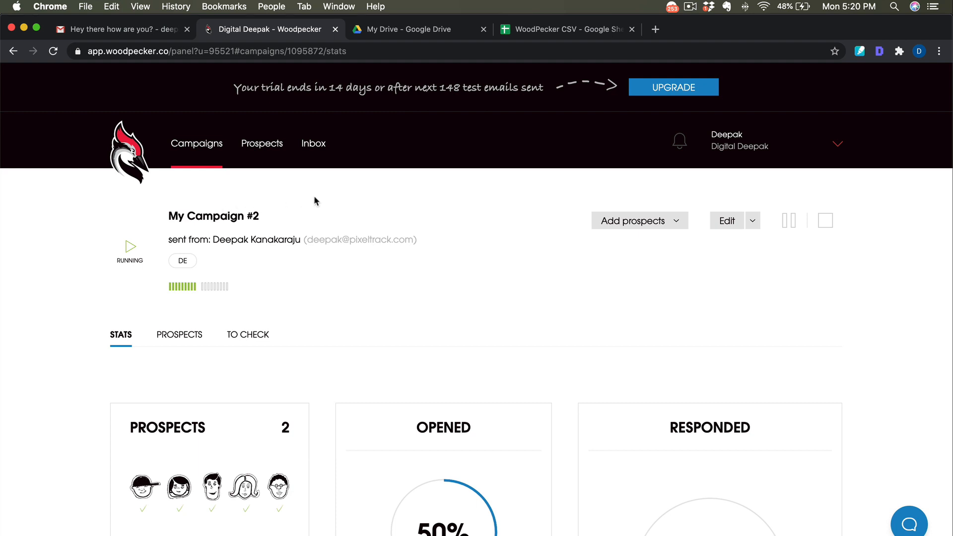
pyautogui.moveTo(276, 199)
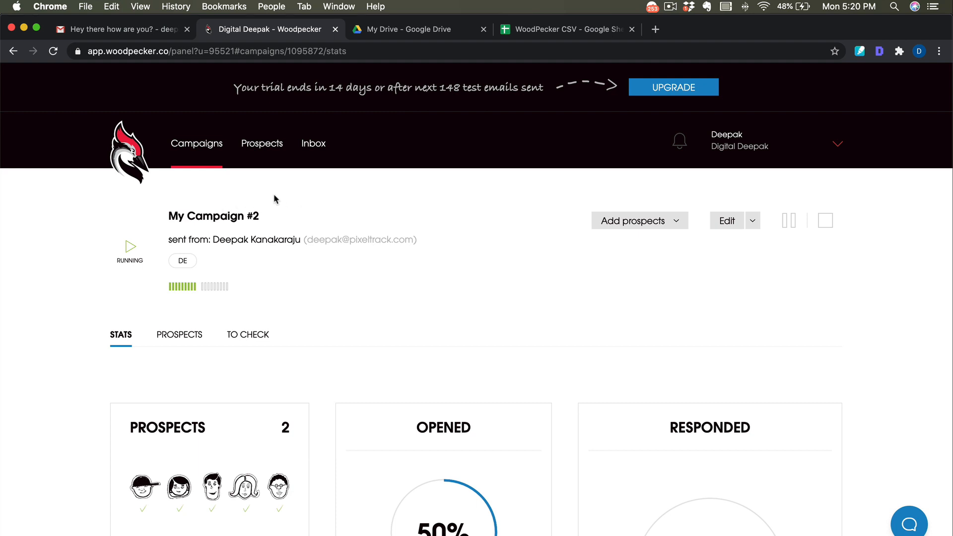
pyautogui.moveTo(243, 194)
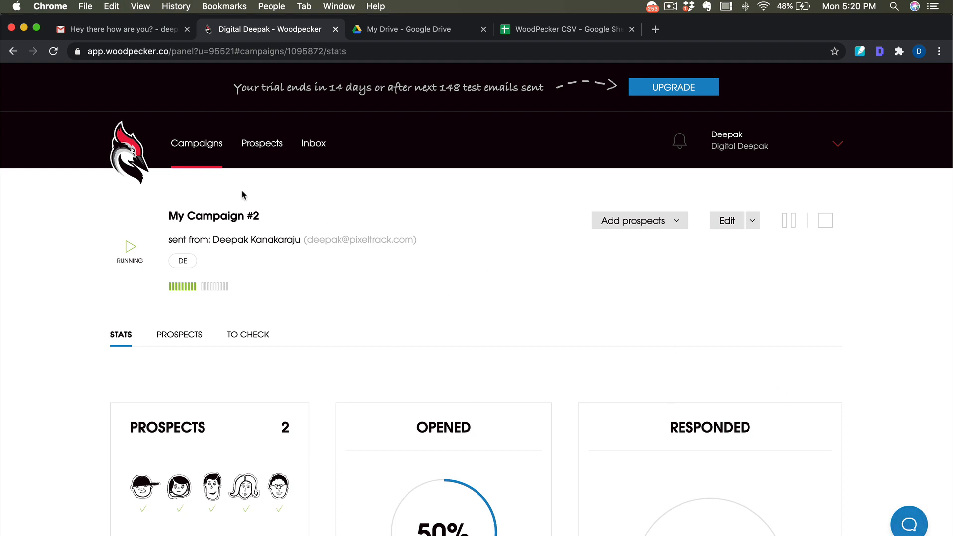
pyautogui.moveTo(165, 183)
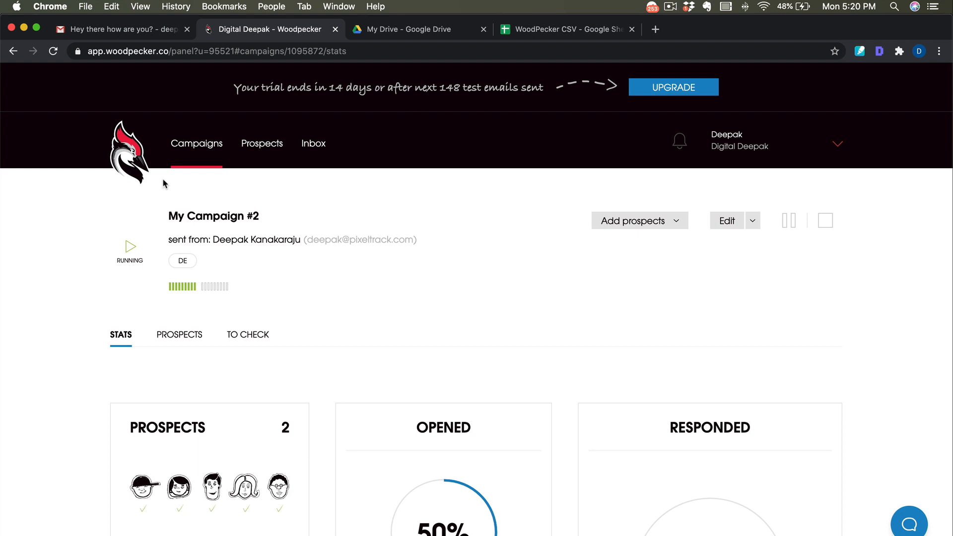
pyautogui.moveTo(123, 180)
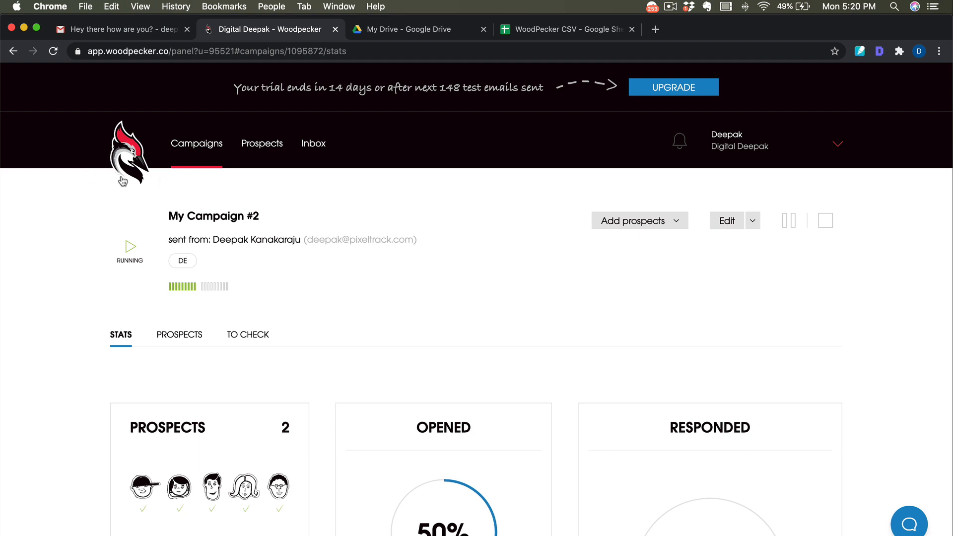